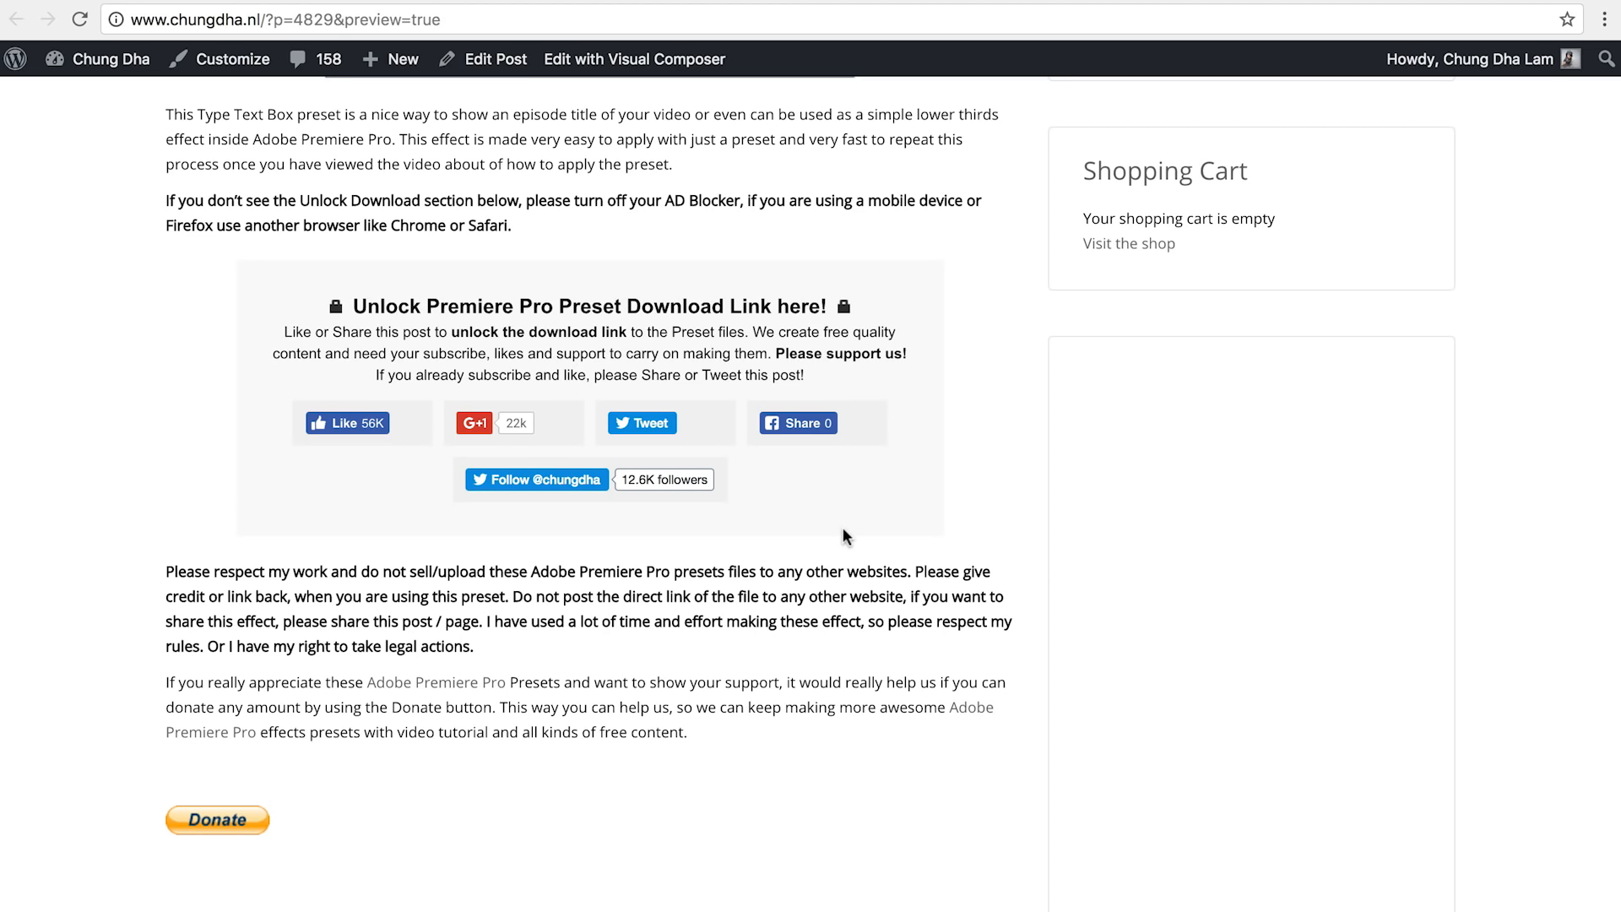
mouse_move(382, 358)
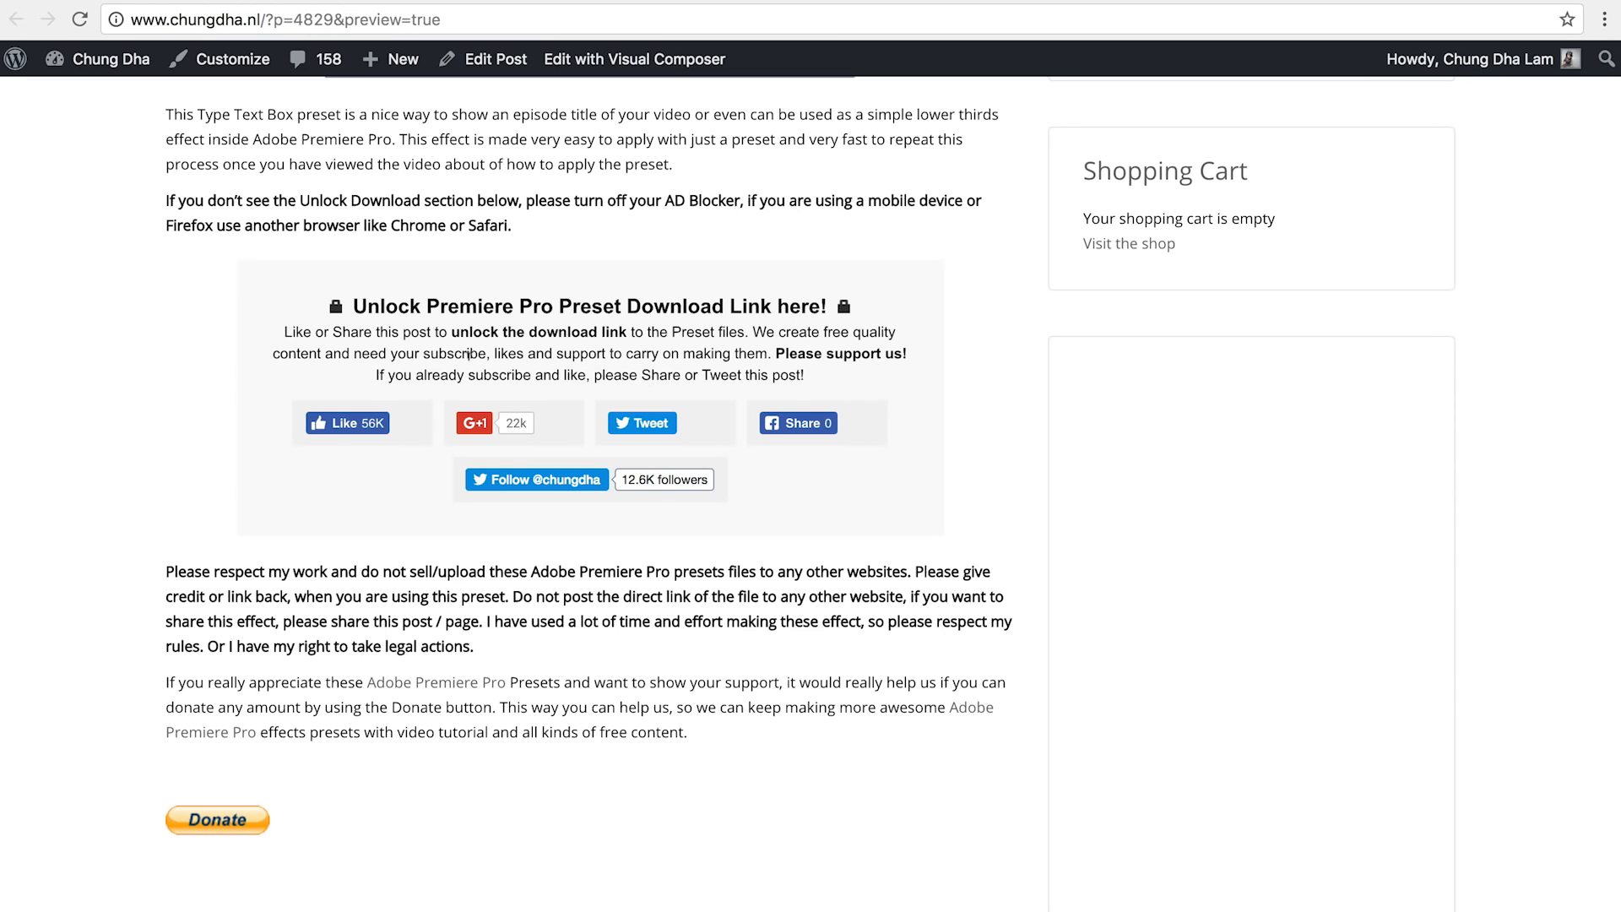
mouse_move(760, 429)
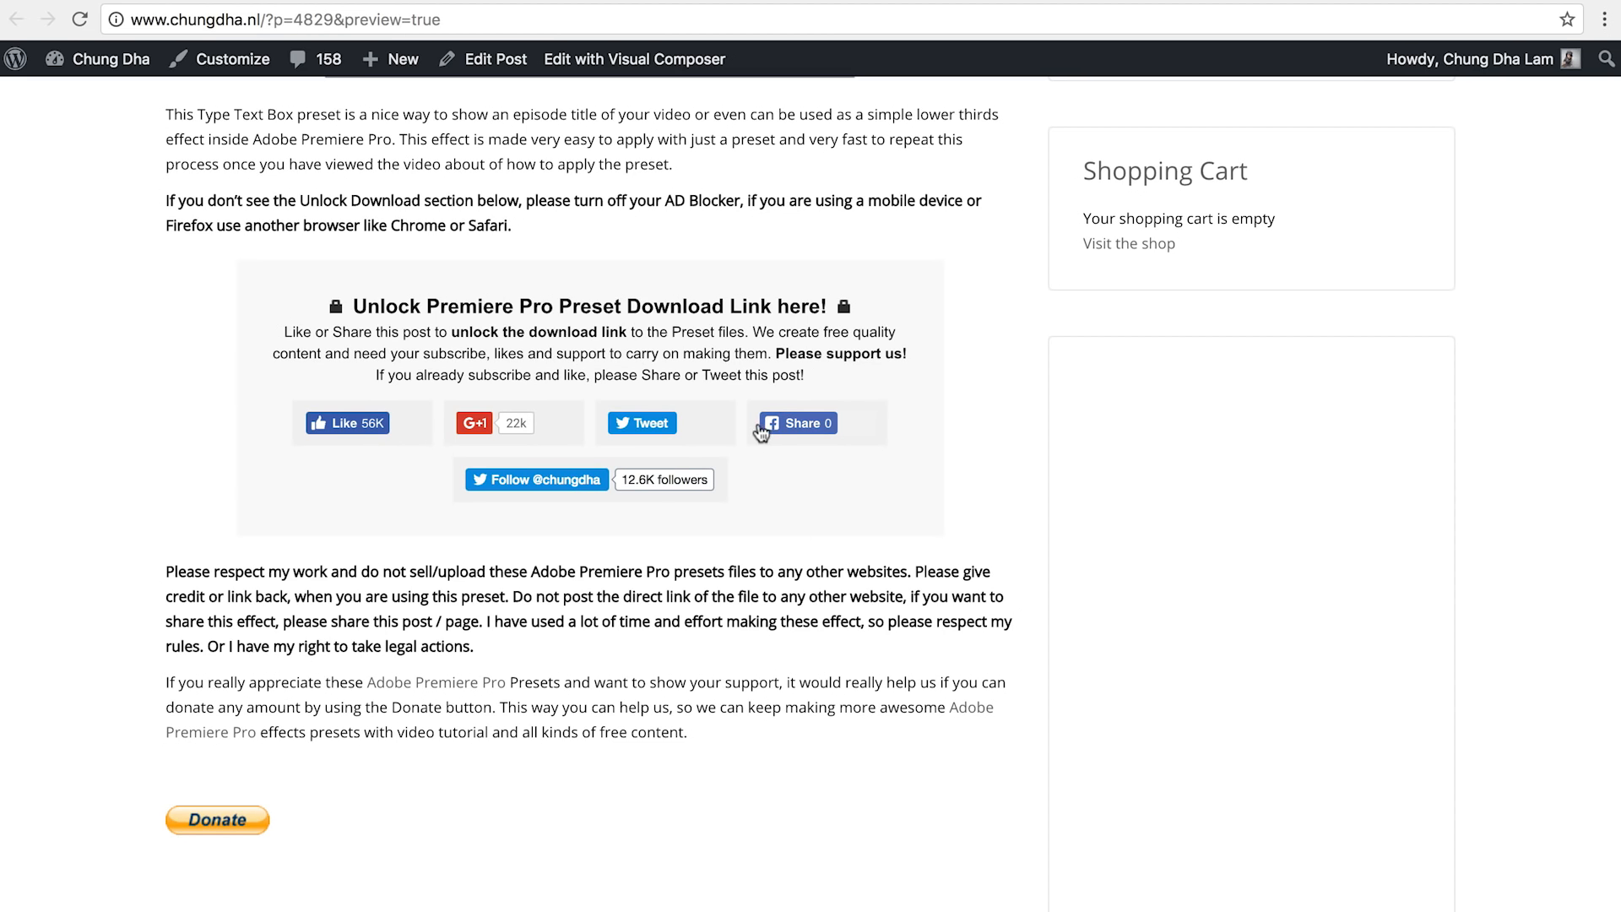
mouse_move(628, 431)
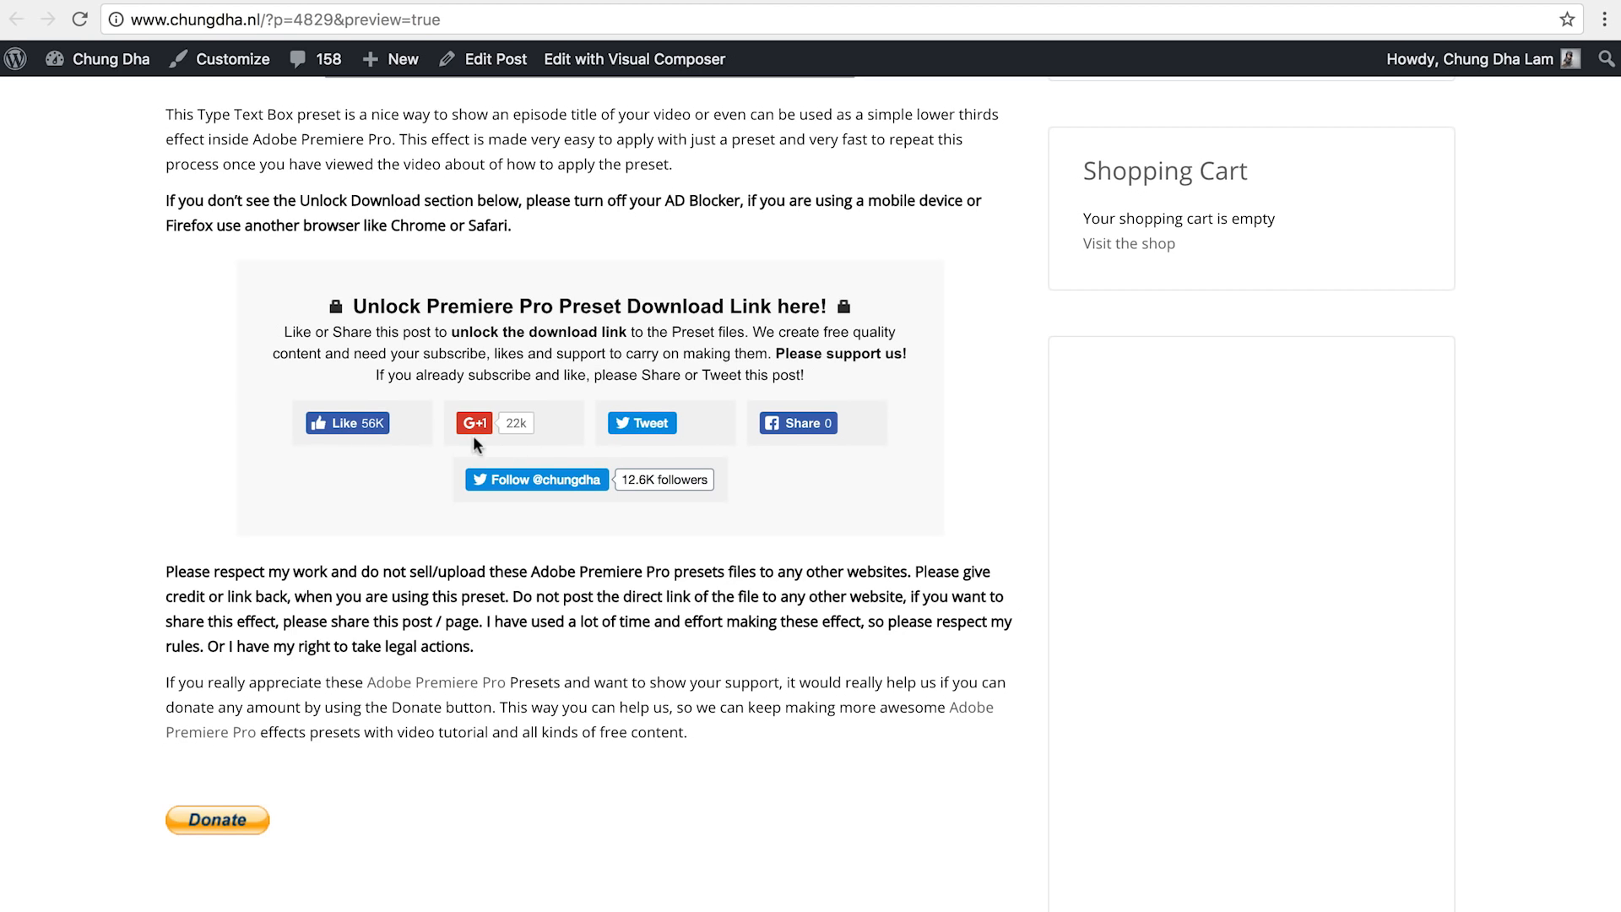
mouse_move(466, 321)
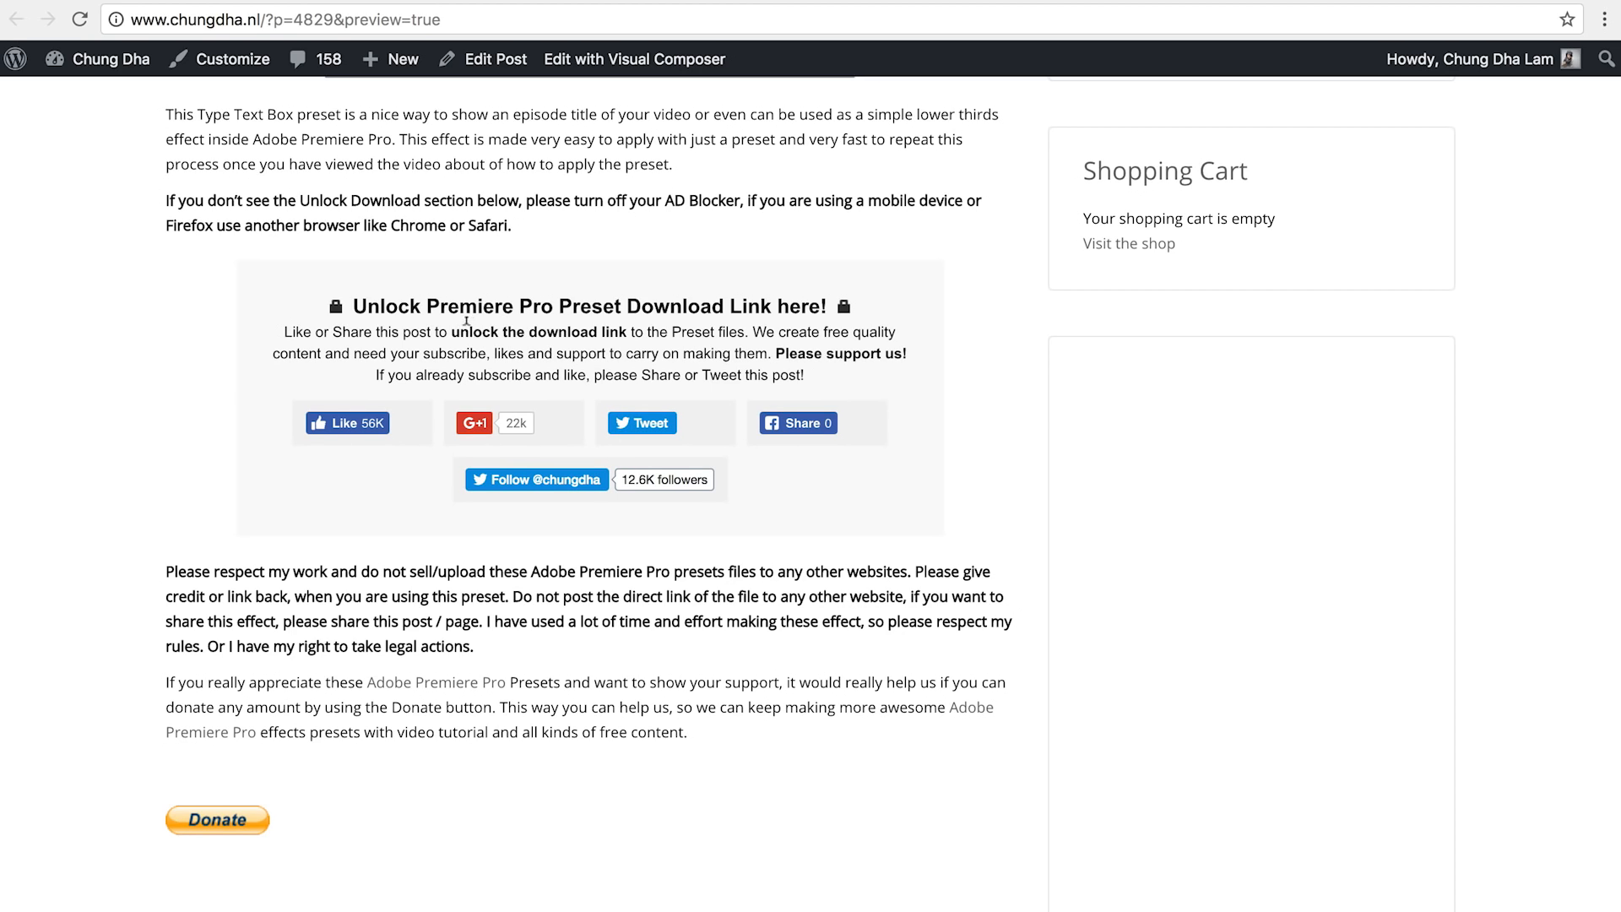
mouse_move(441, 375)
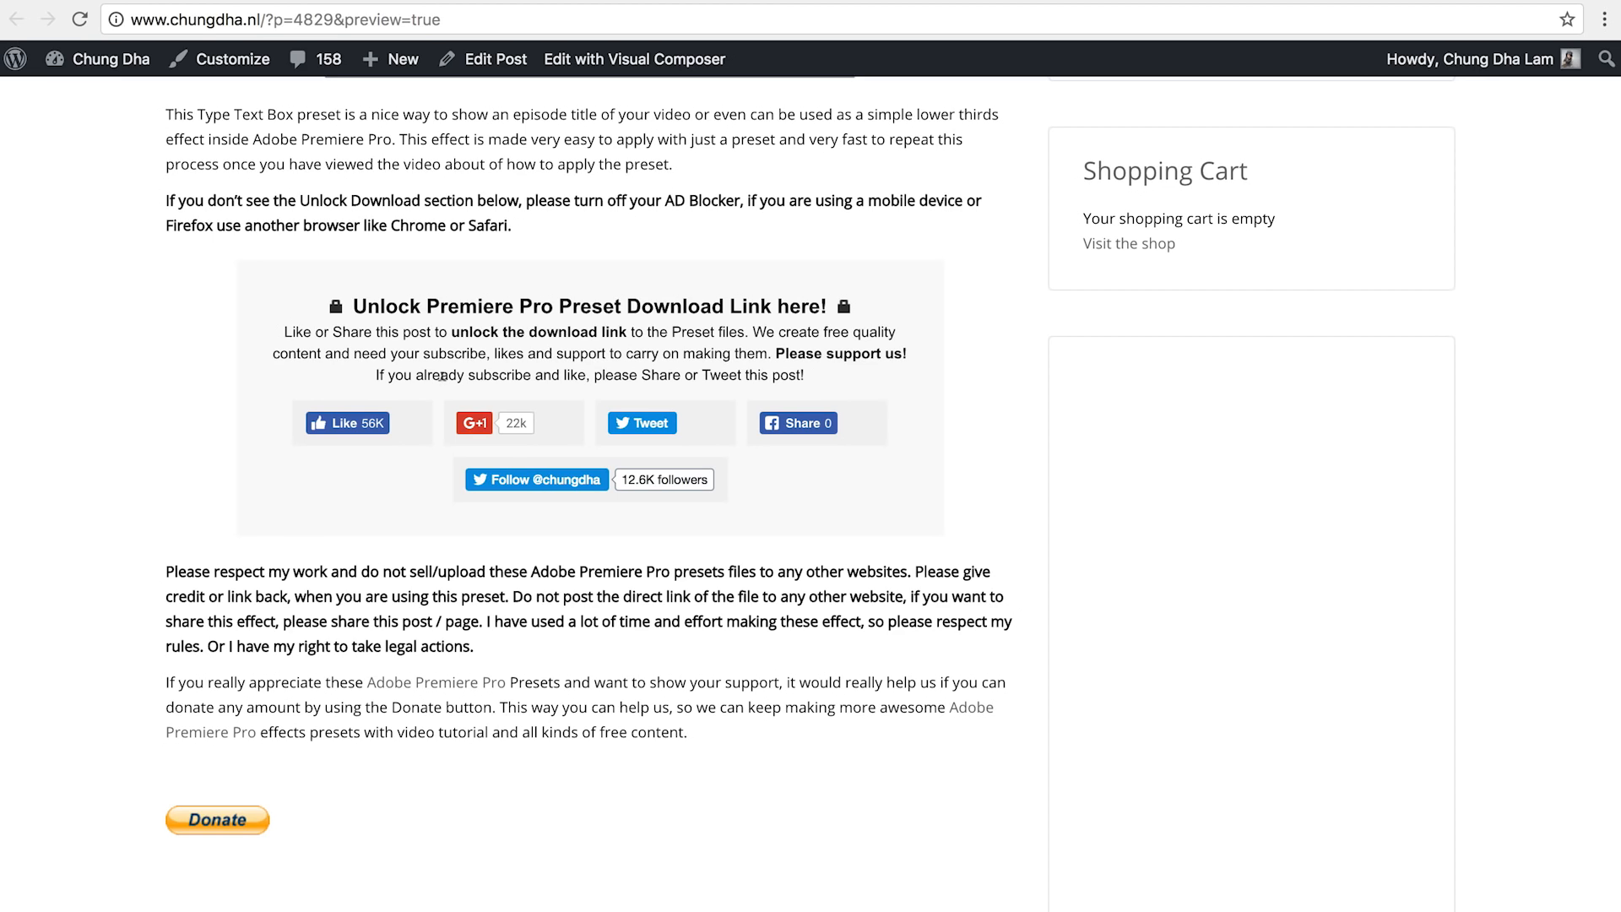
mouse_move(247, 826)
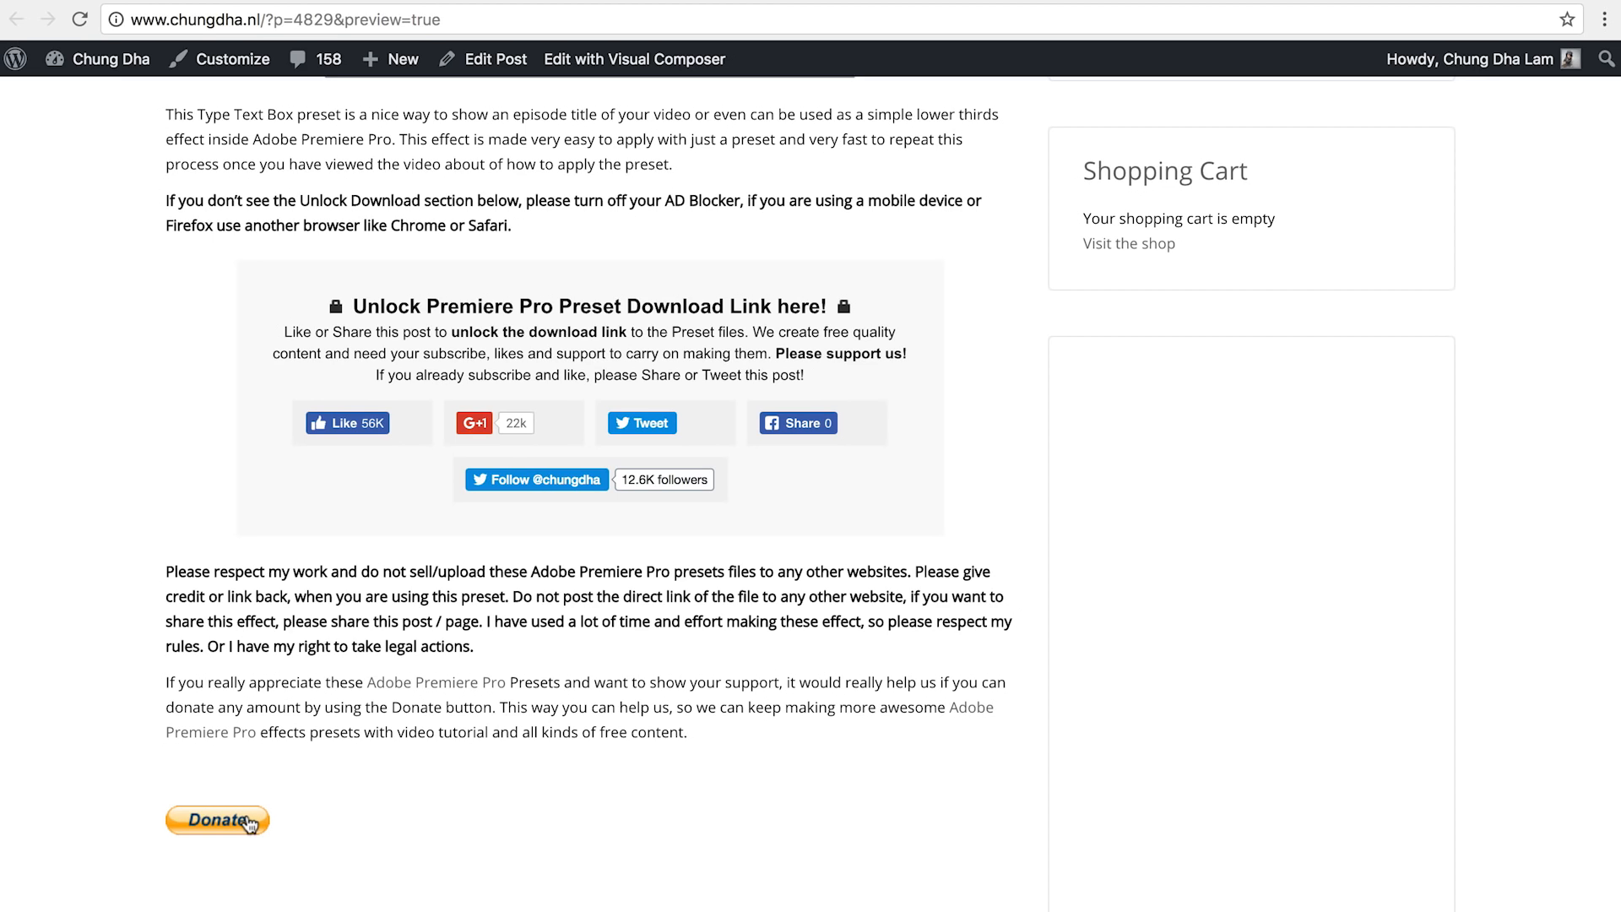
mouse_move(218, 821)
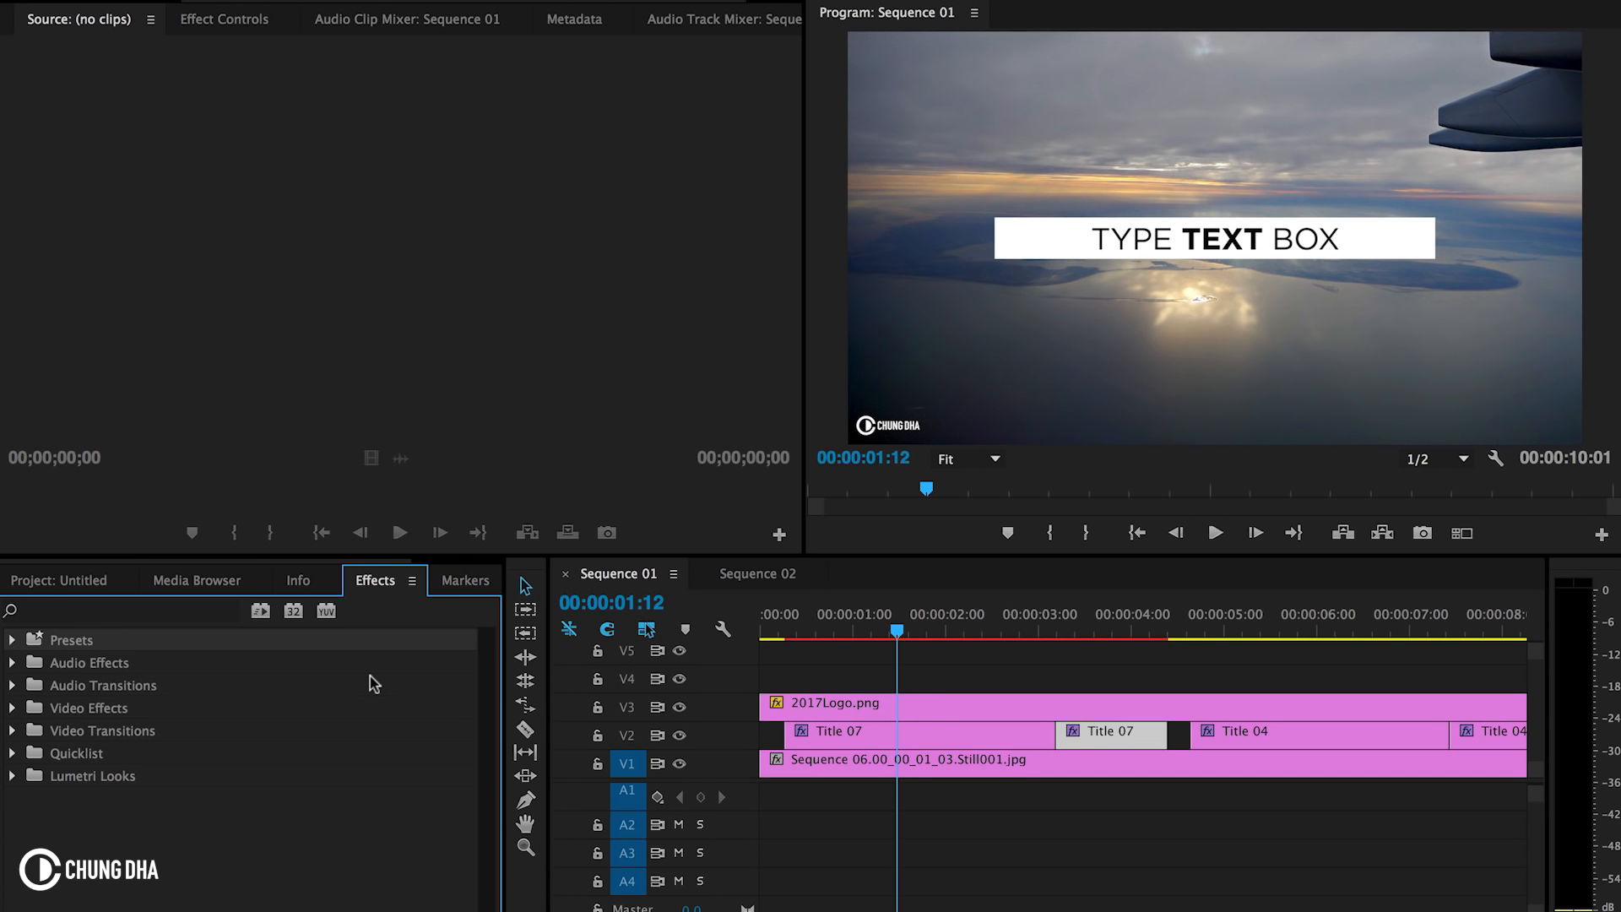
mouse_move(390, 589)
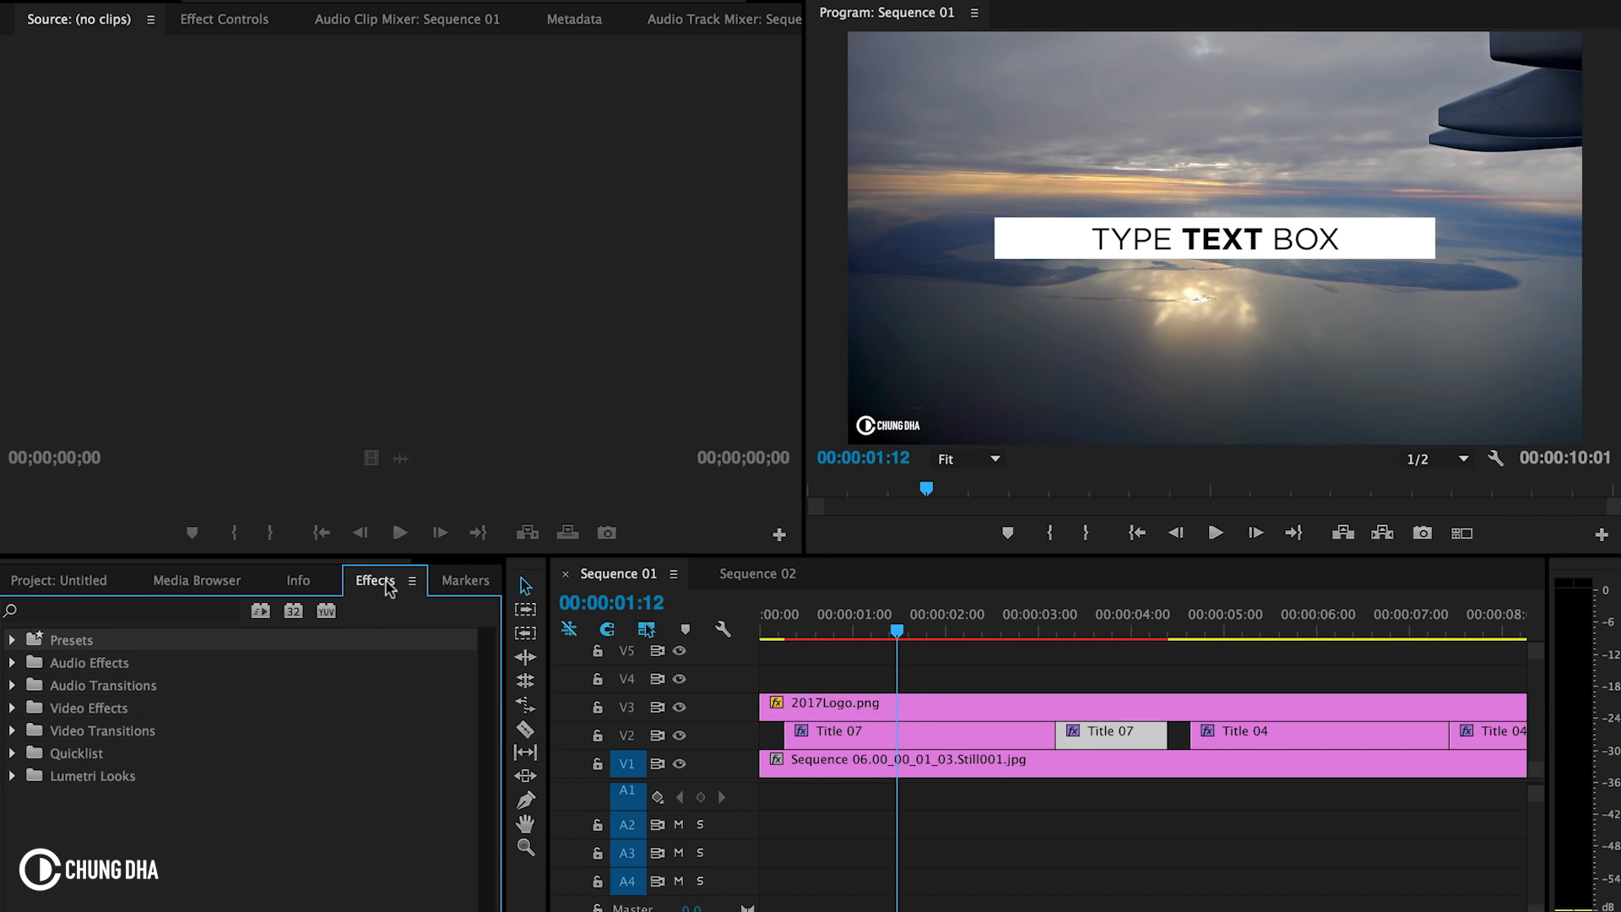
mouse_move(95, 647)
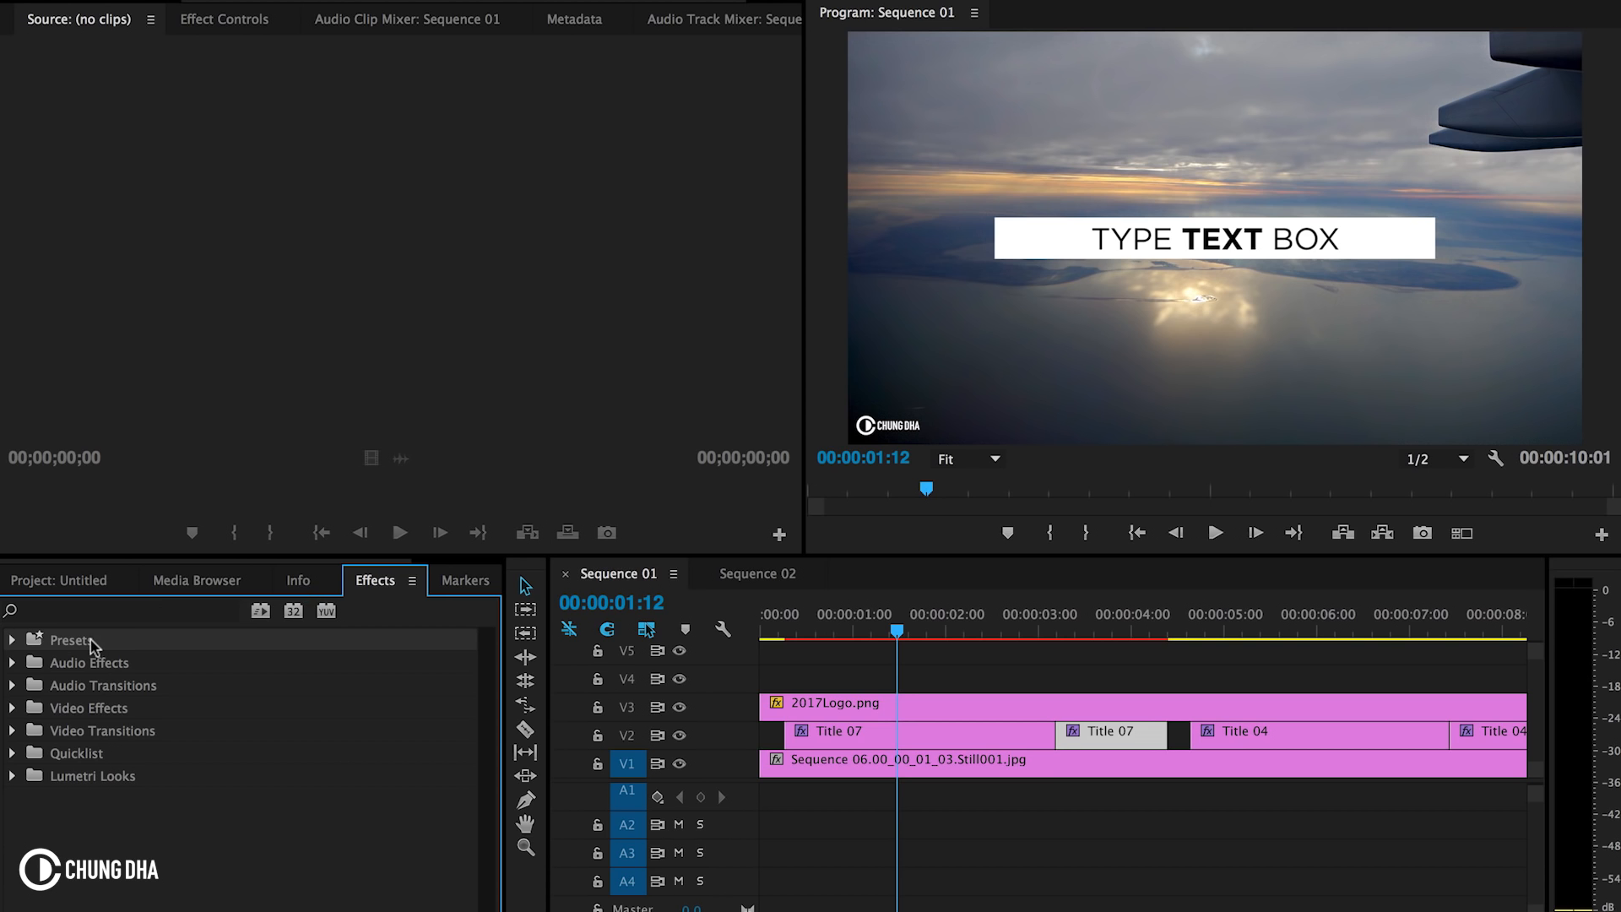
Import the ChungDha_TypeTB2017 .prfpset file into Presets and expand the Presets folder
right_click(69, 638)
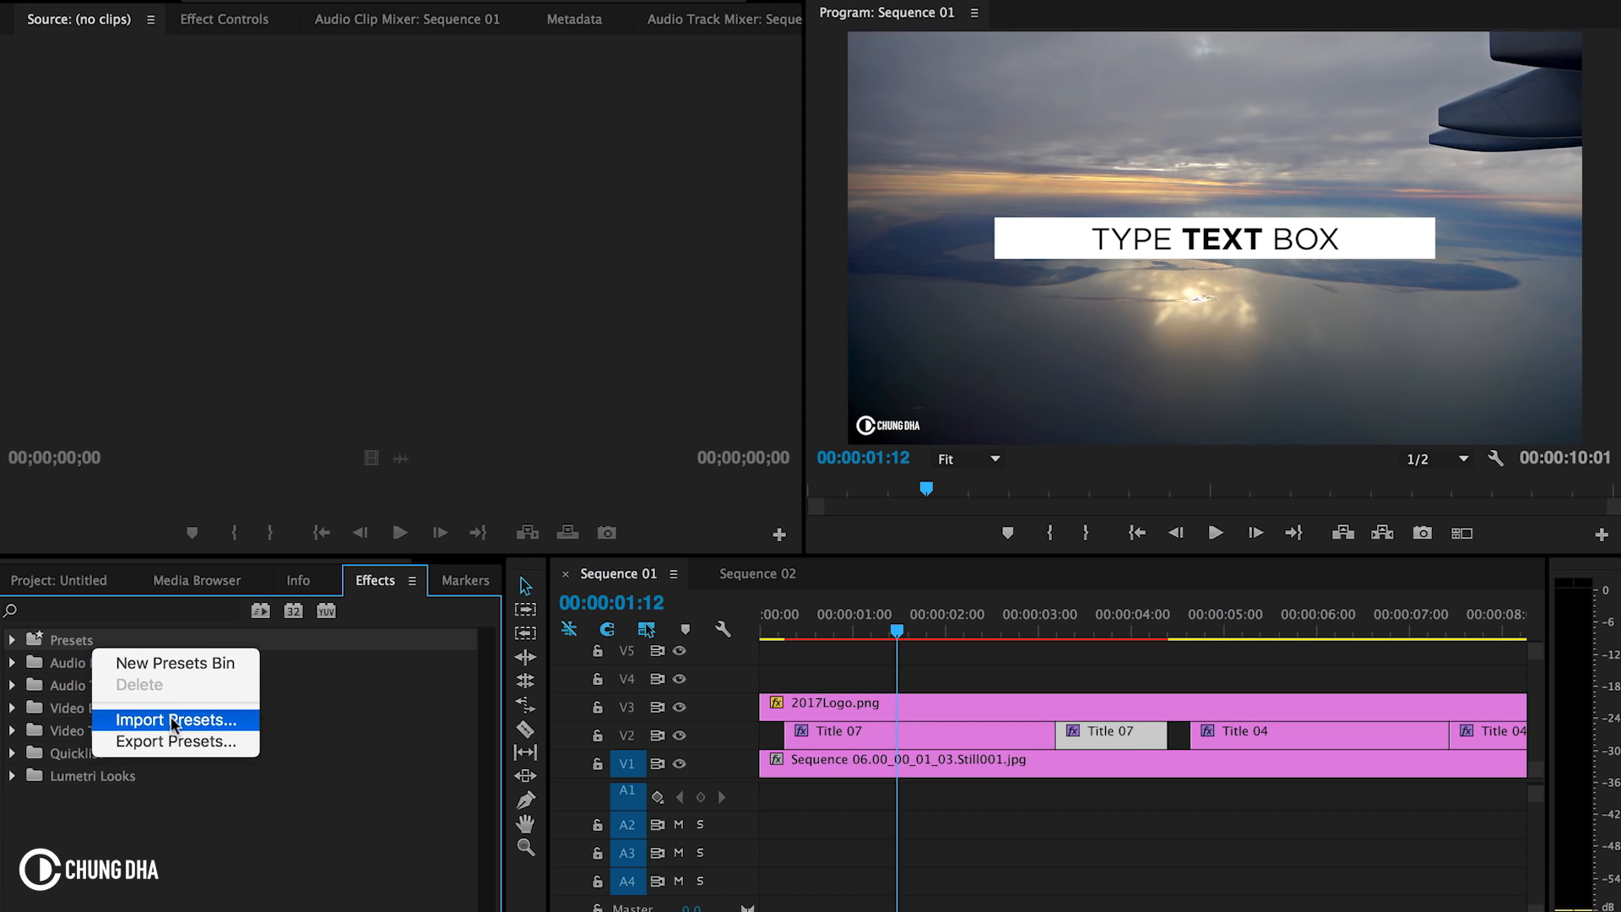
left_click(176, 720)
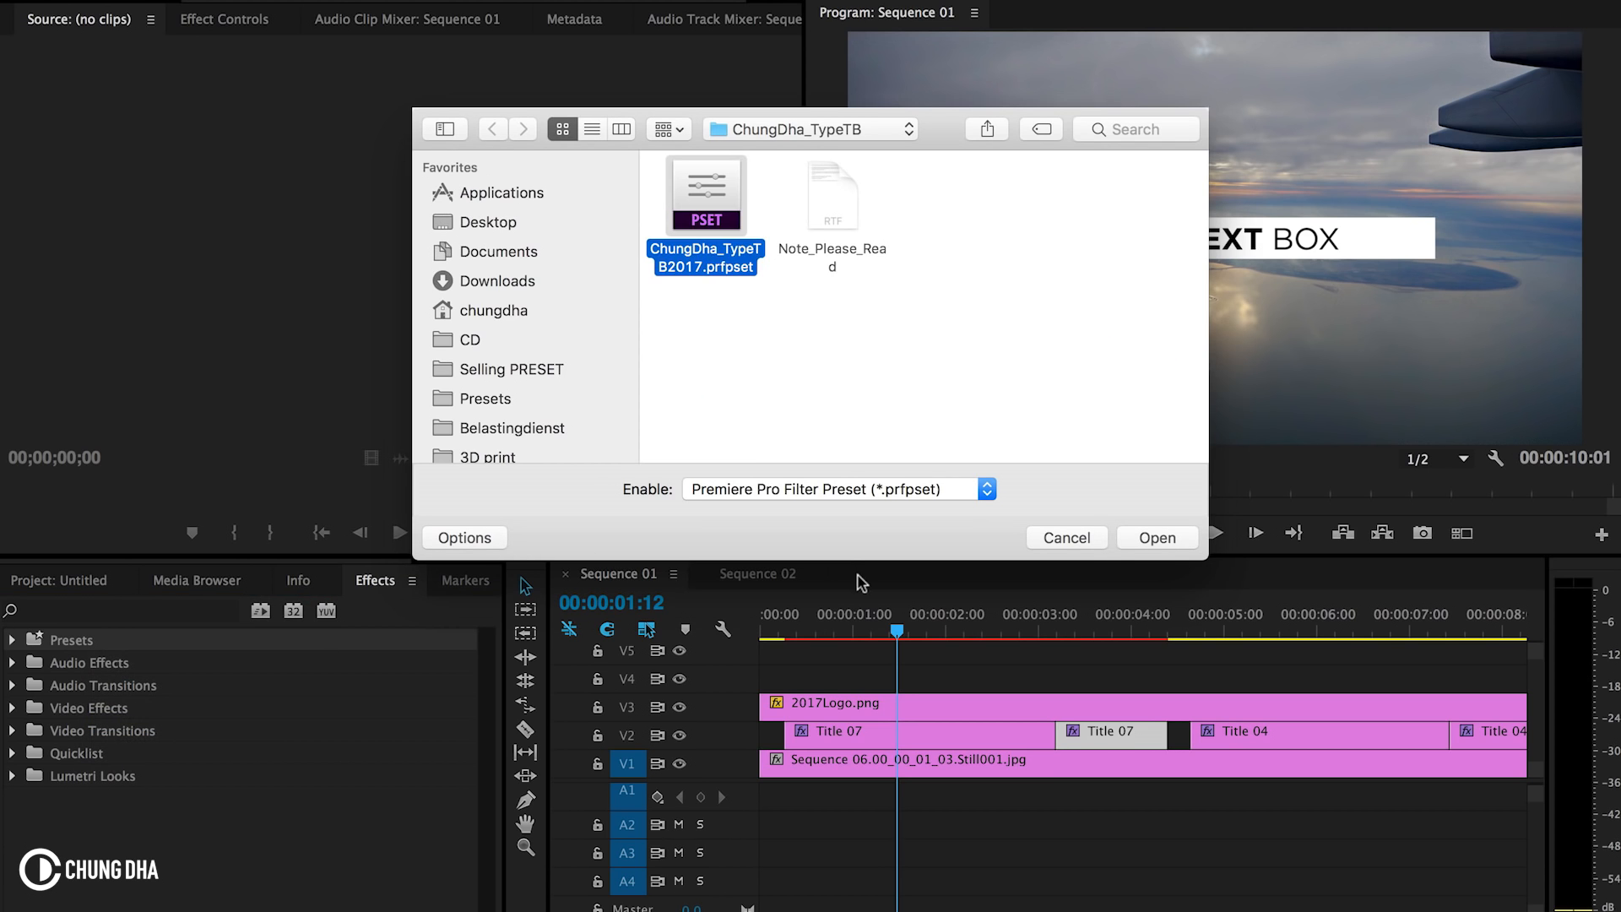
left_click(1155, 537)
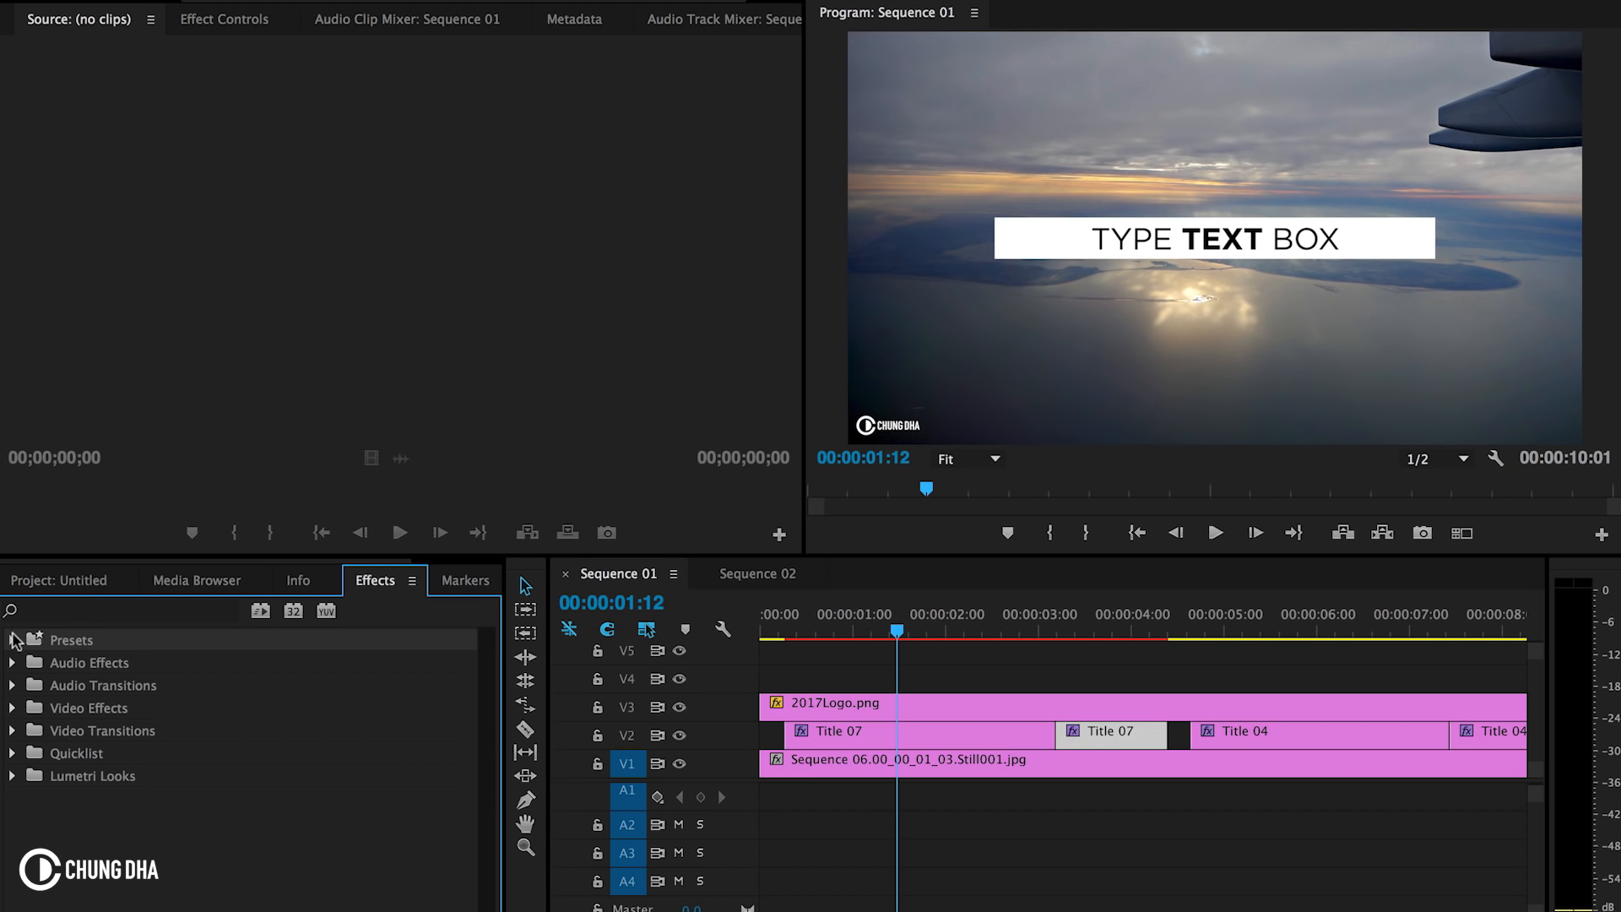
left_click(15, 639)
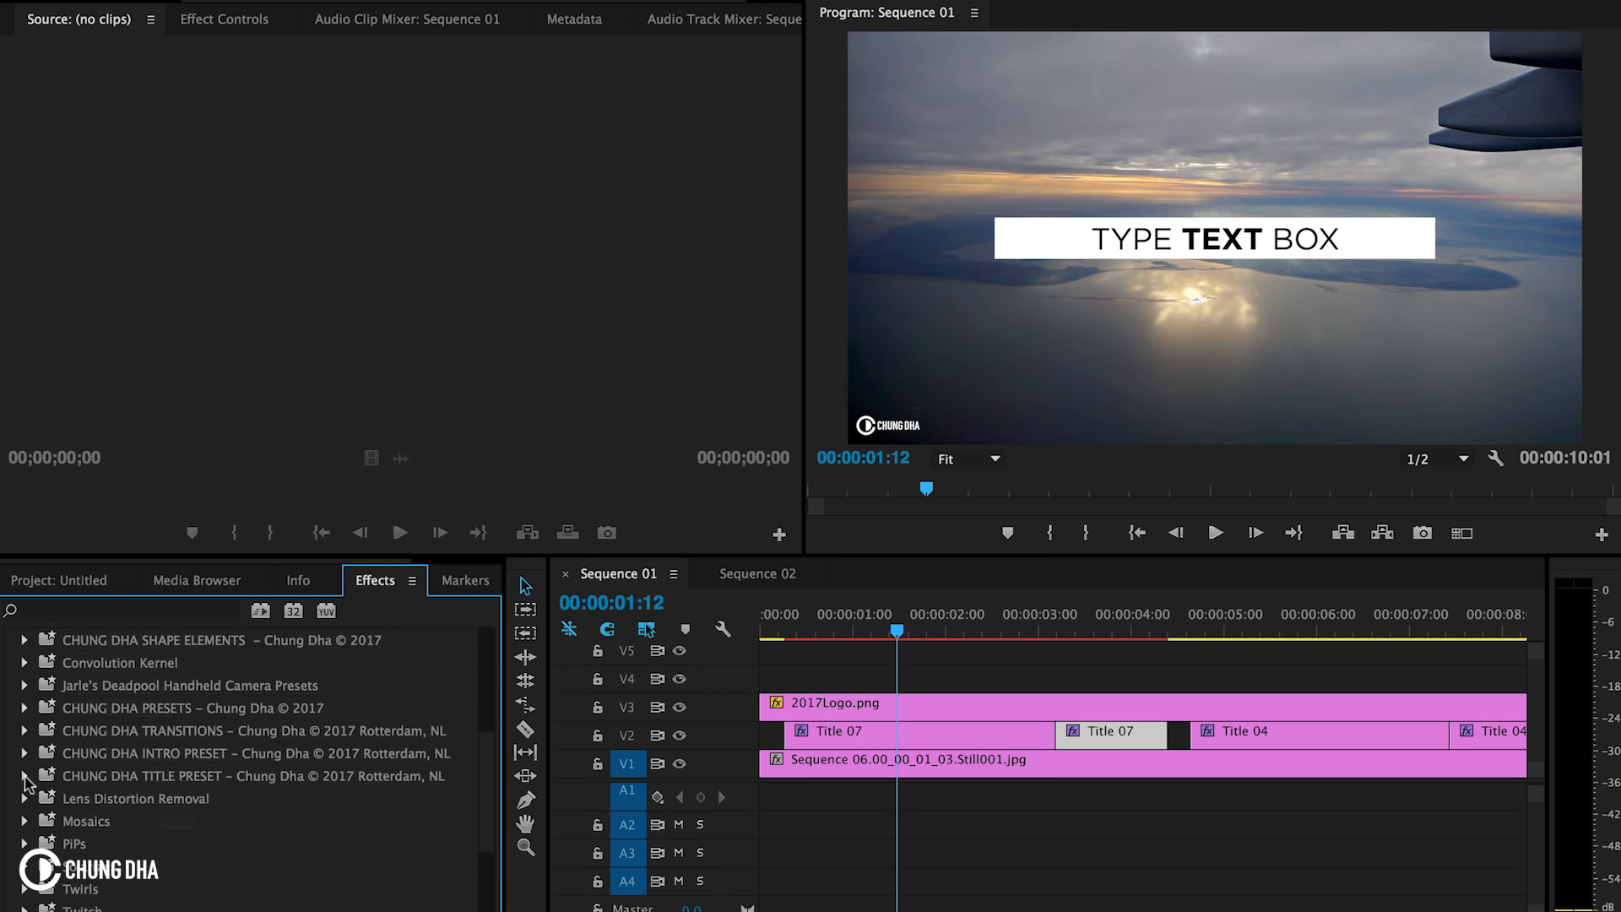
mouse_move(204, 789)
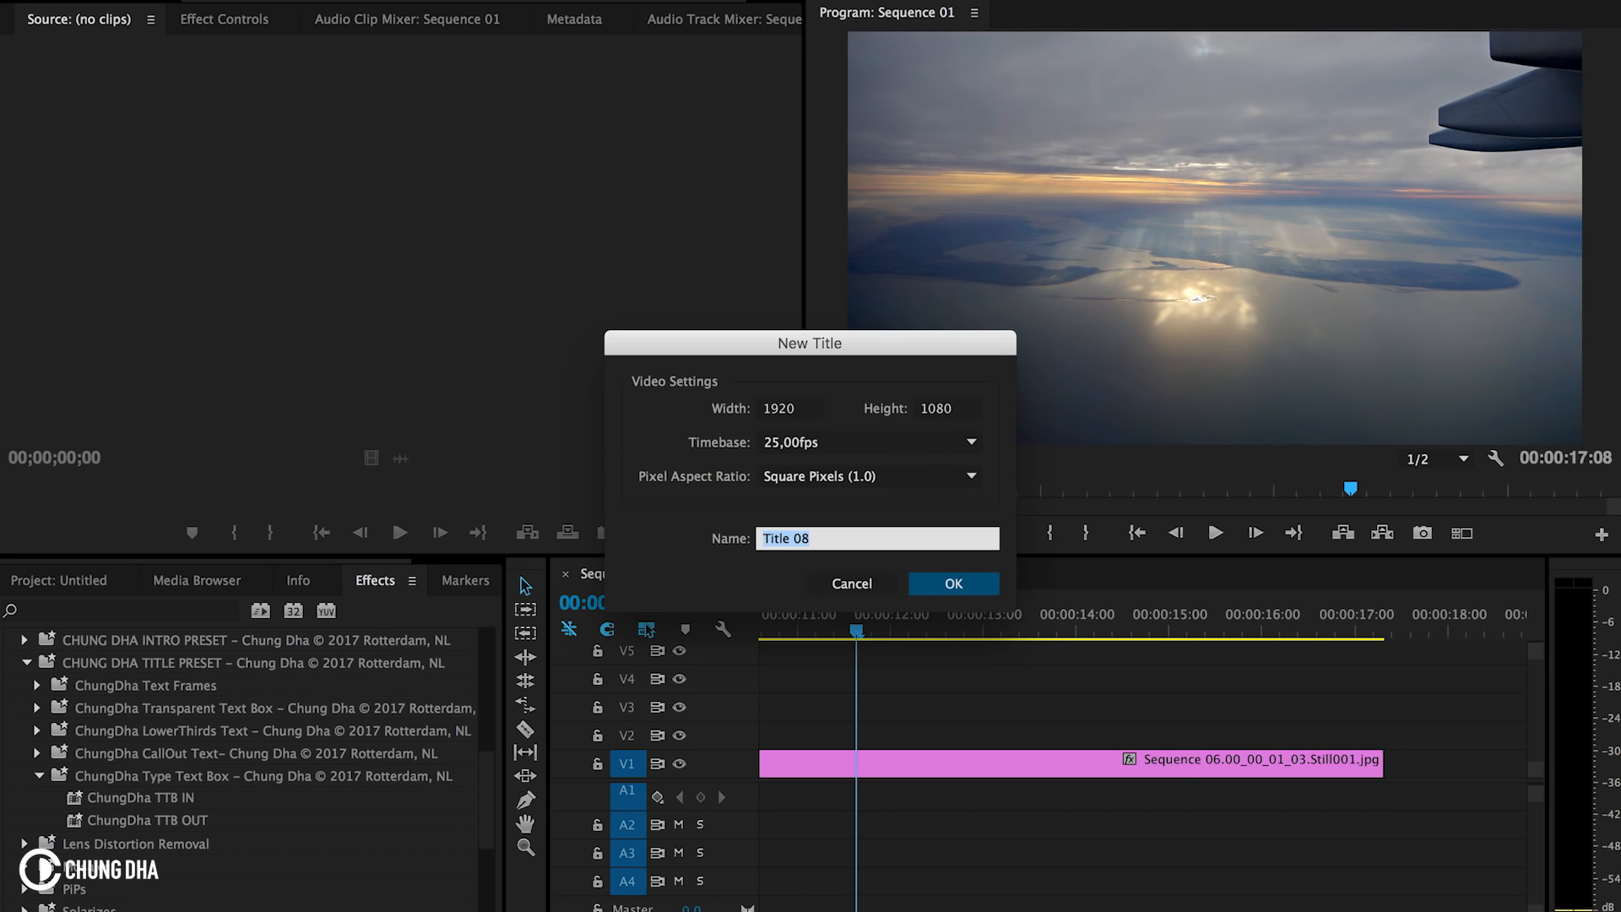
mouse_move(952, 583)
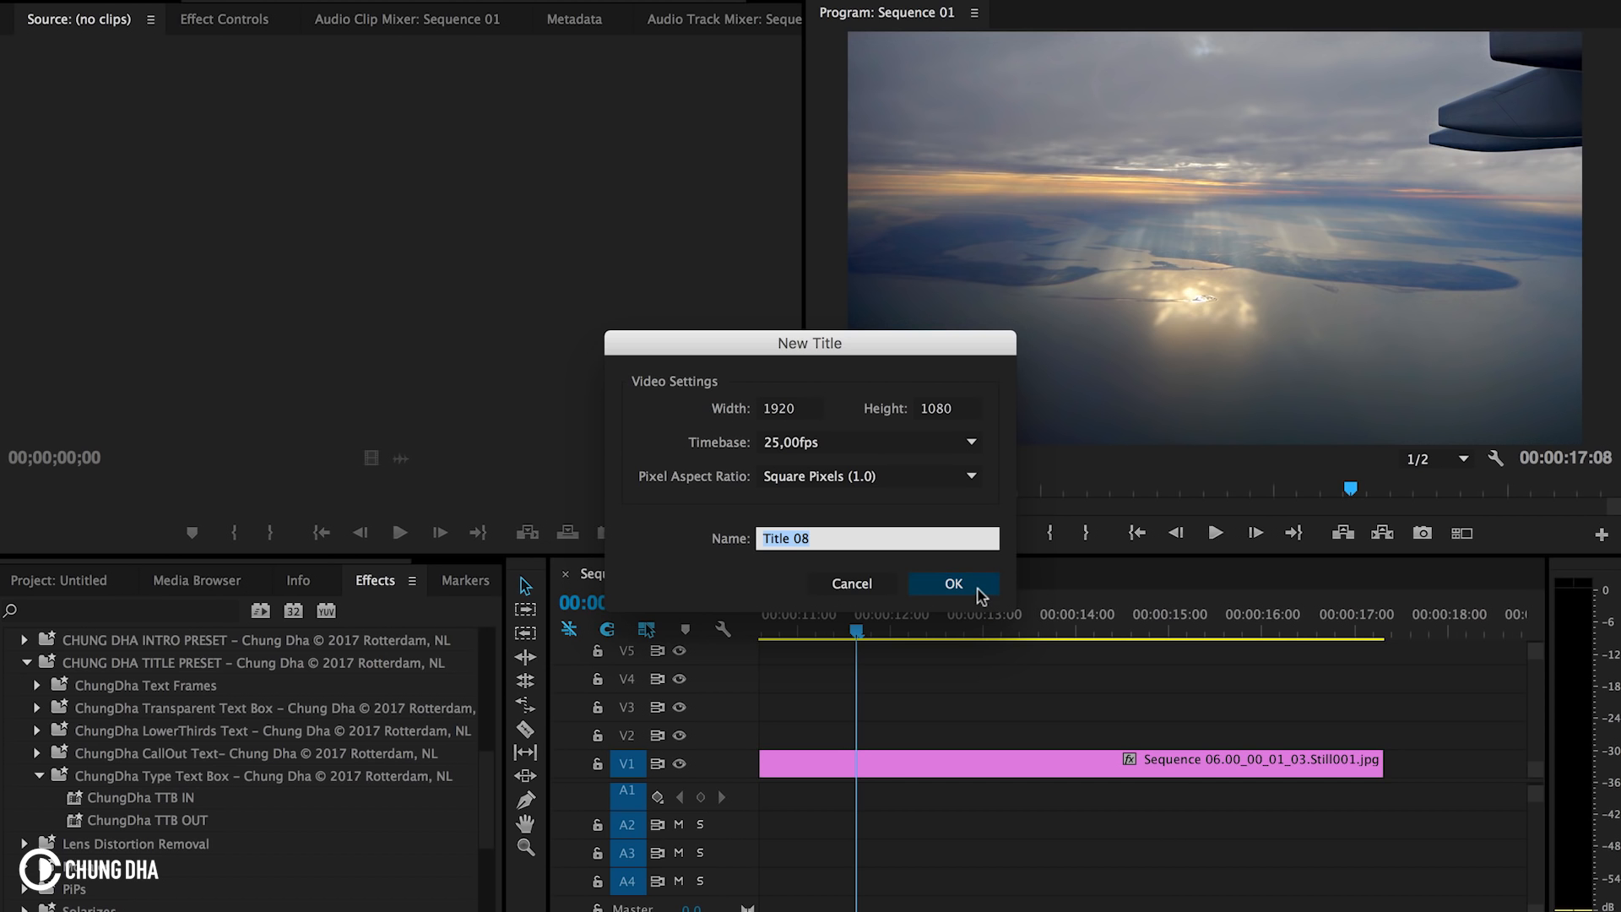
Confirm the new 1920×1080 legacy title named Title 08
left_click(951, 583)
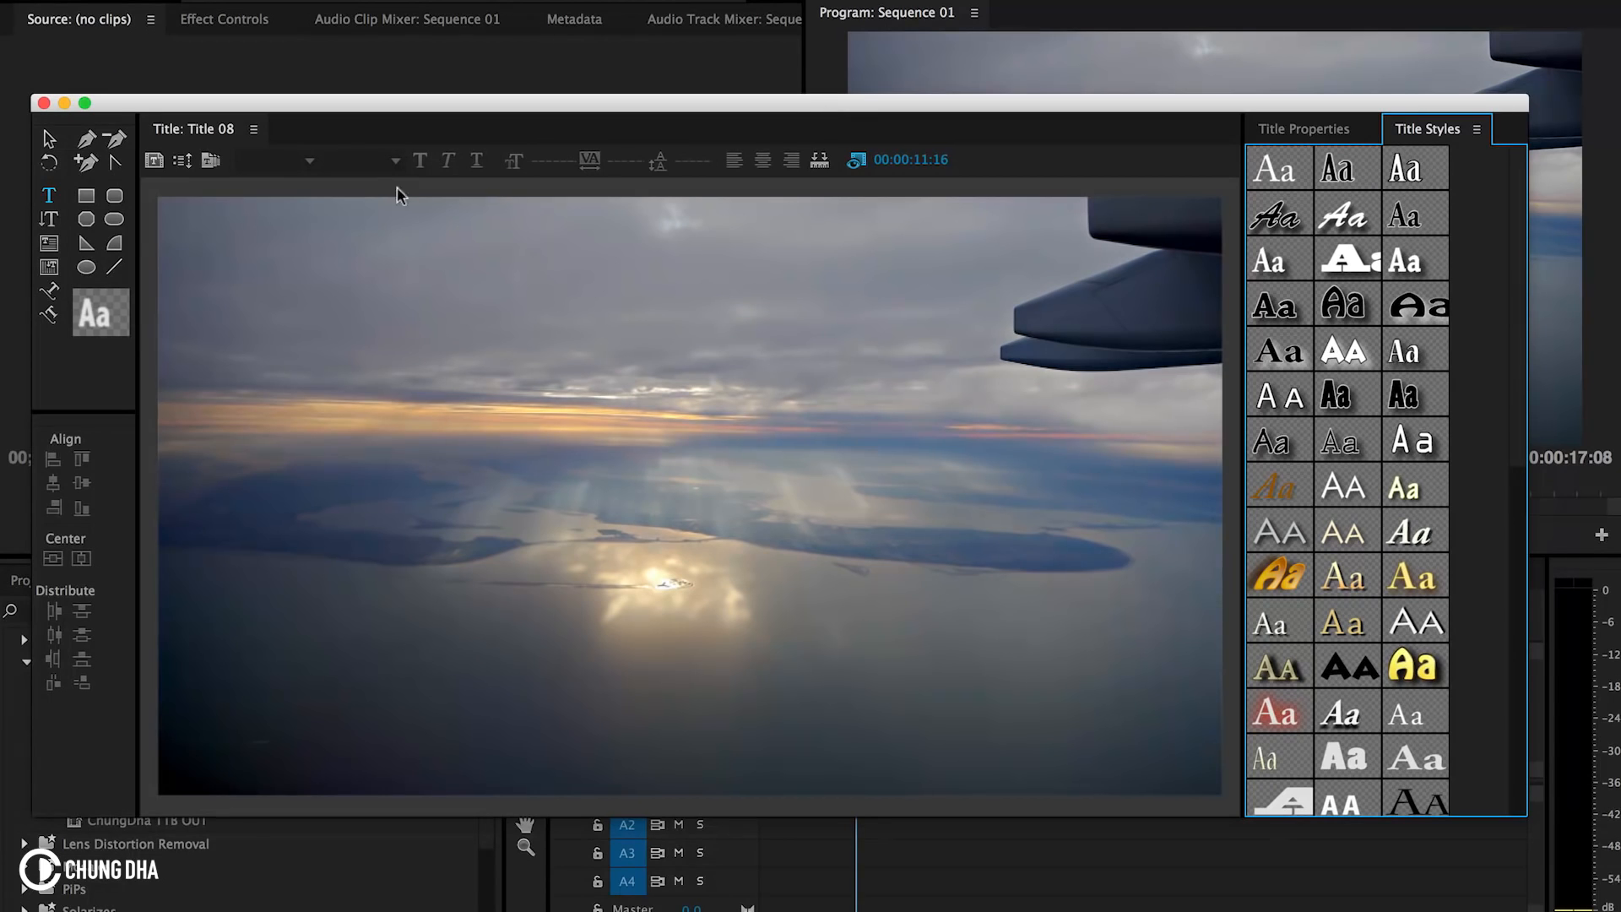
Draw a full-frame rectangle and set its fill colour to plain white
left_click(86, 196)
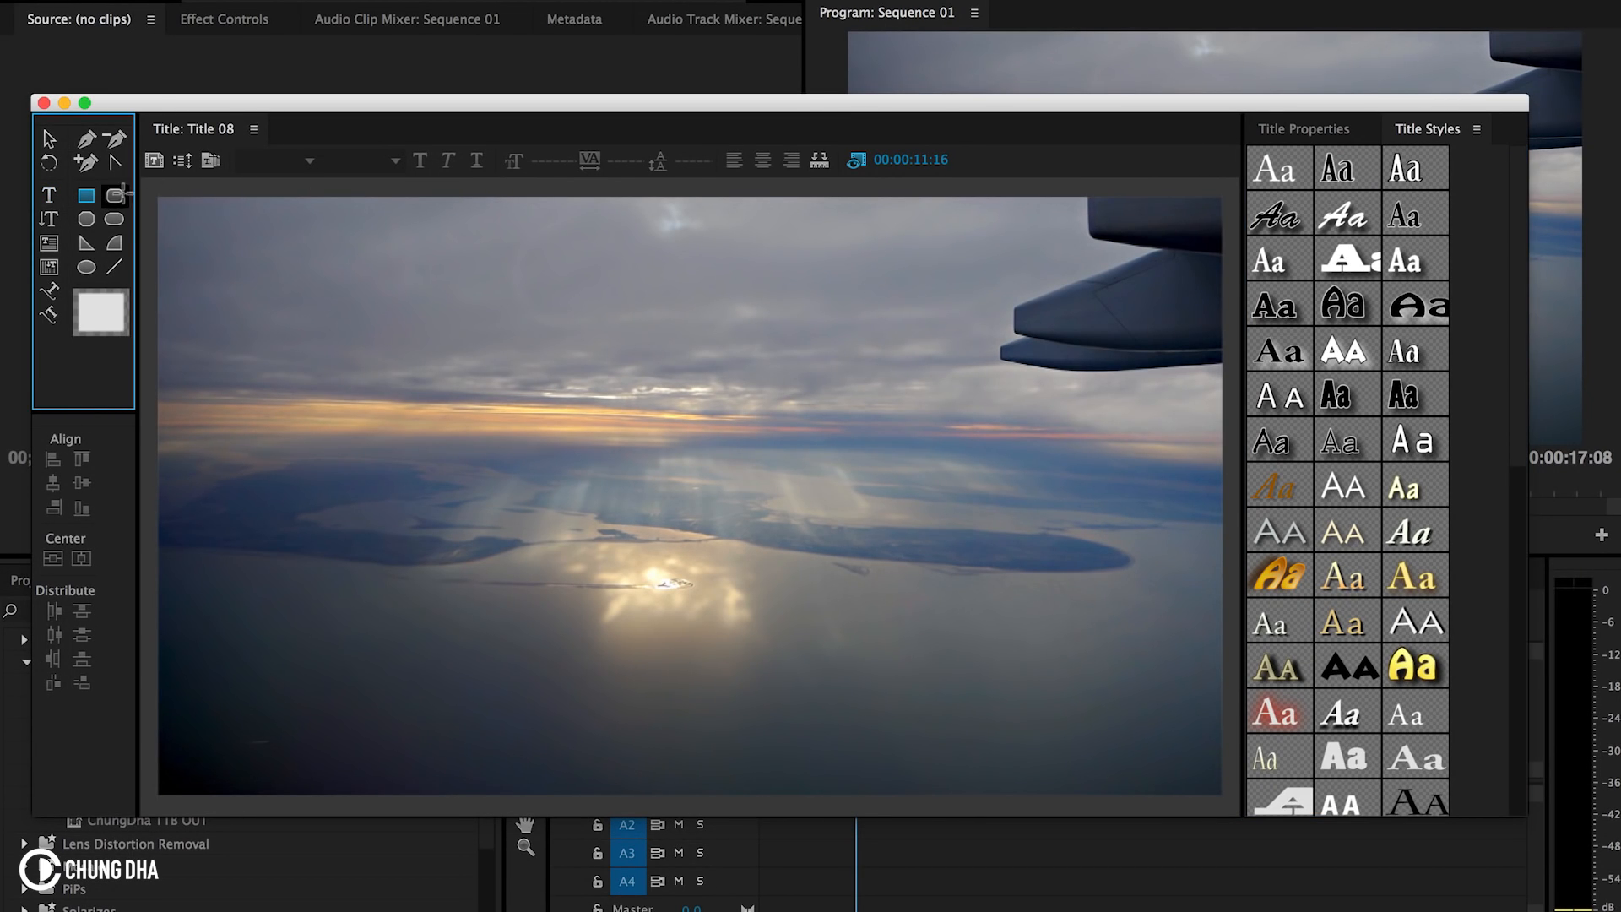
mouse_move(86, 196)
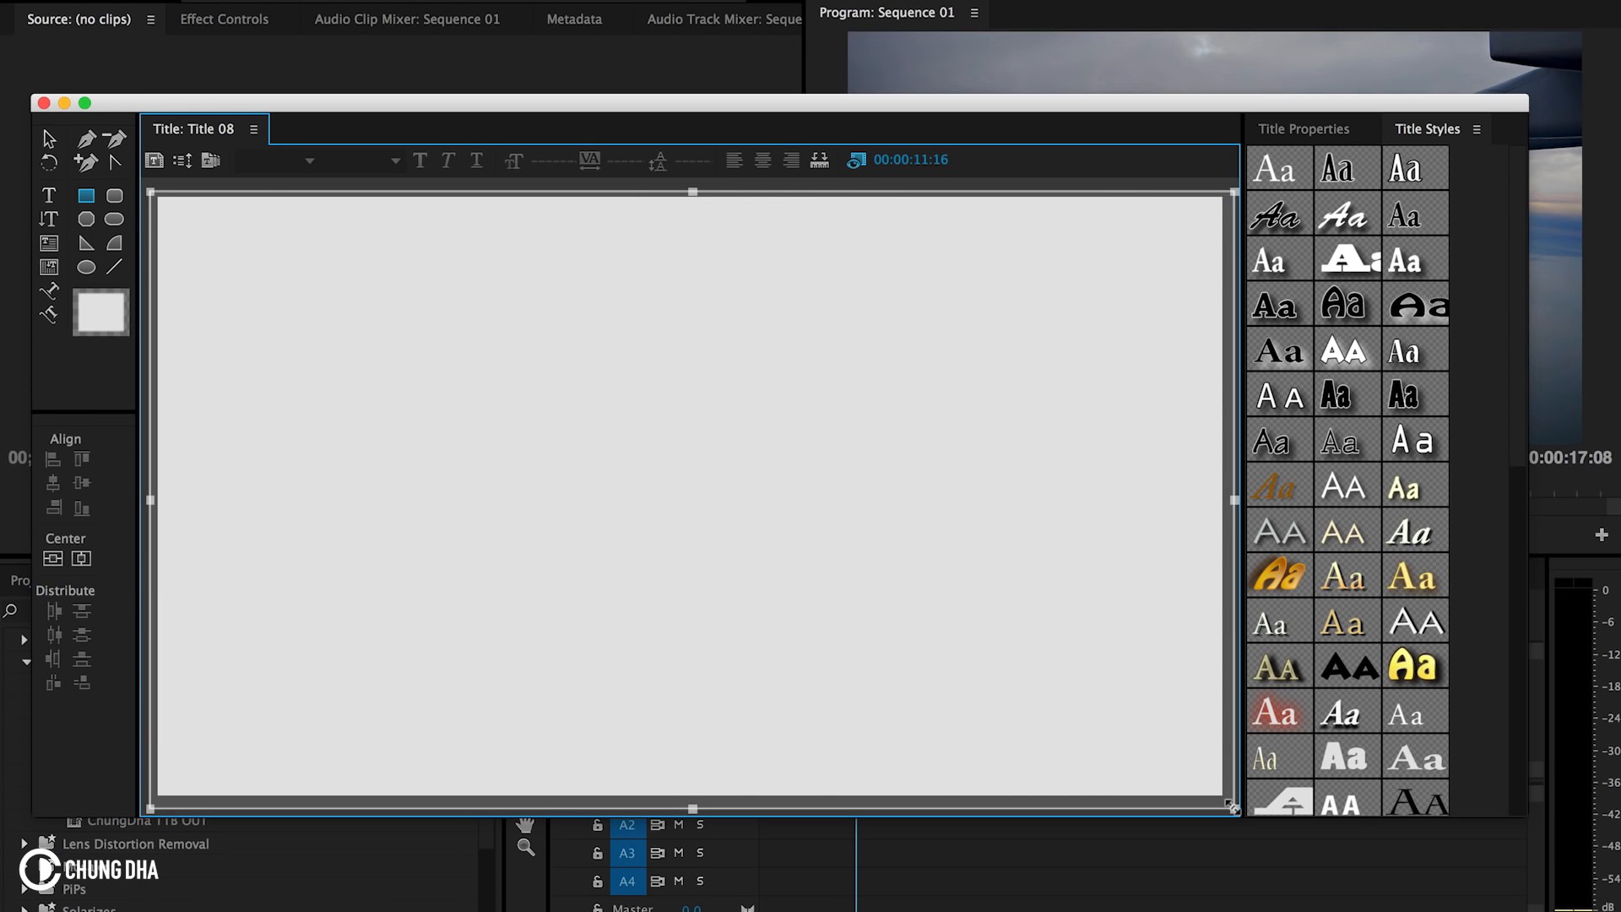
mouse_move(1406, 396)
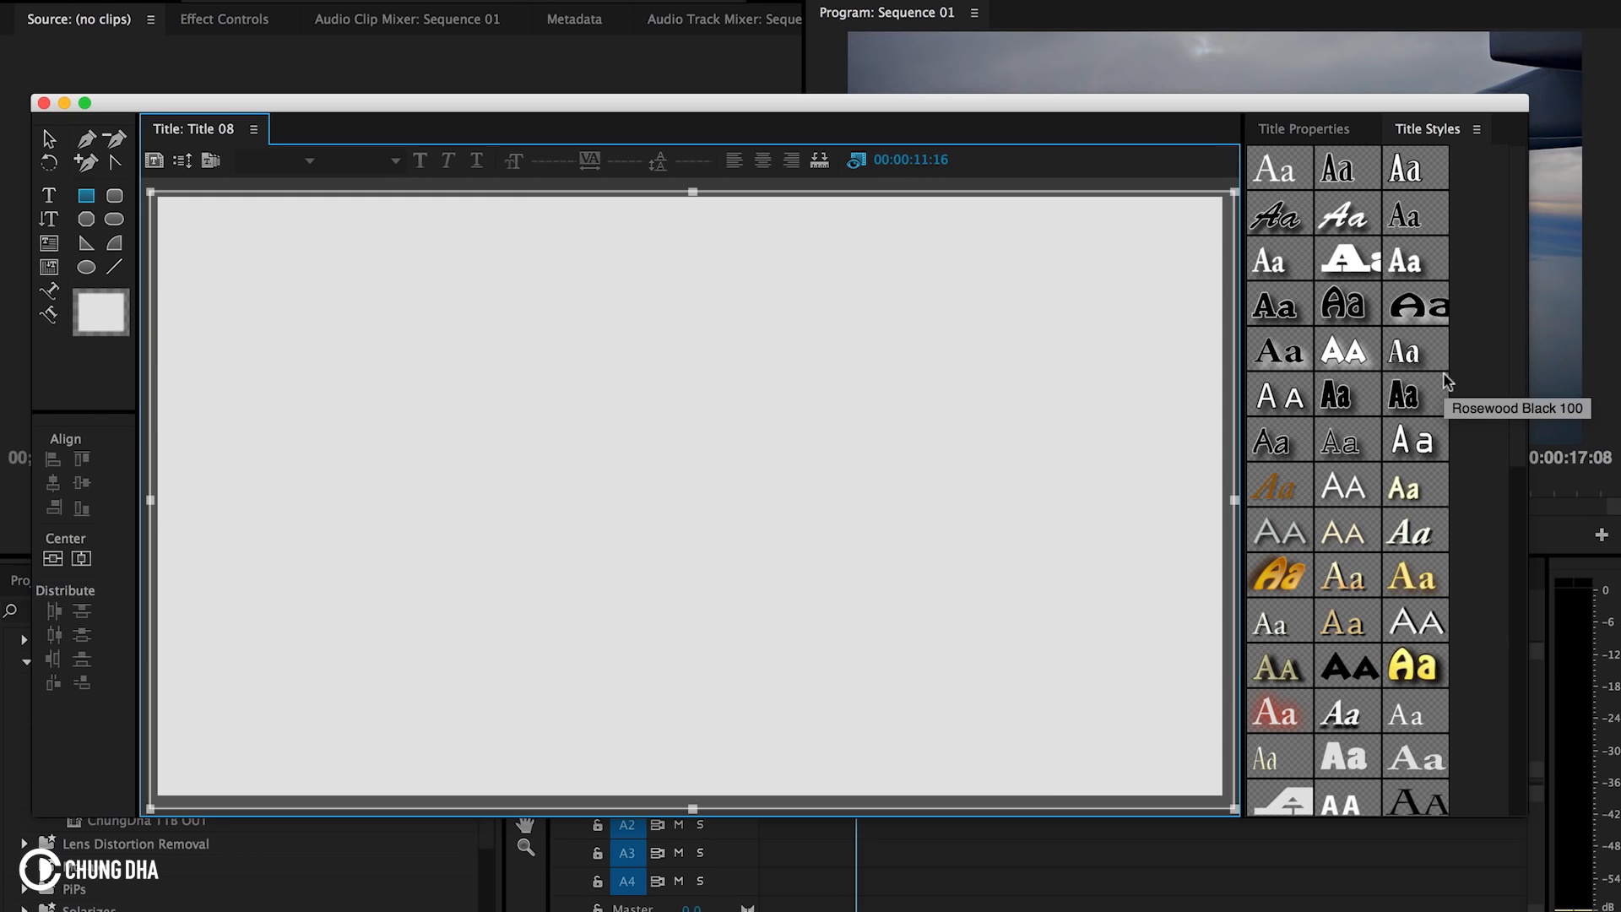
left_click(1304, 128)
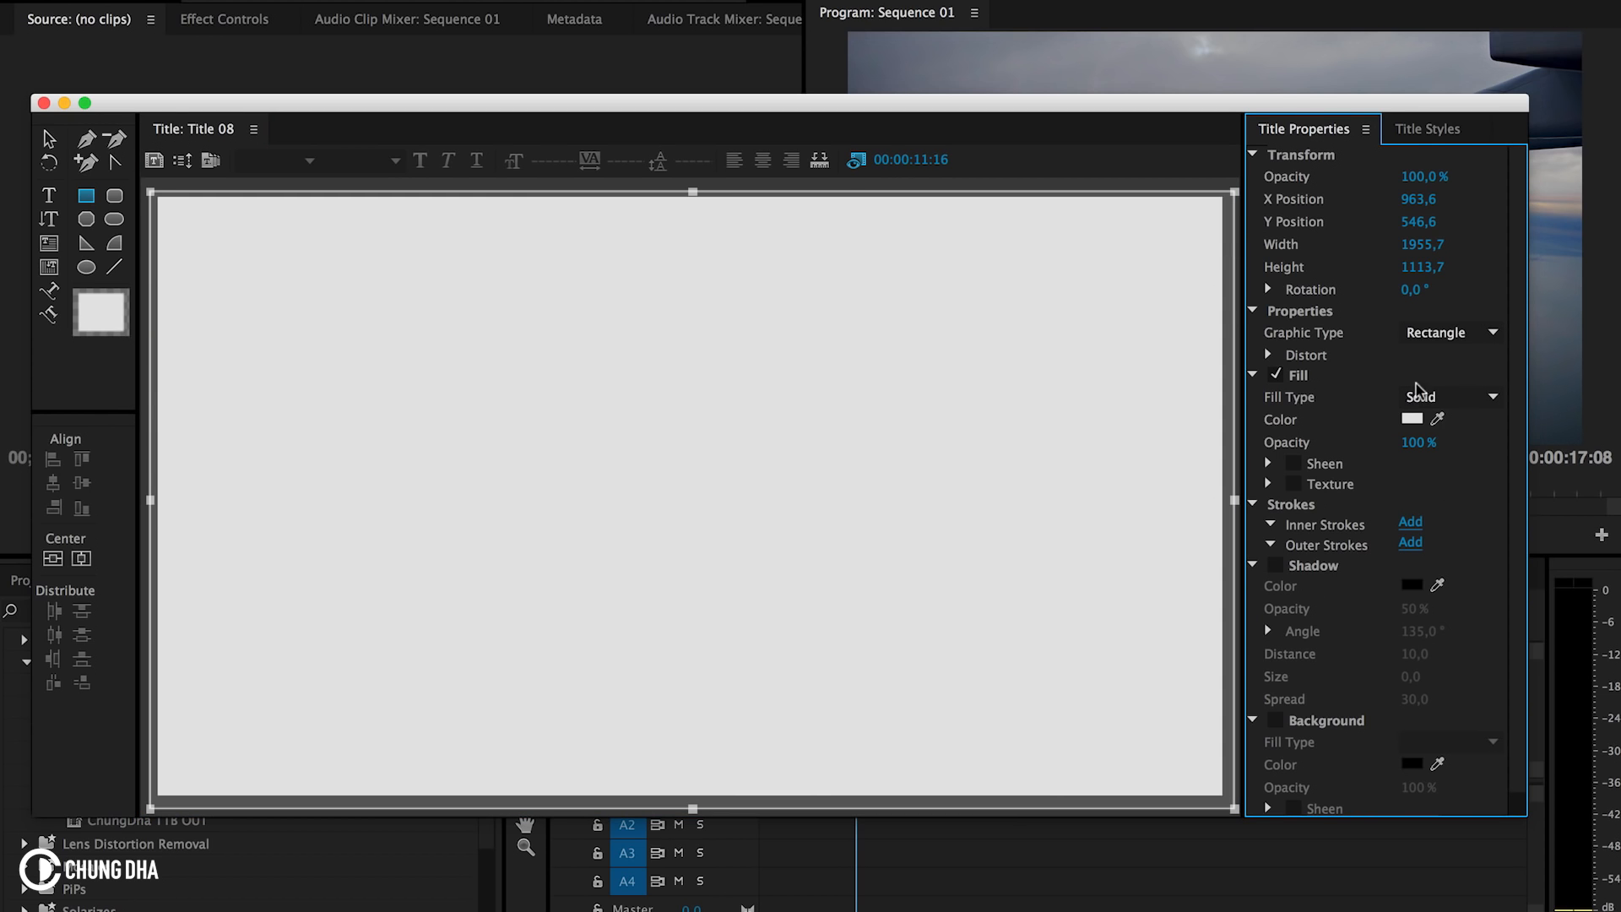
left_click(1429, 419)
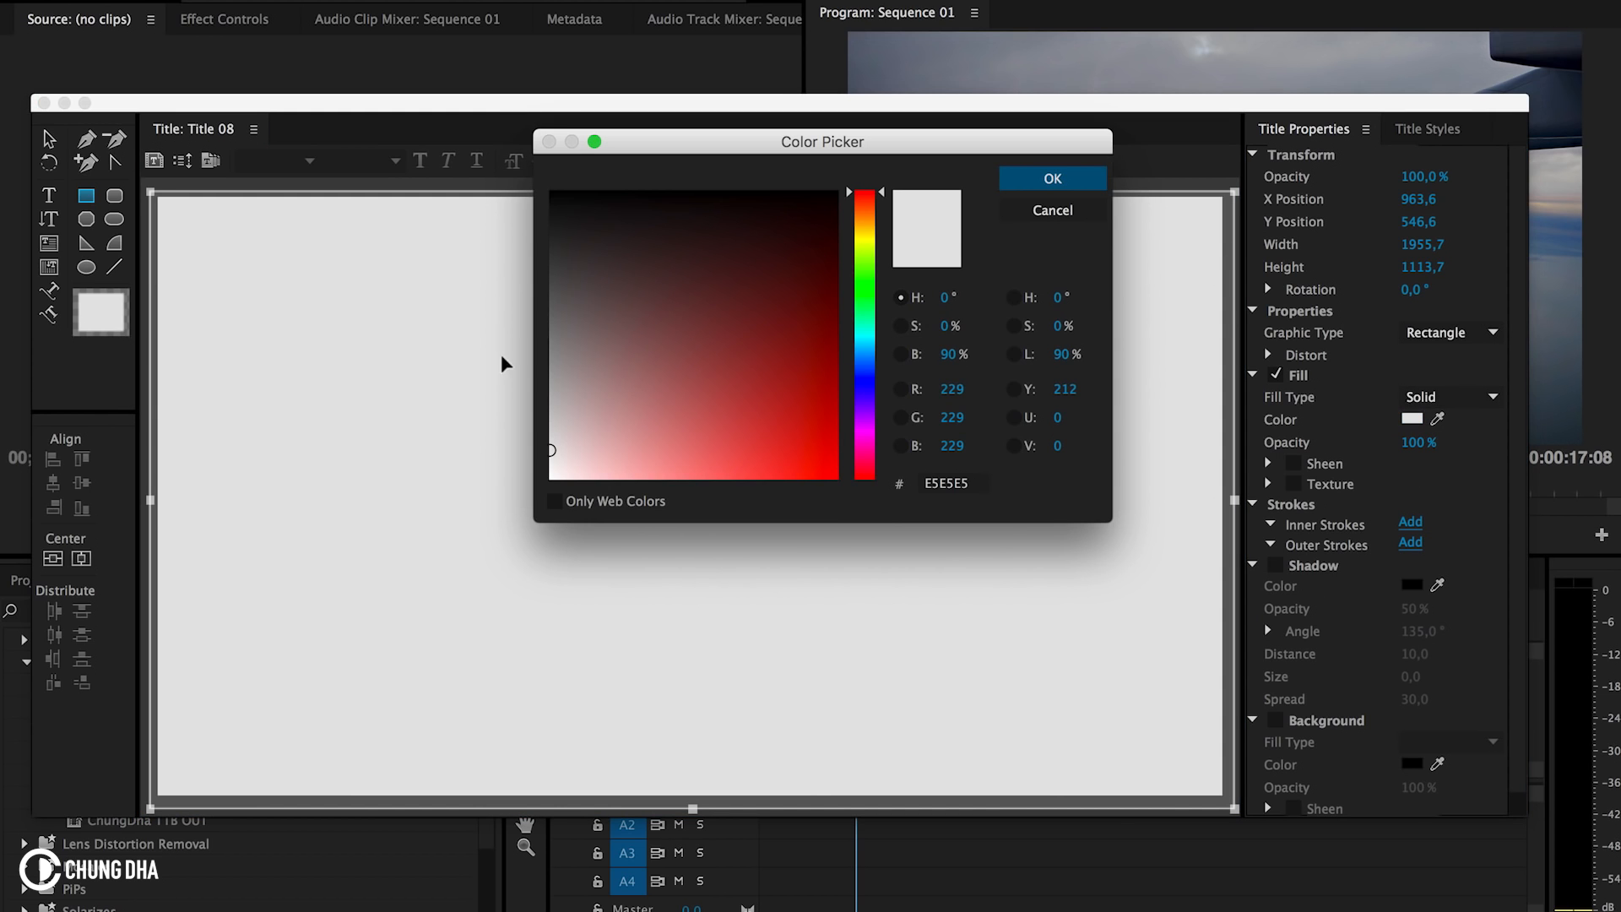
left_click(1052, 177)
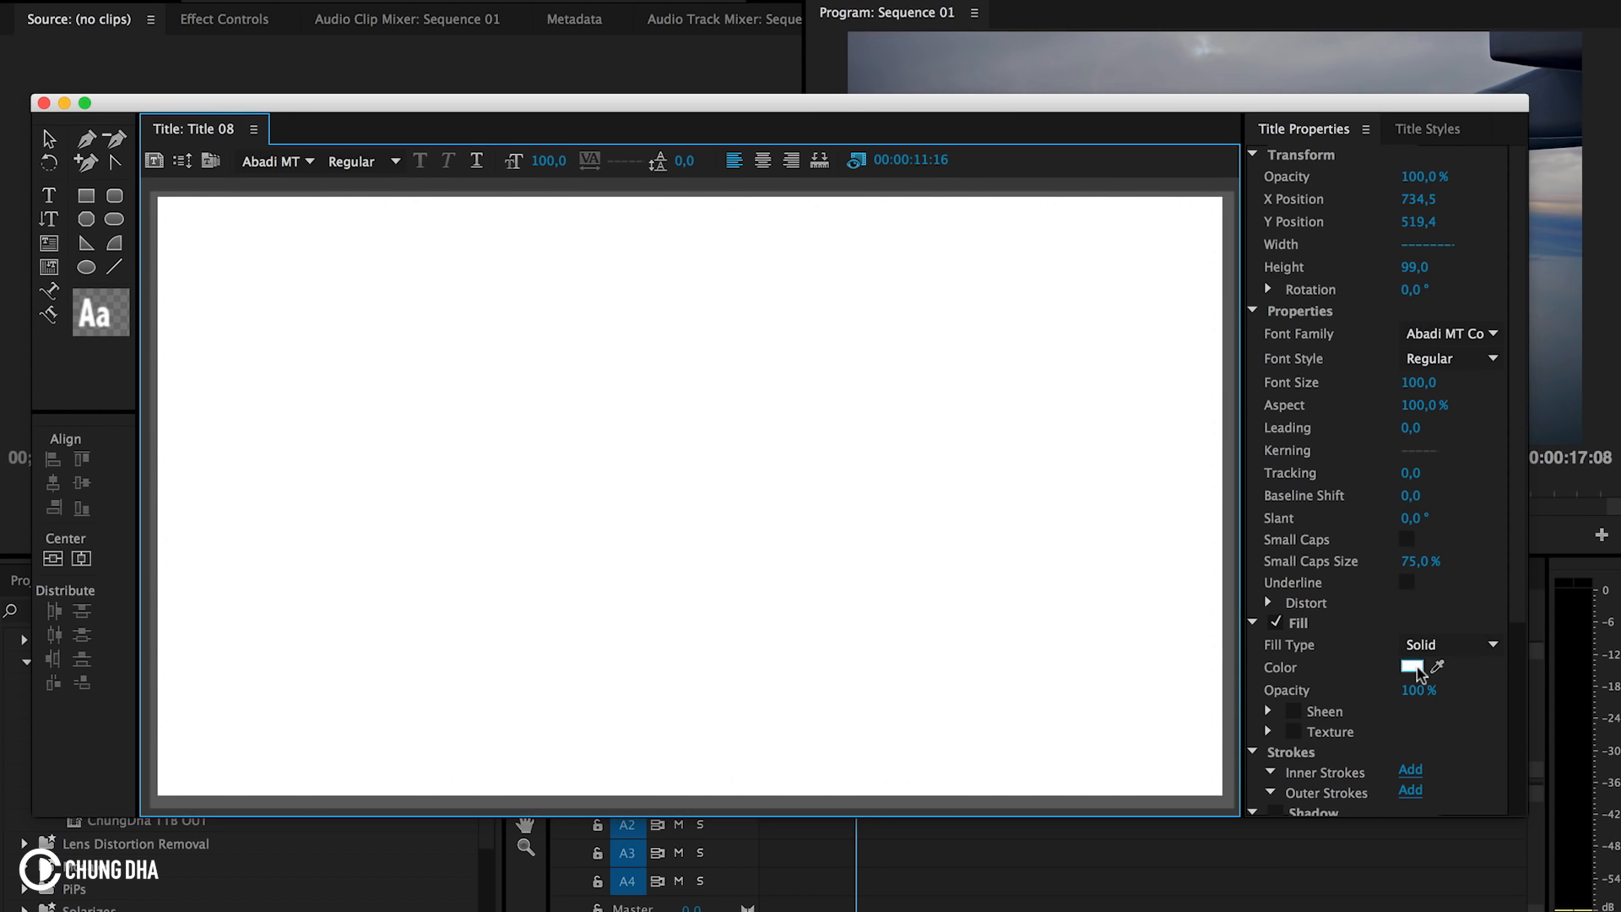
Make the text fill black and enter the lettering 'TYPE TEXT BOX'
left_click(1412, 667)
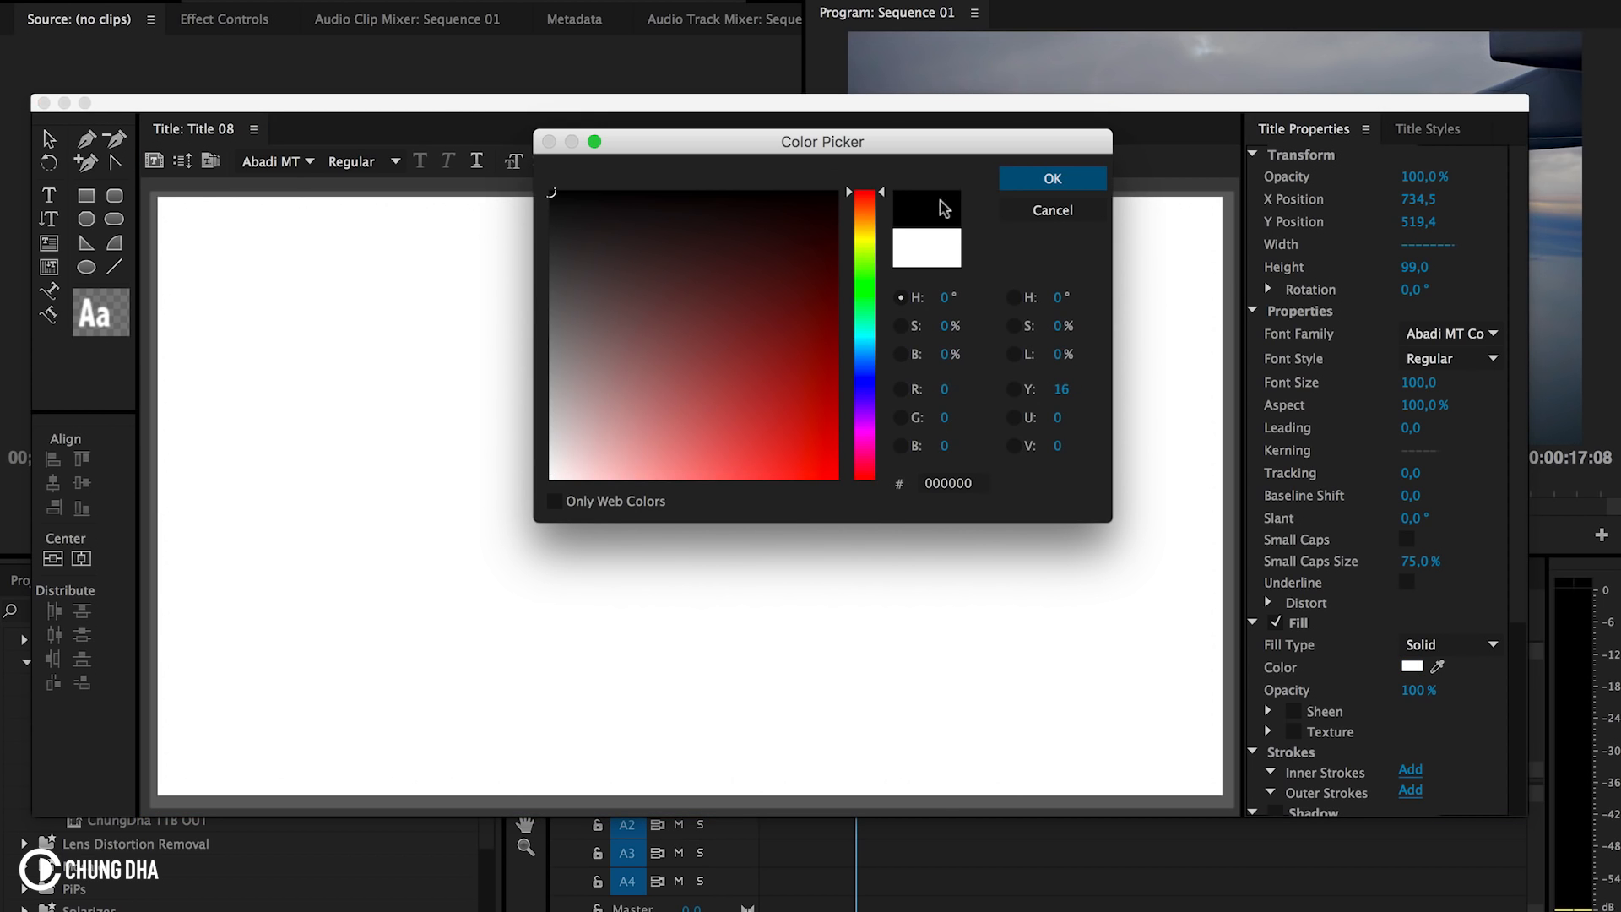
left_click(1050, 177)
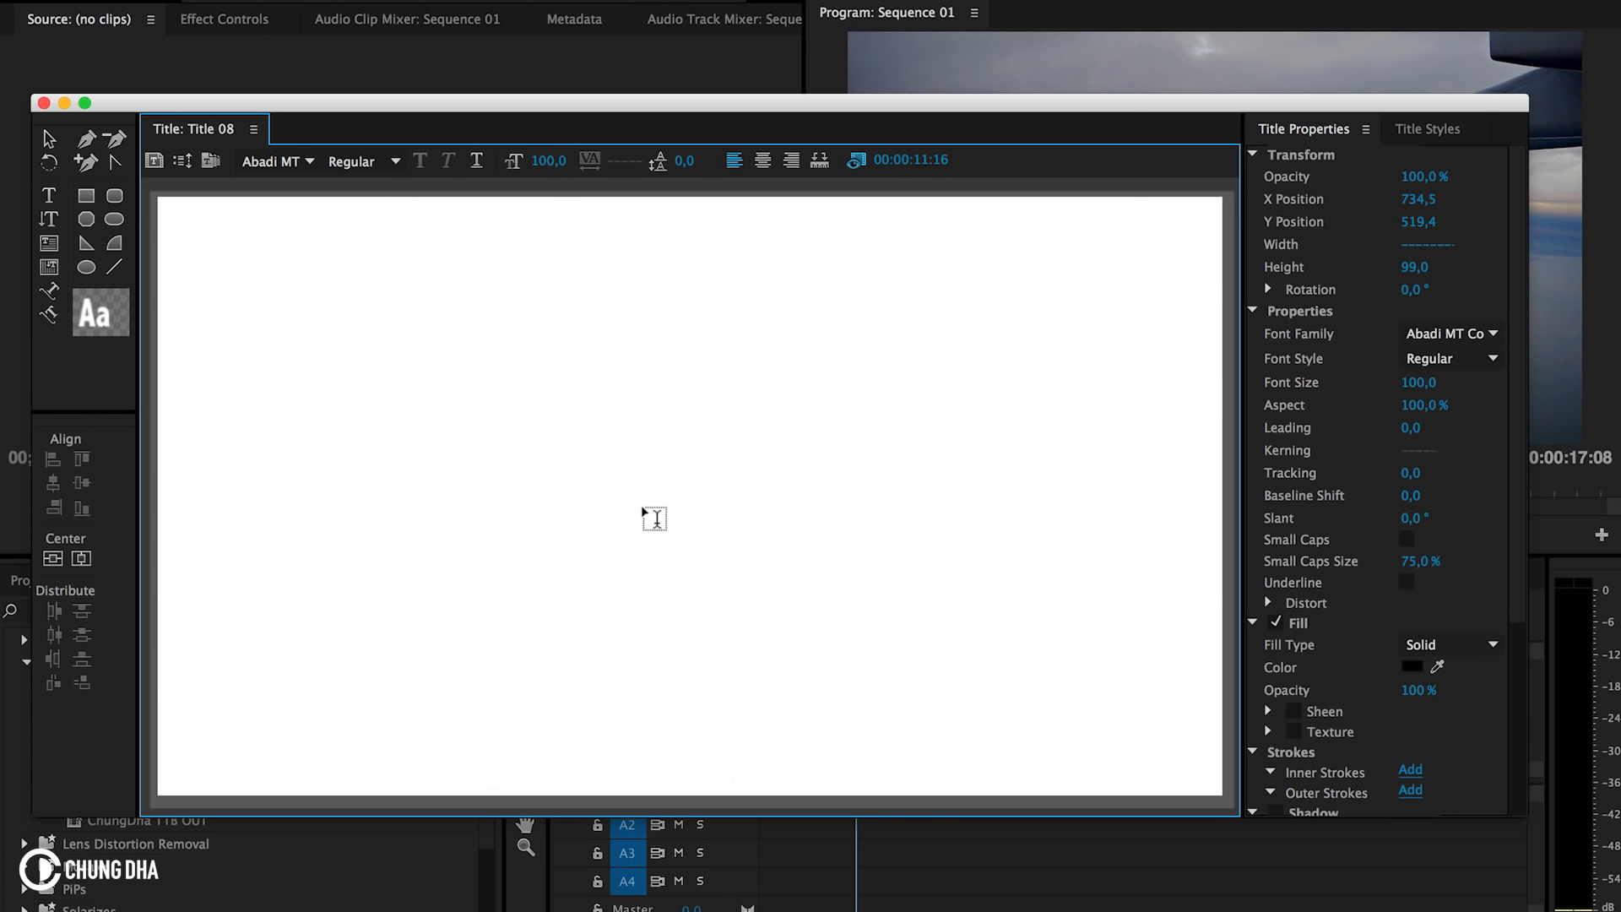
type("TYPE TE")
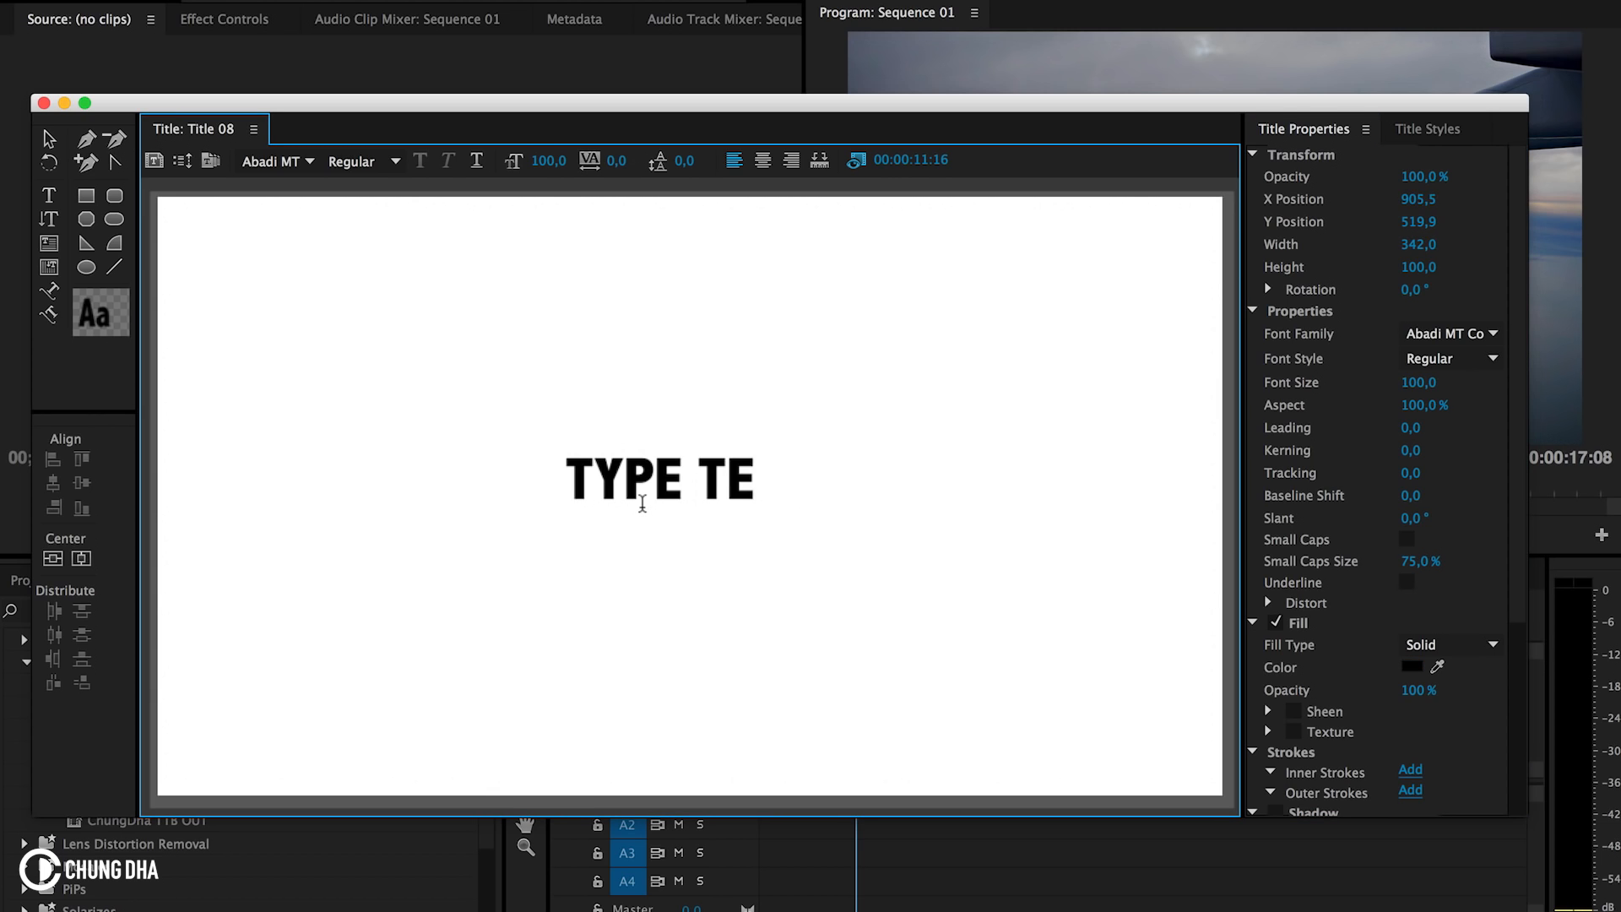
type("XT BOX")
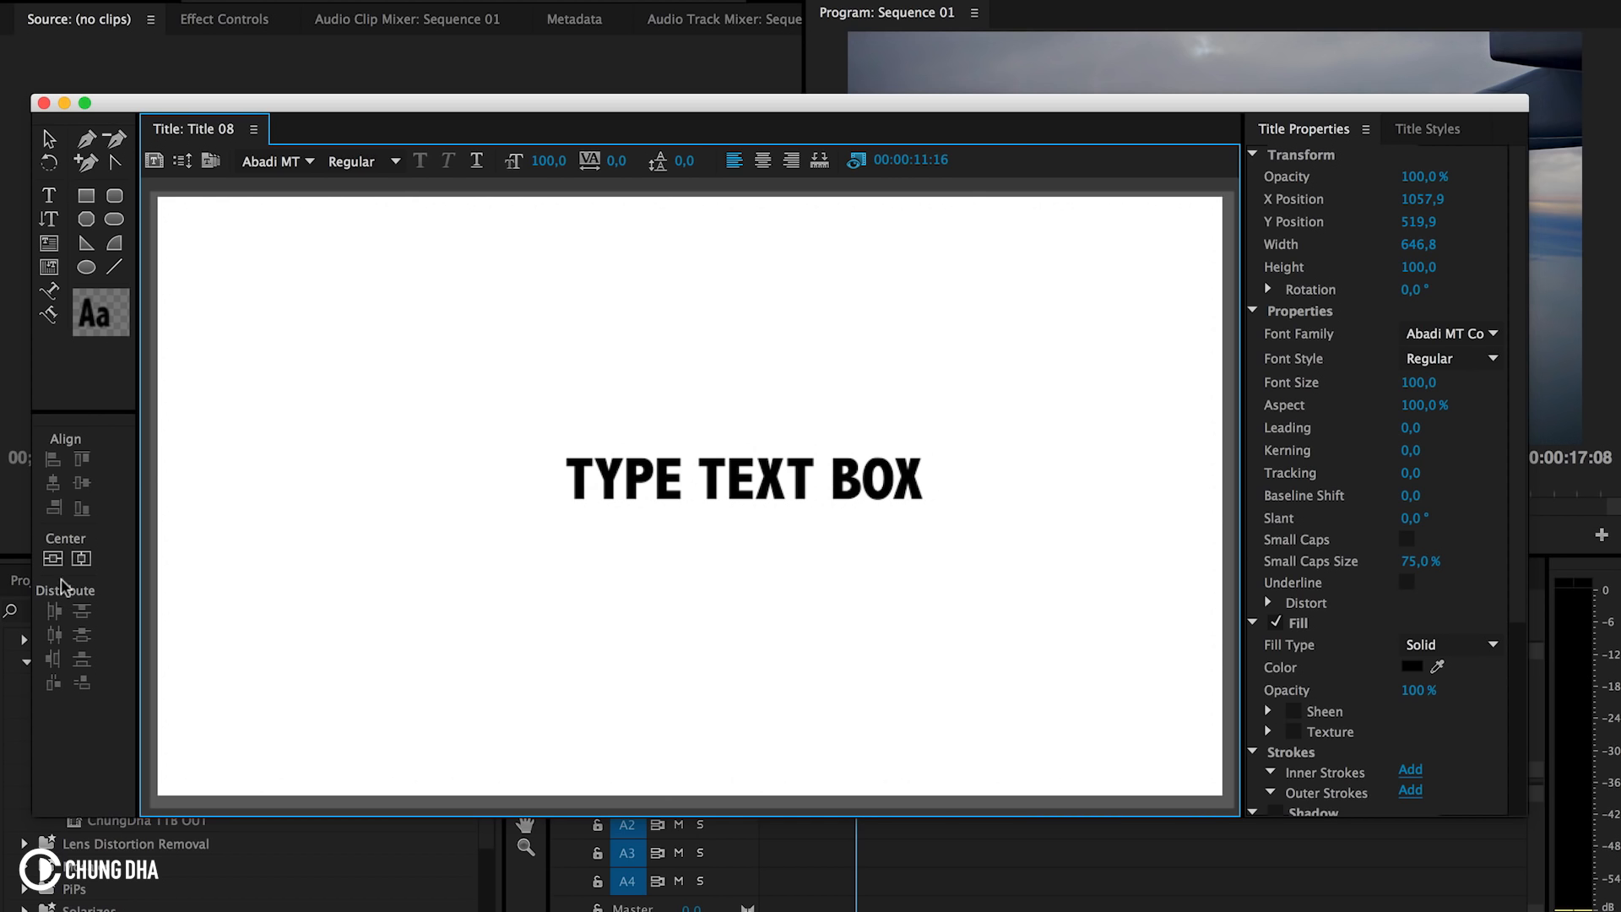
Centre the text in the frame and re-centre it after switching to the thinner font
left_click(81, 559)
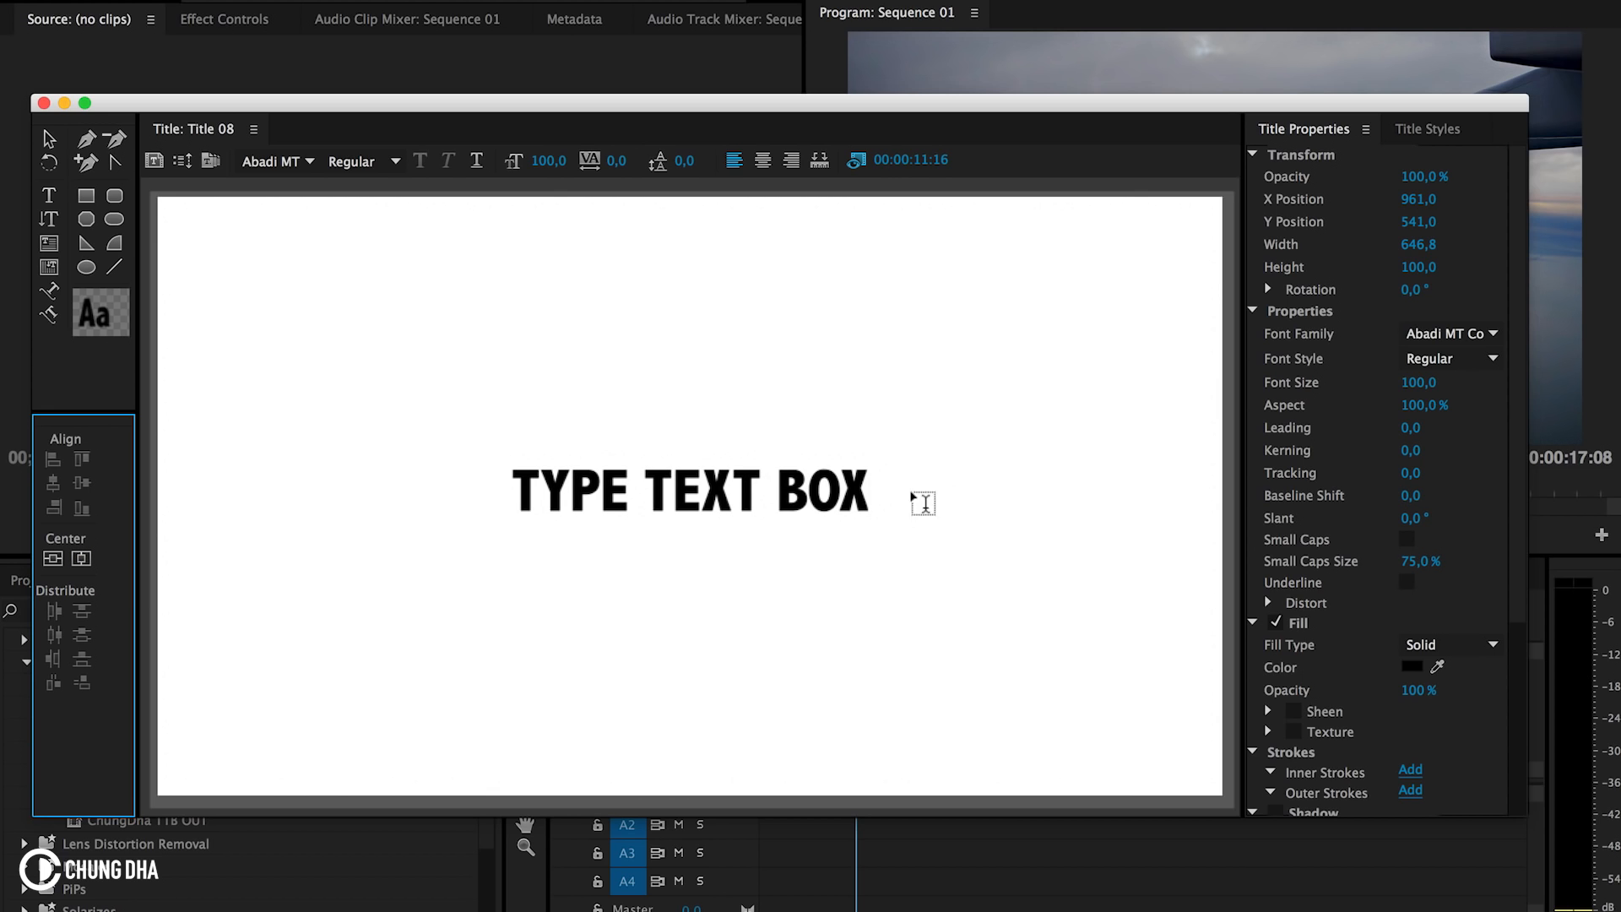
mouse_move(1154, 554)
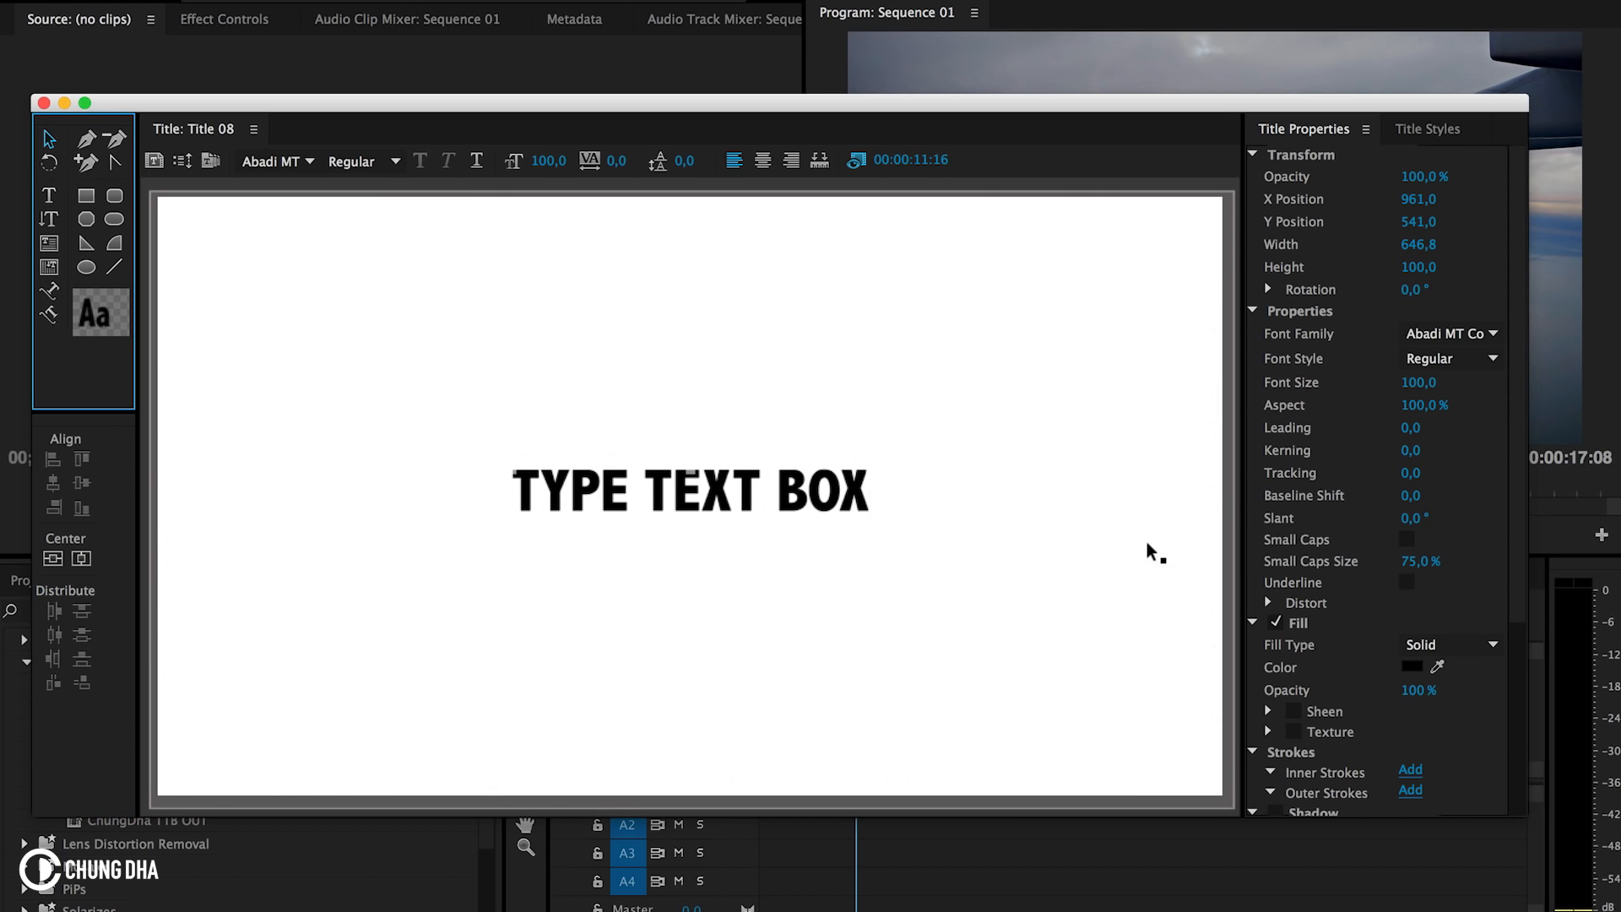
mouse_move(1448, 333)
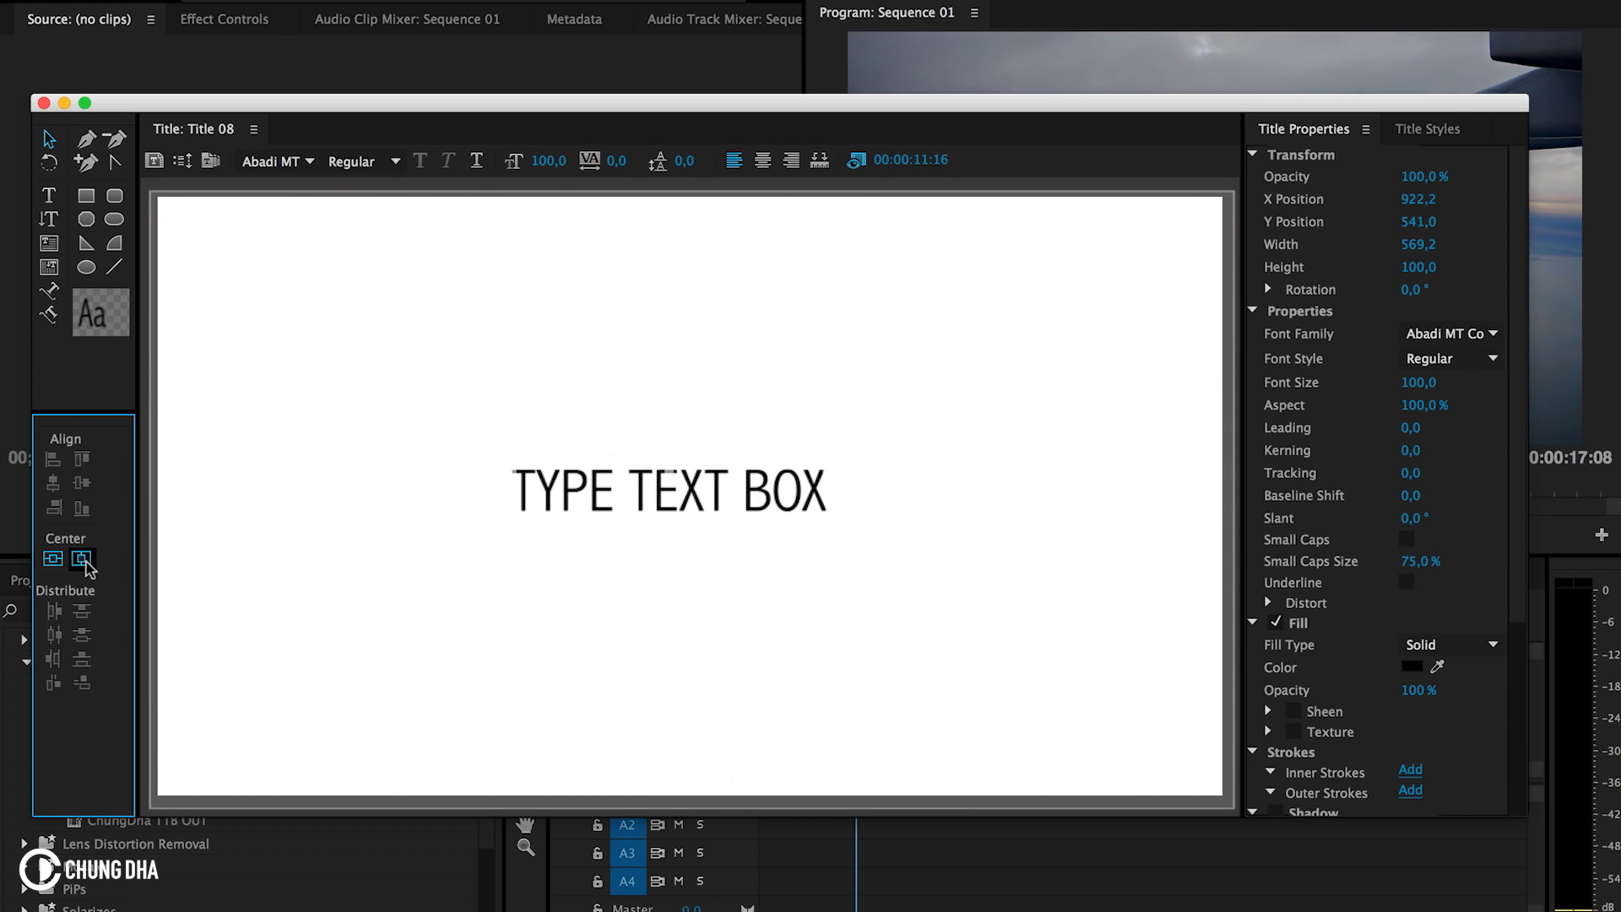
left_click(81, 559)
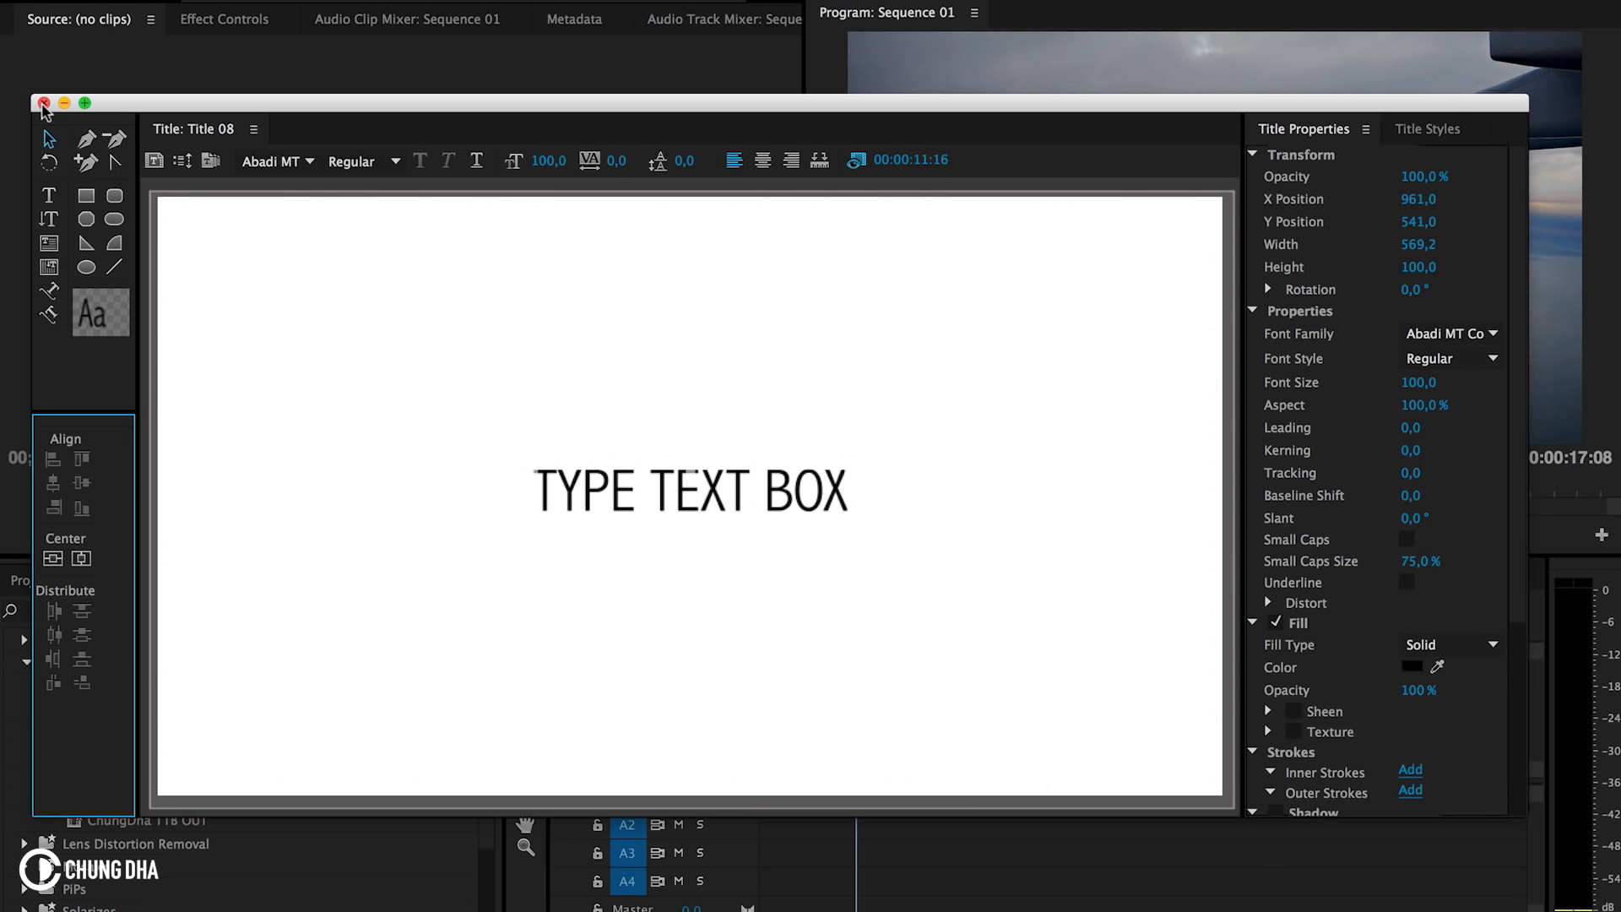
Close the Titler and duplicate Title 08 on V2 right after the original, moving the playhead to 12:20
left_click(42, 103)
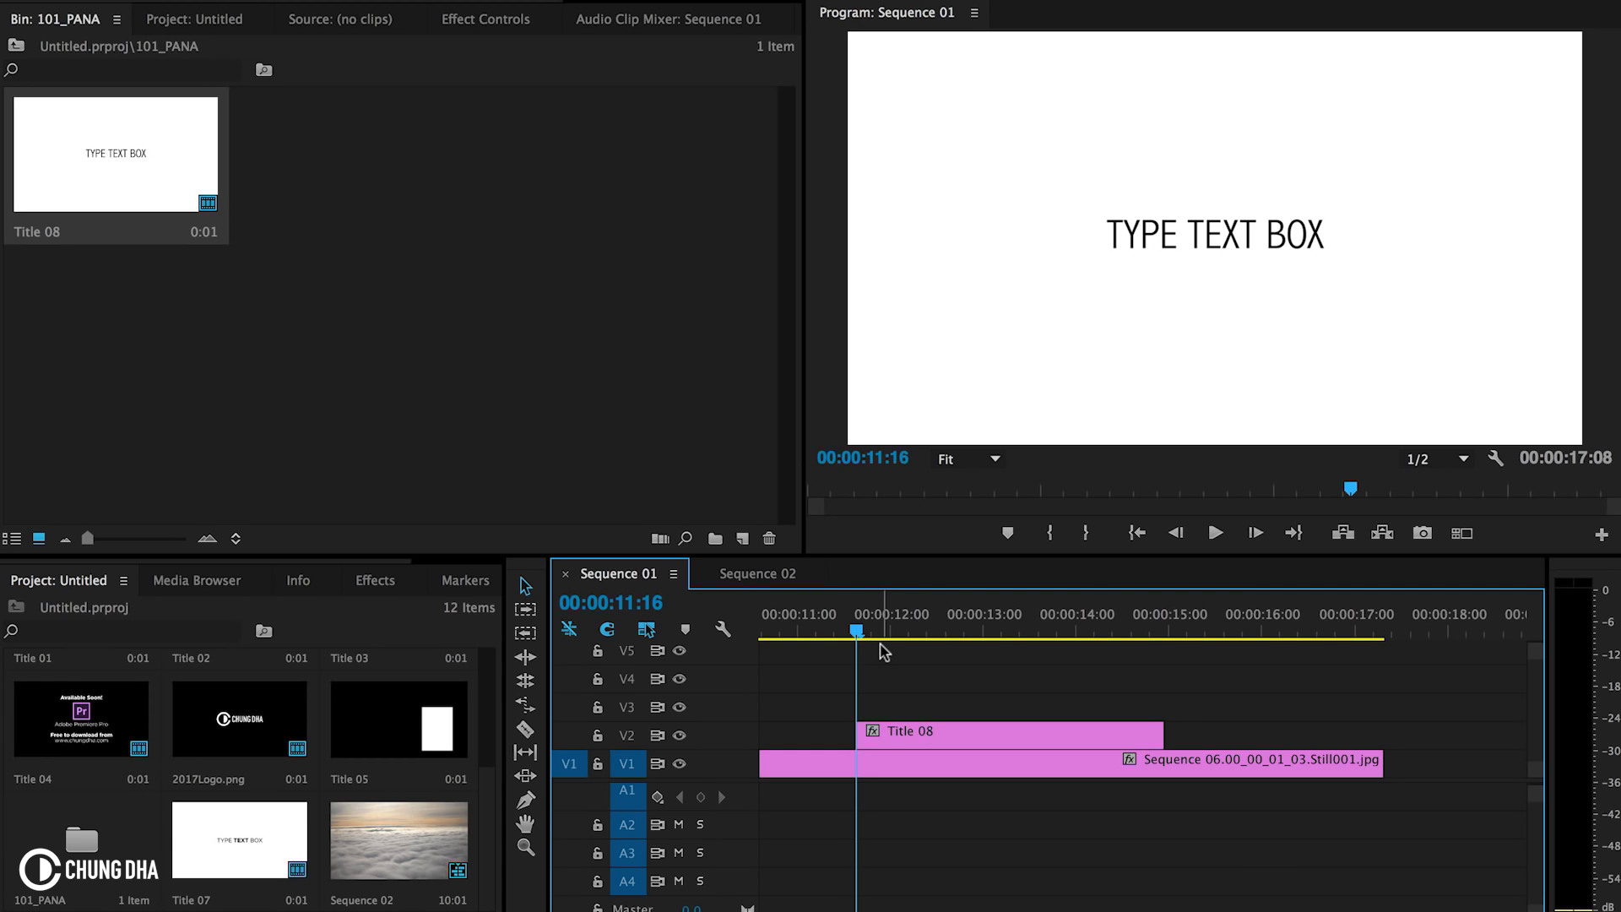
mouse_move(876, 647)
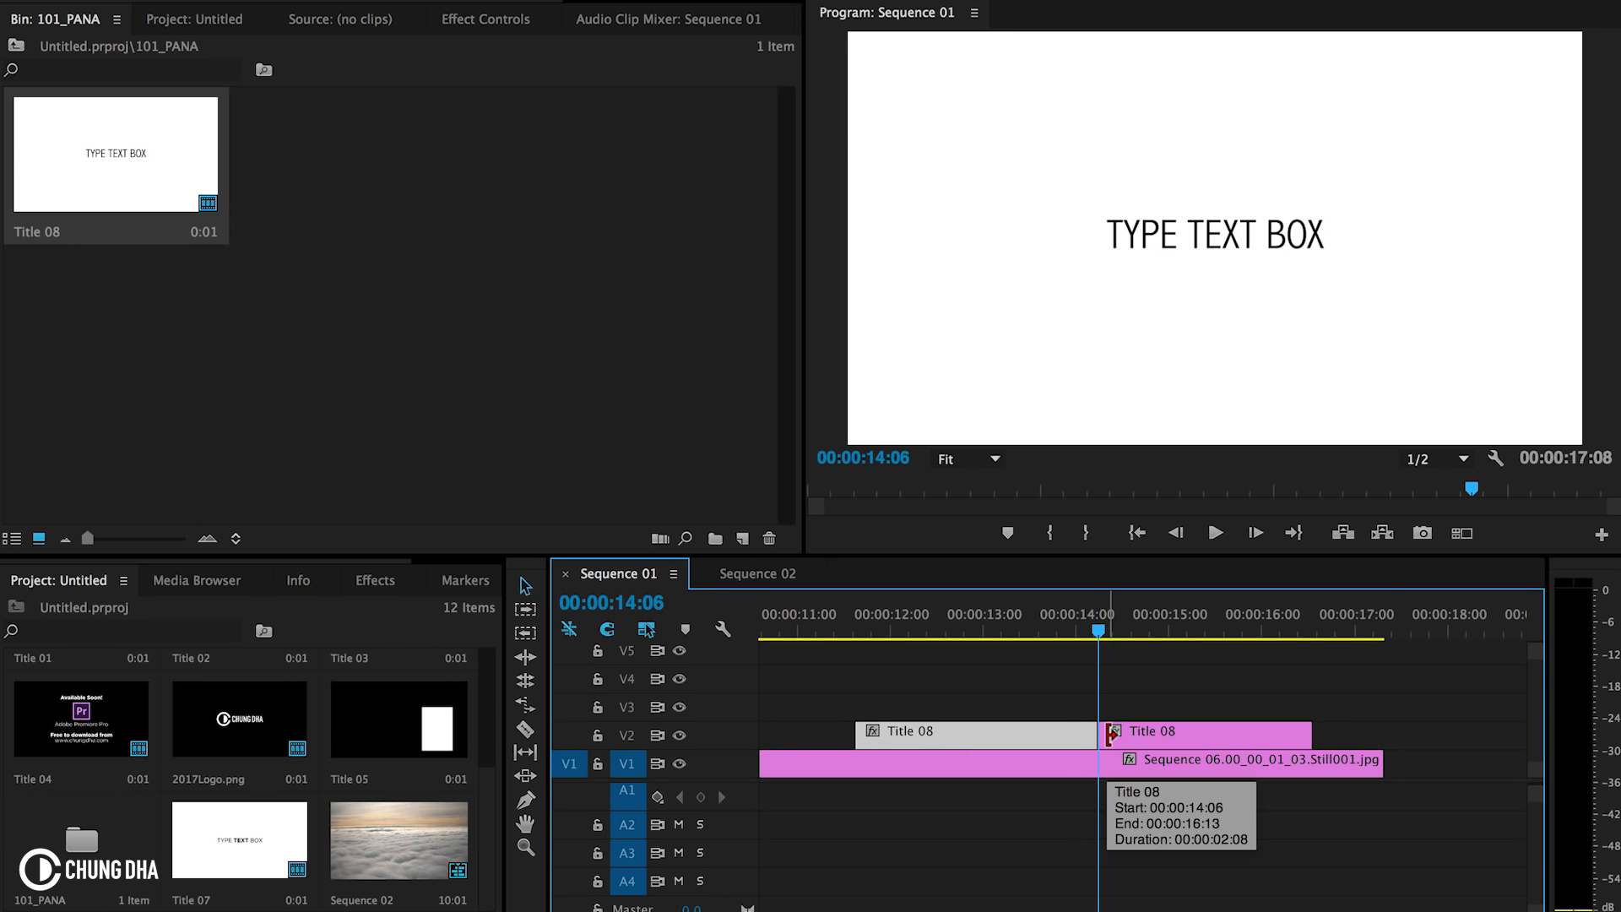
left_click(1169, 630)
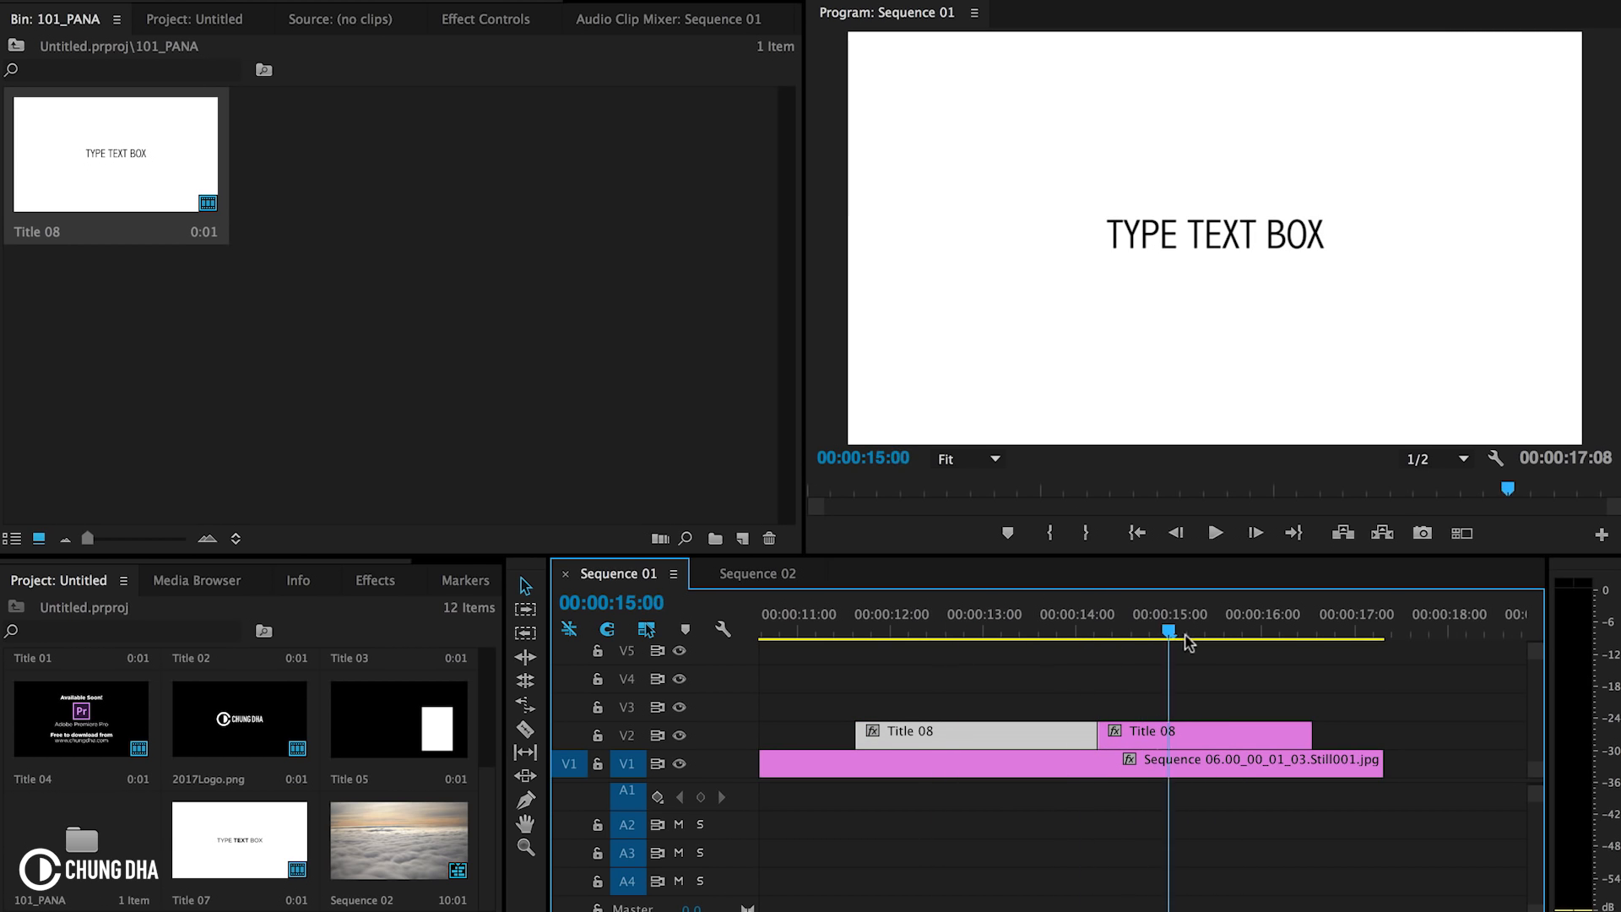
left_click(965, 614)
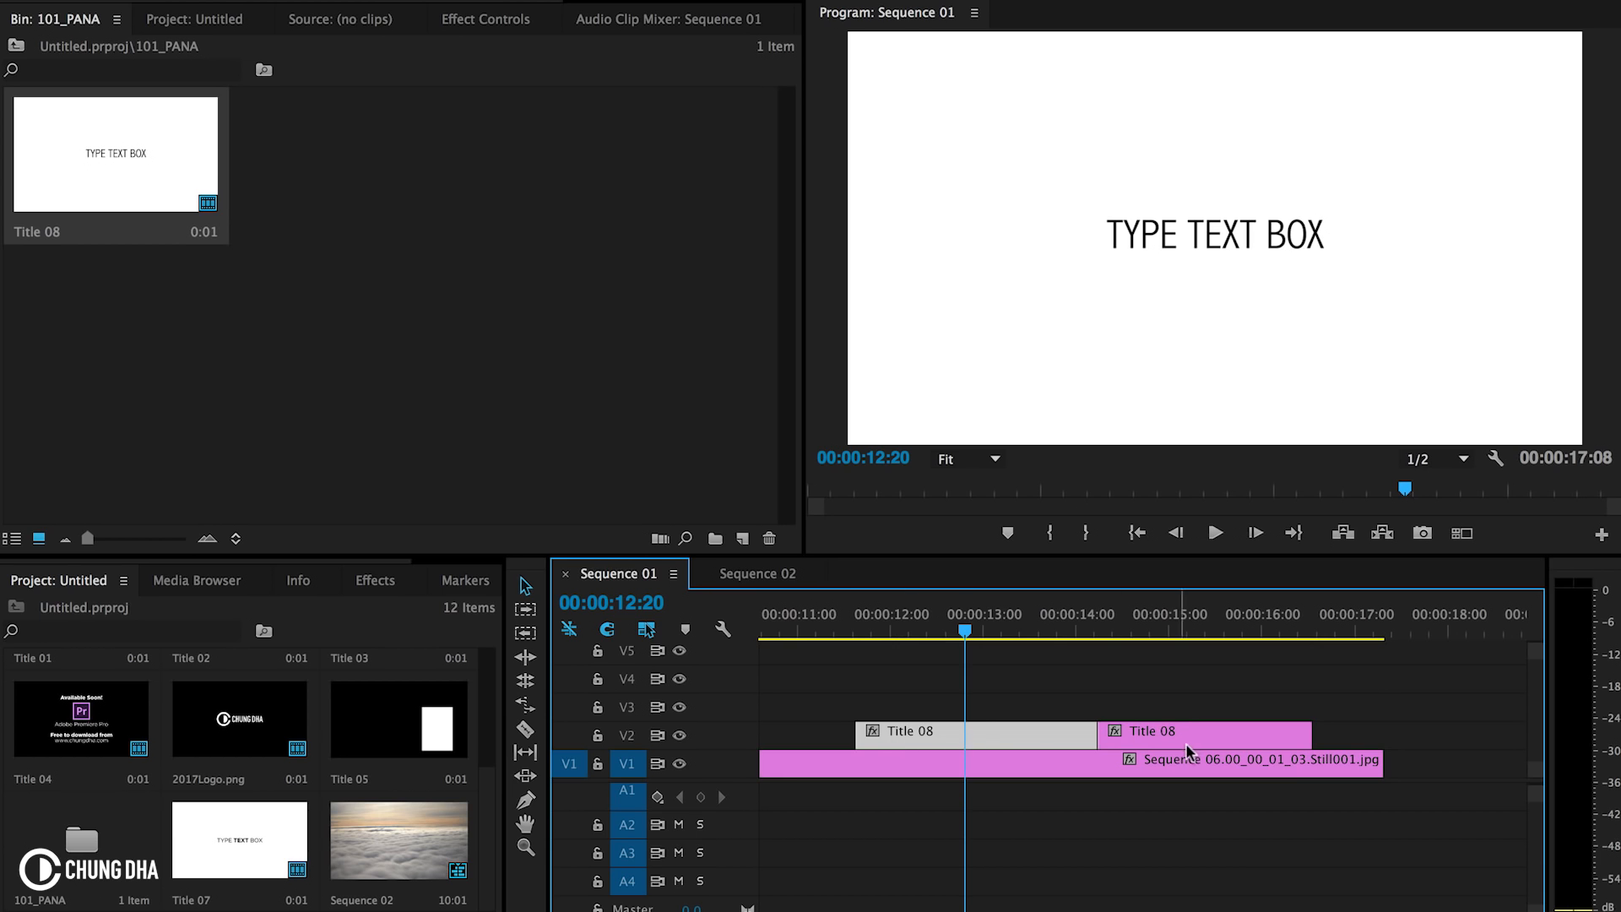
mouse_move(1074, 732)
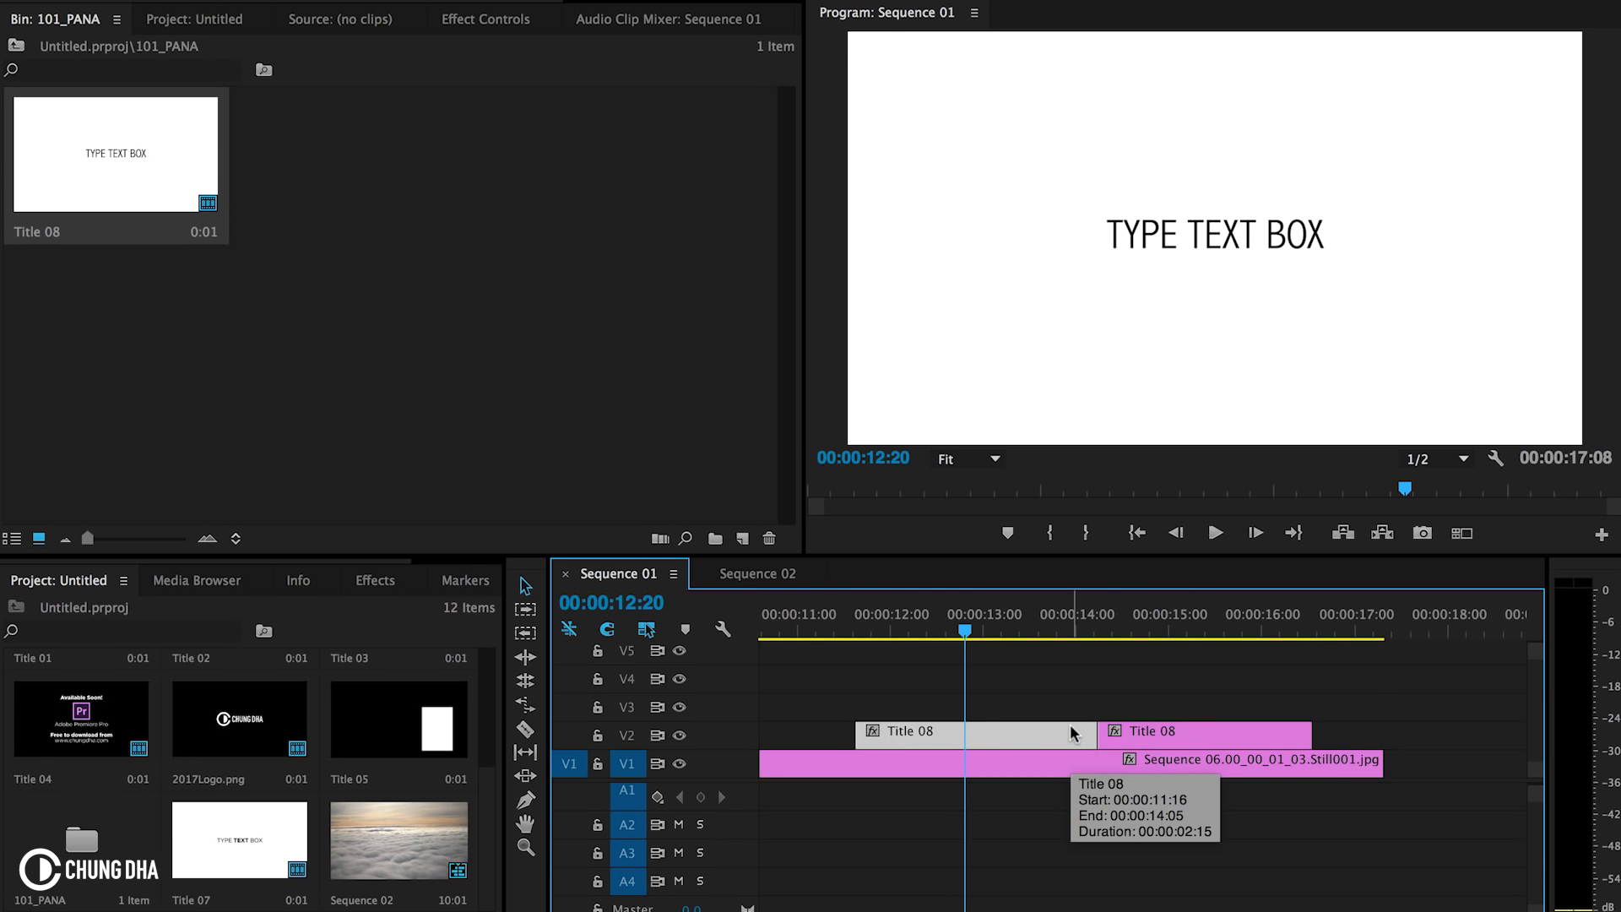
Show the Effects panel with the ChungDha Type Text Box preset bin
left_click(375, 579)
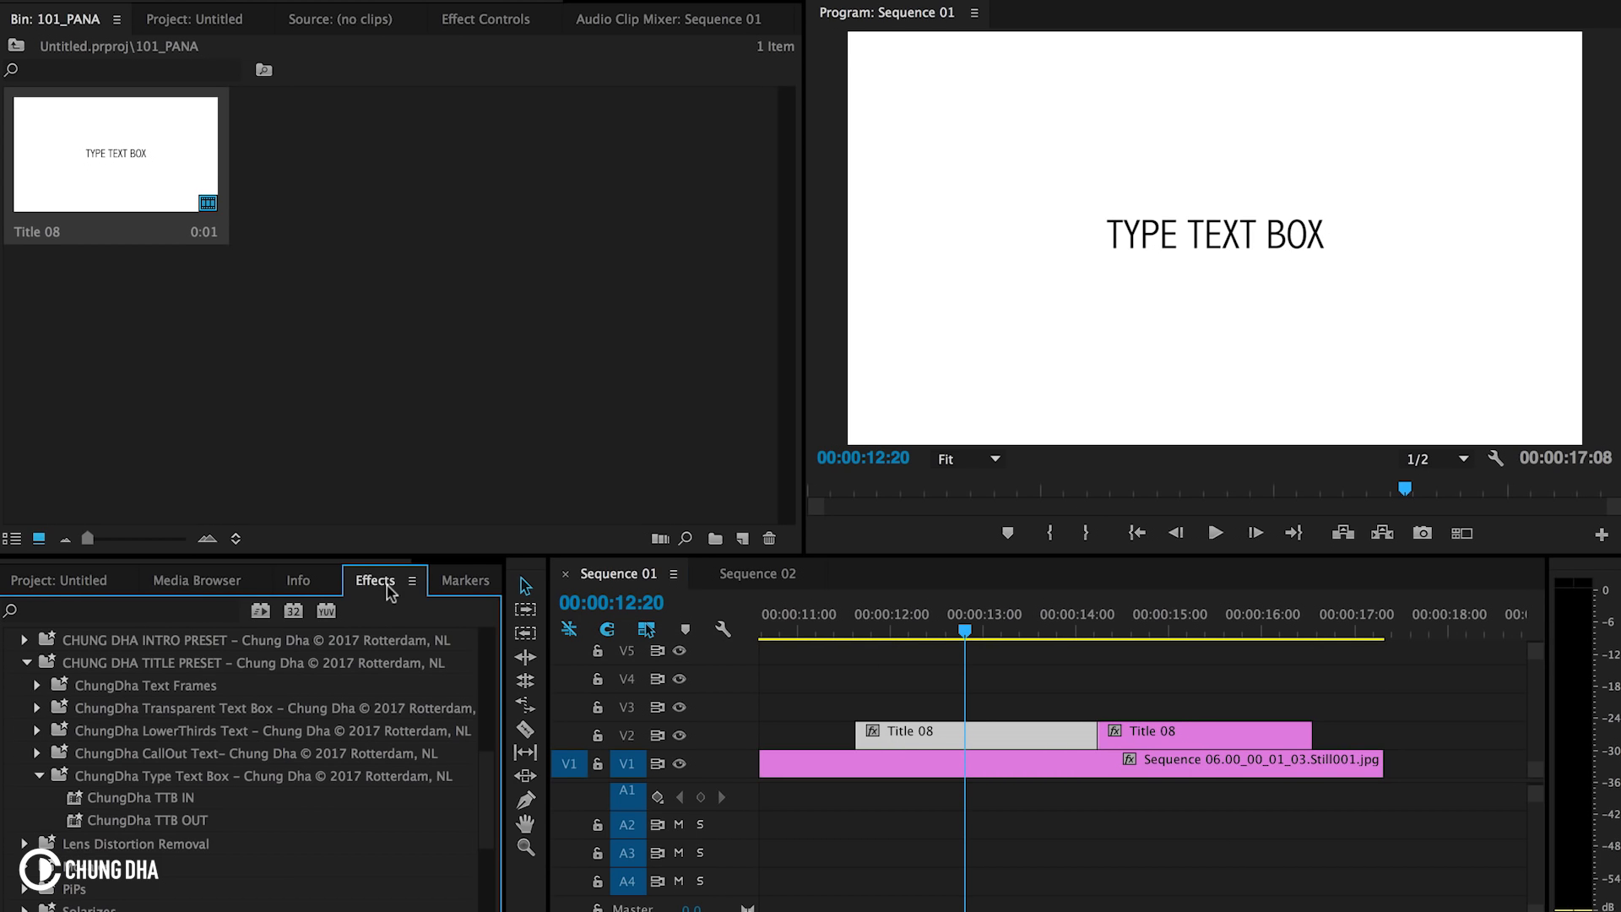
mouse_move(848, 748)
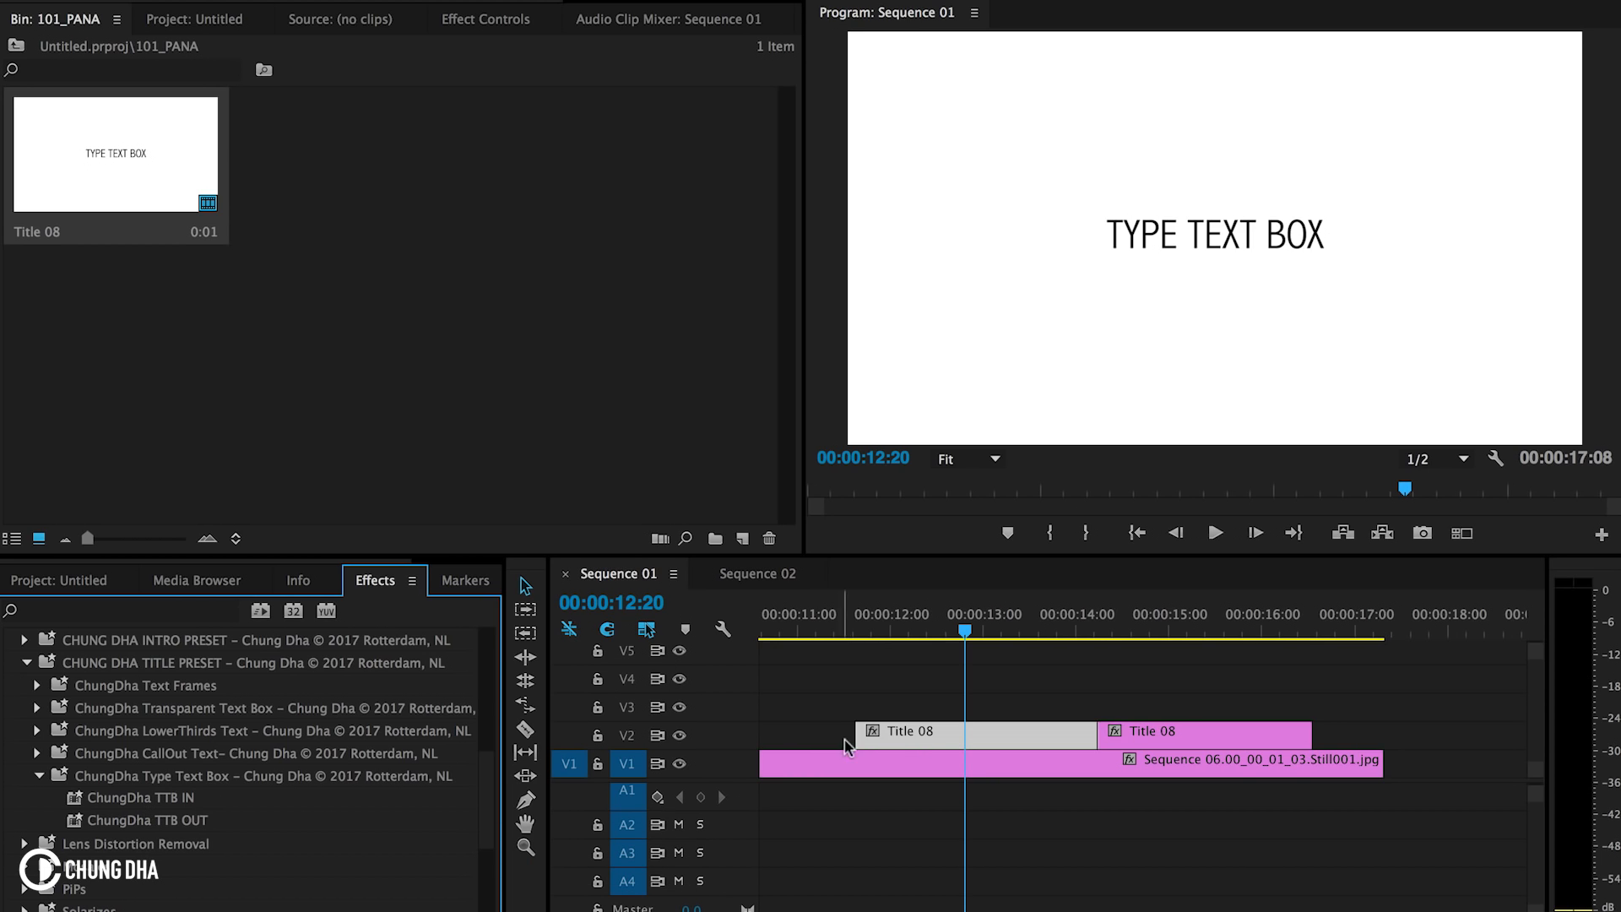
mouse_move(1238, 739)
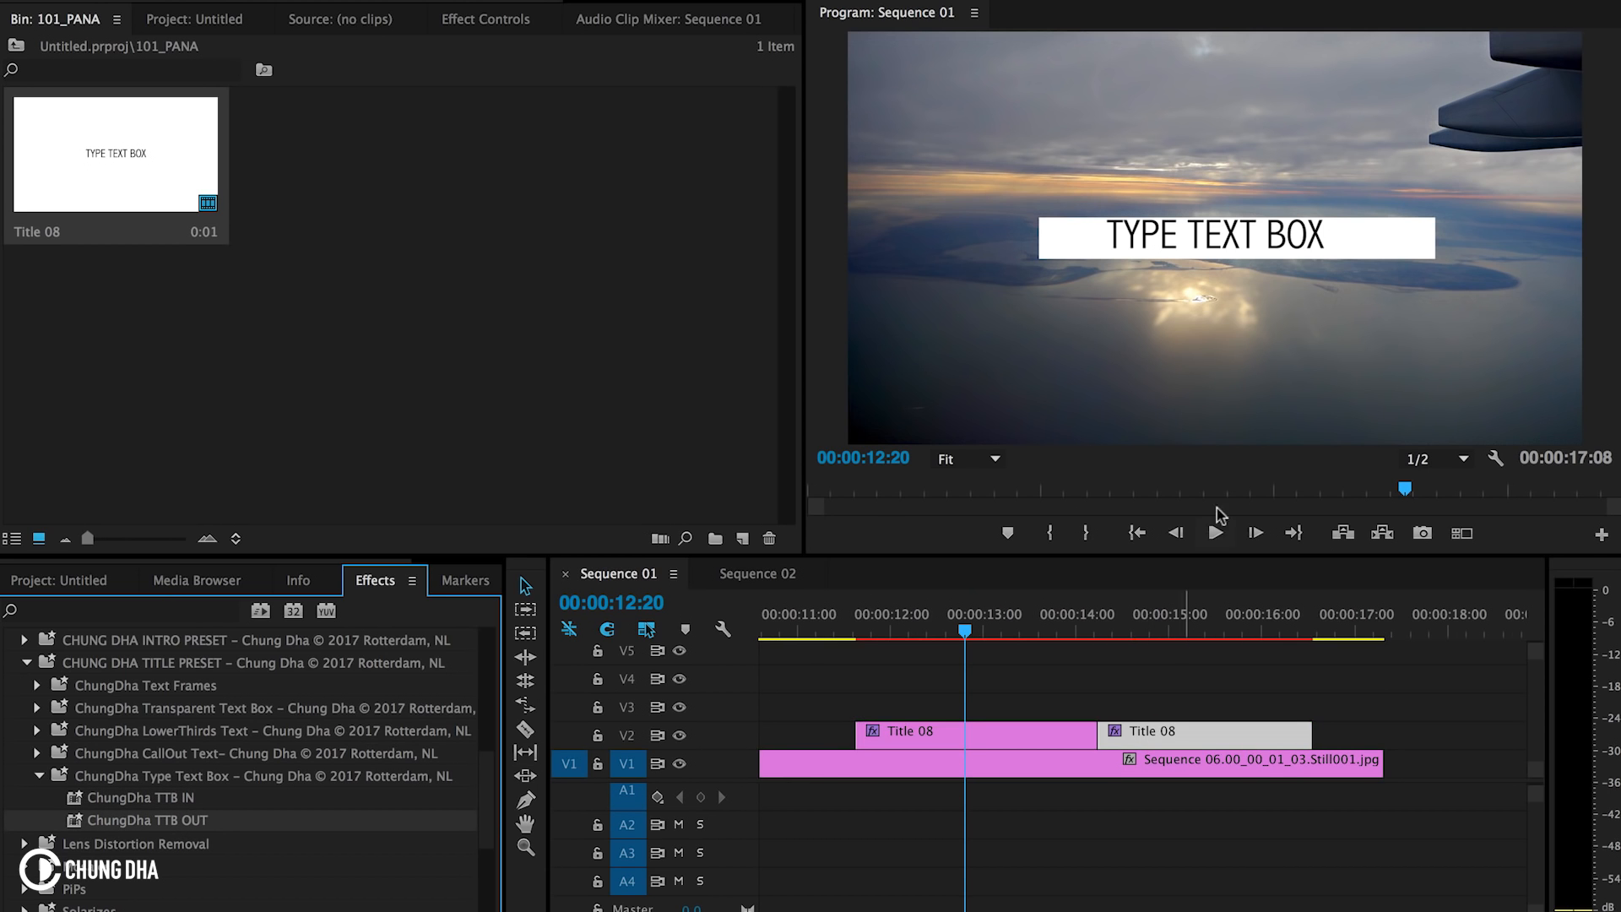
left_click(1031, 630)
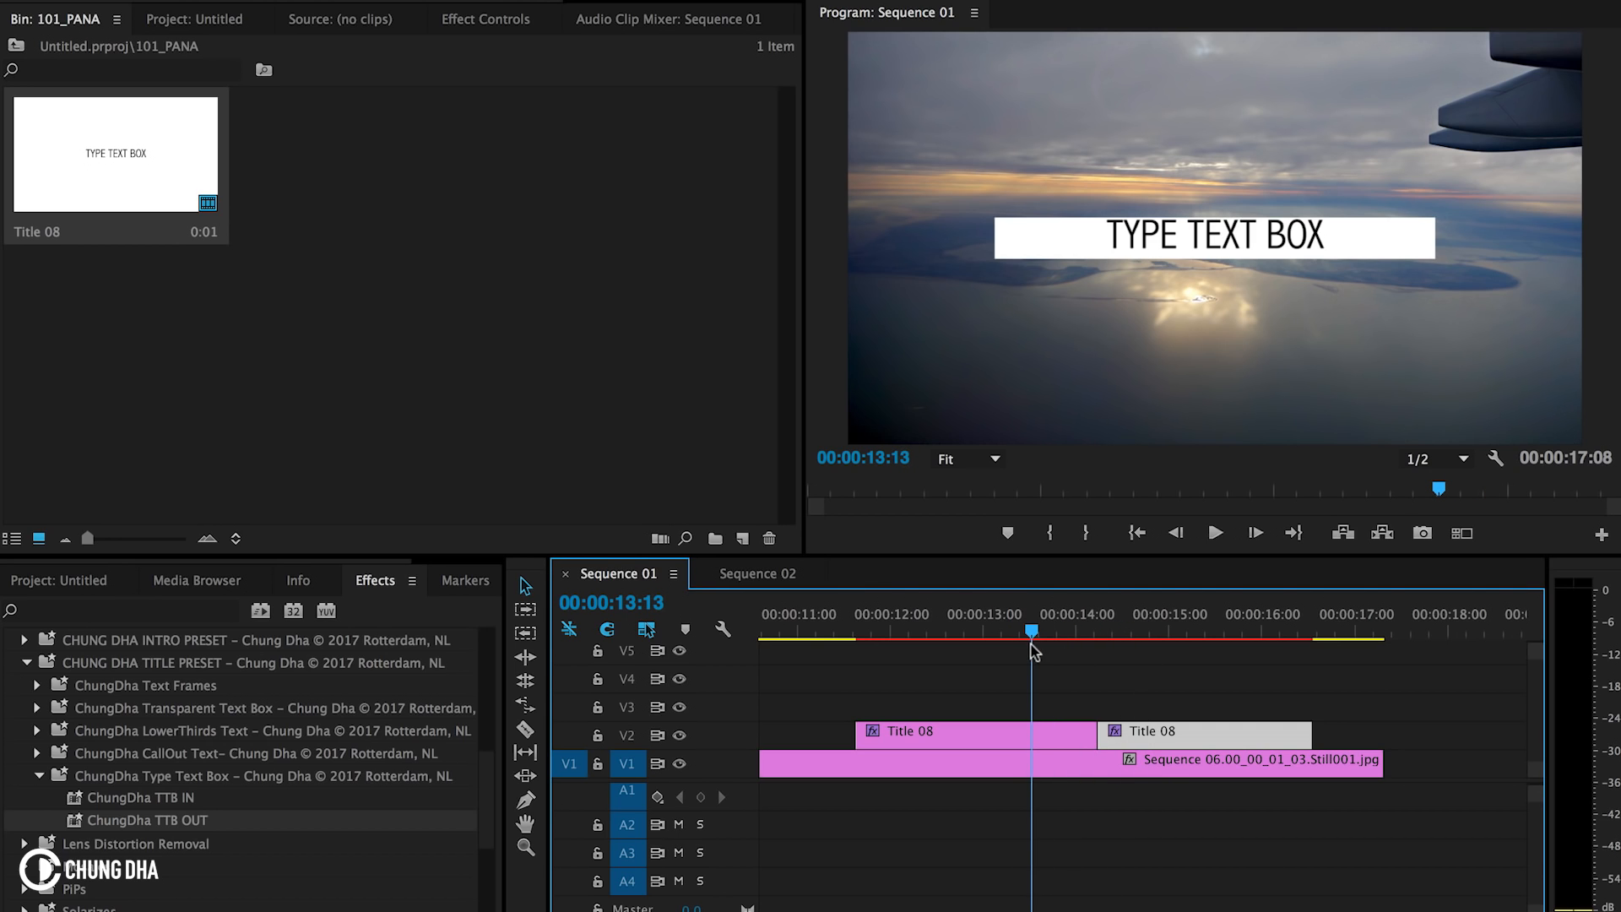
mouse_move(1136, 262)
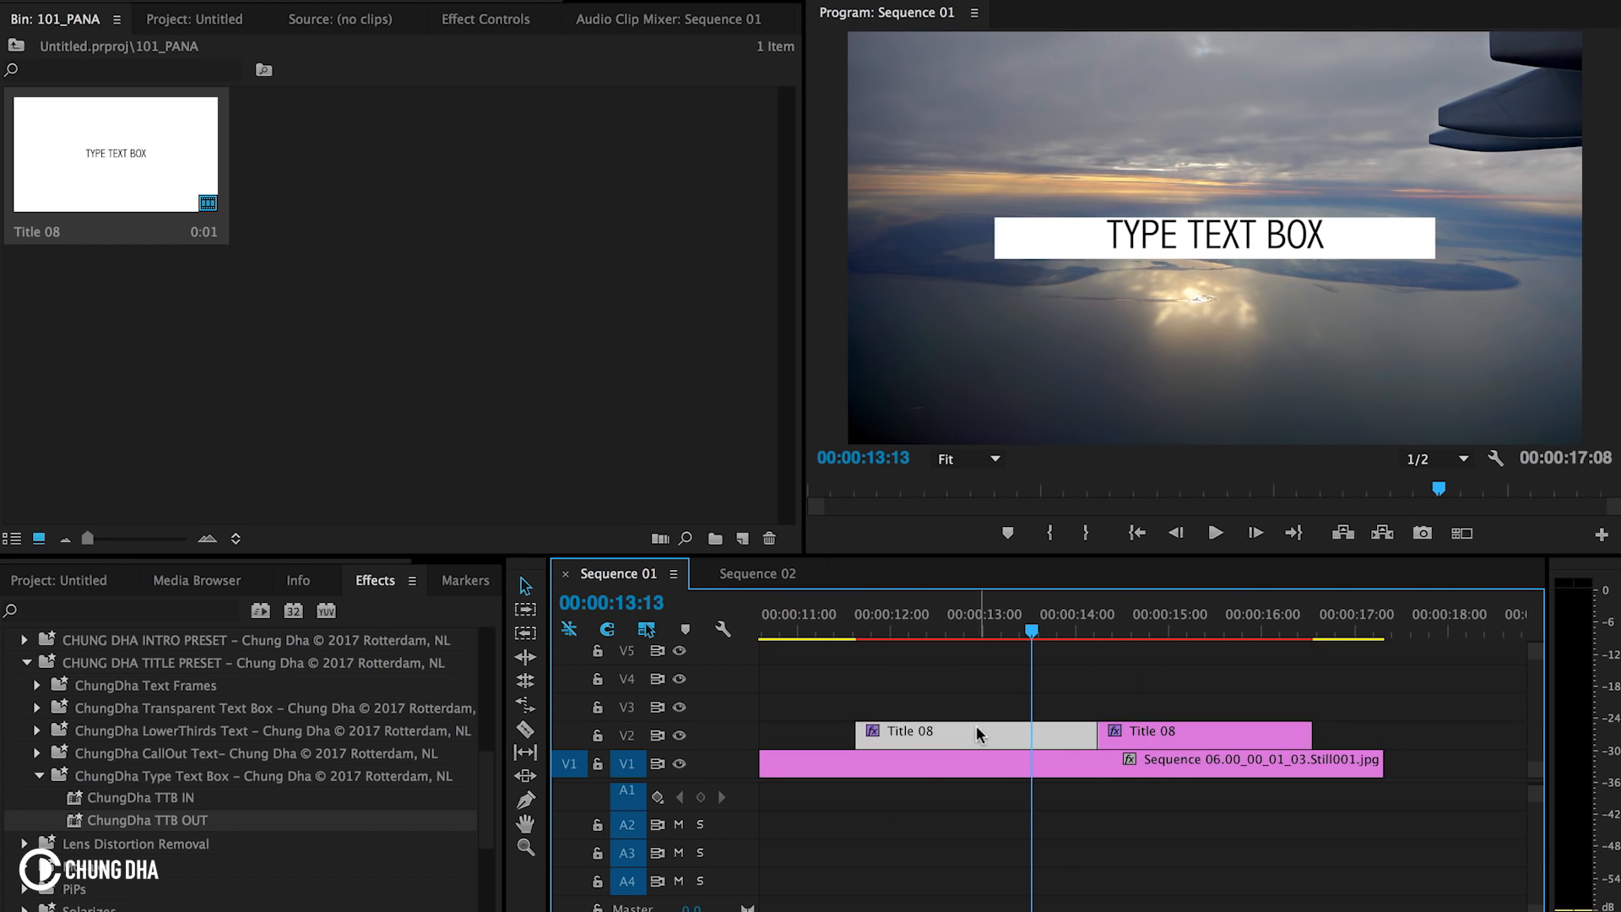
double_click(973, 731)
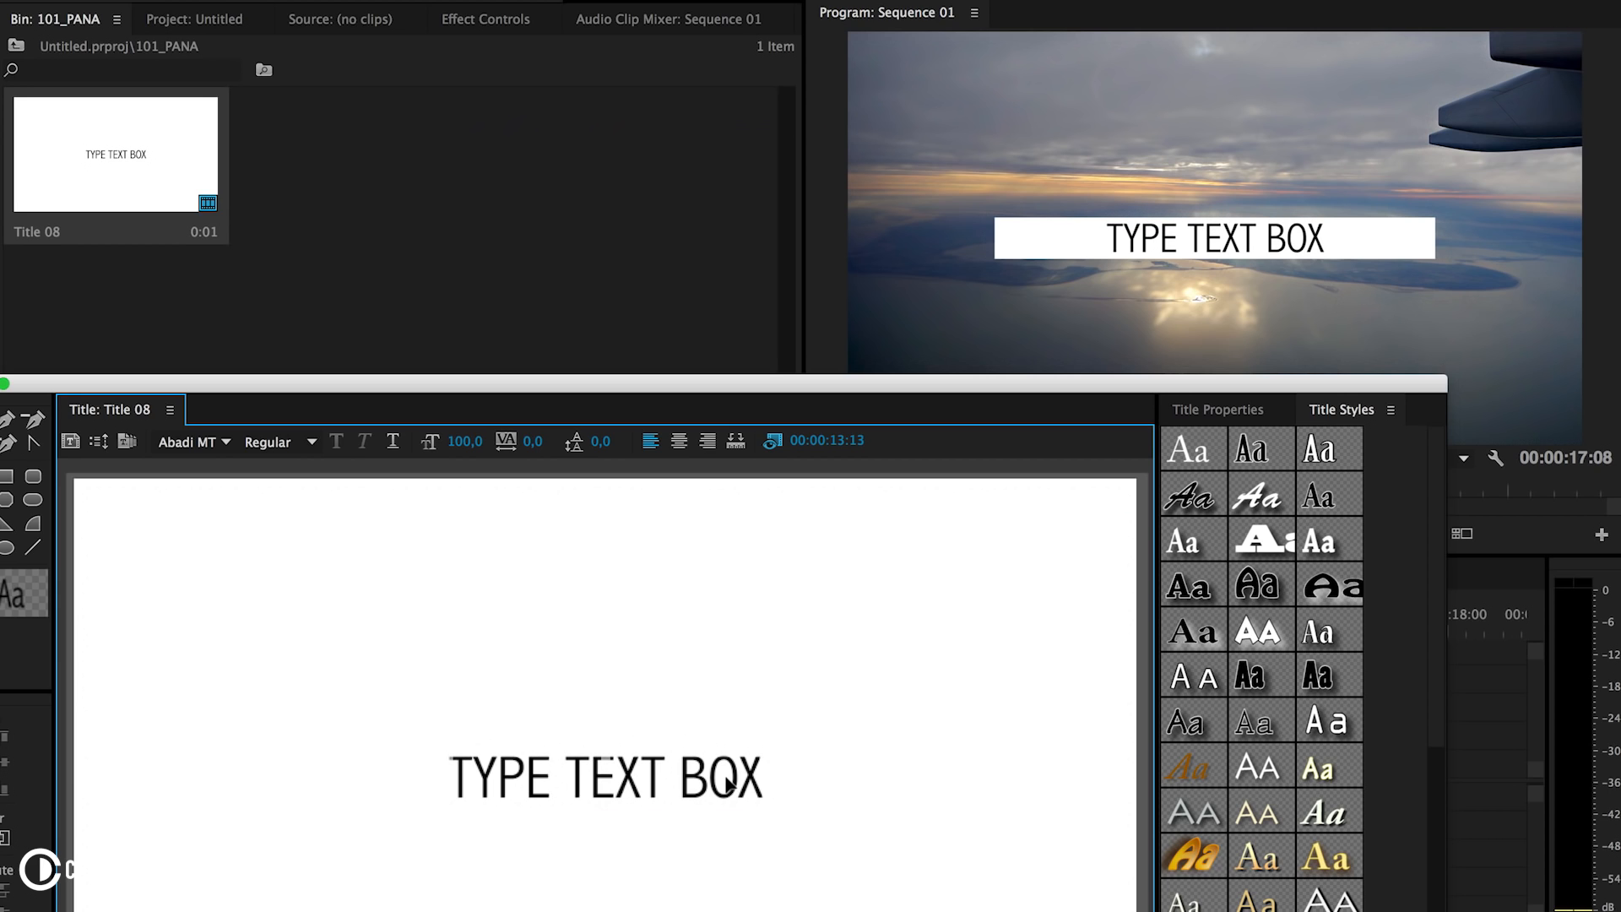
mouse_move(464, 372)
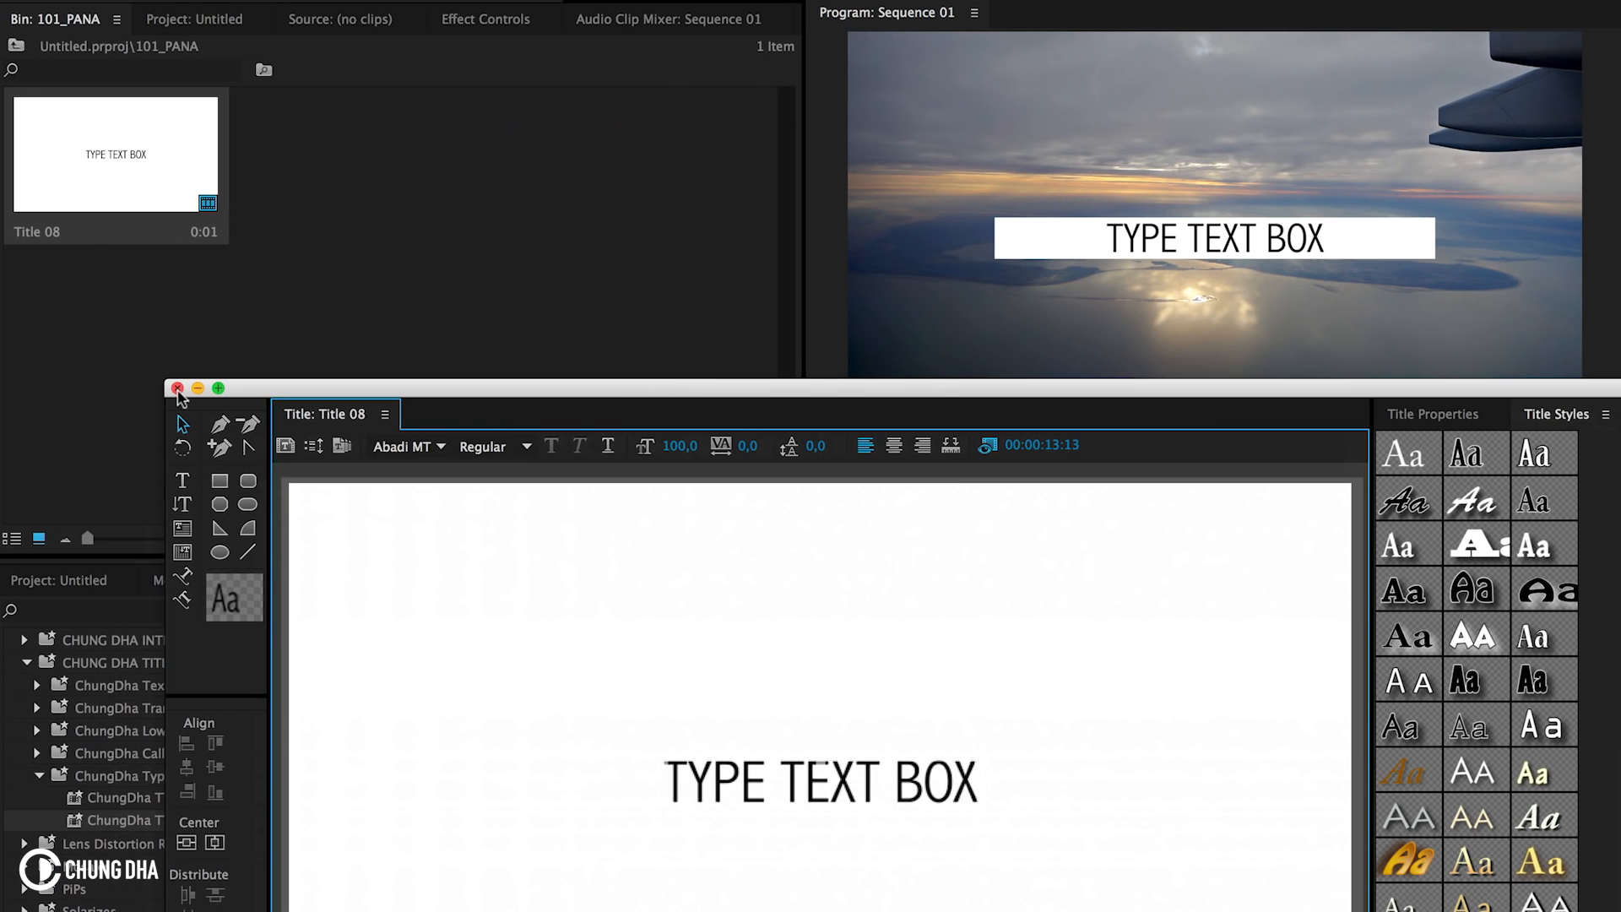
left_click(177, 389)
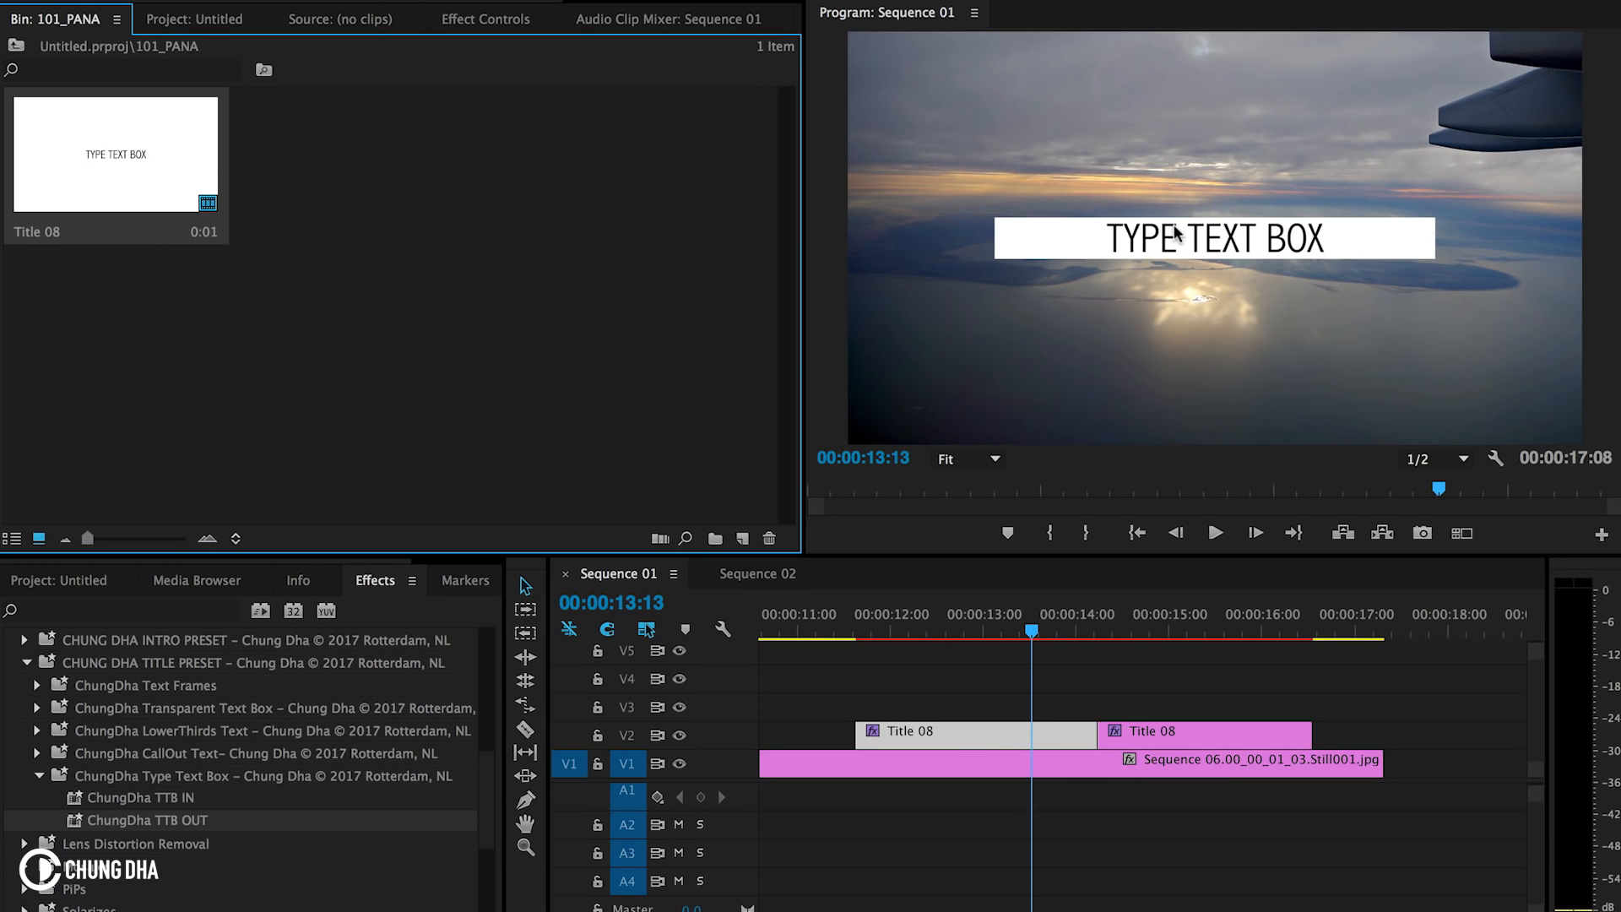
mouse_move(1005, 743)
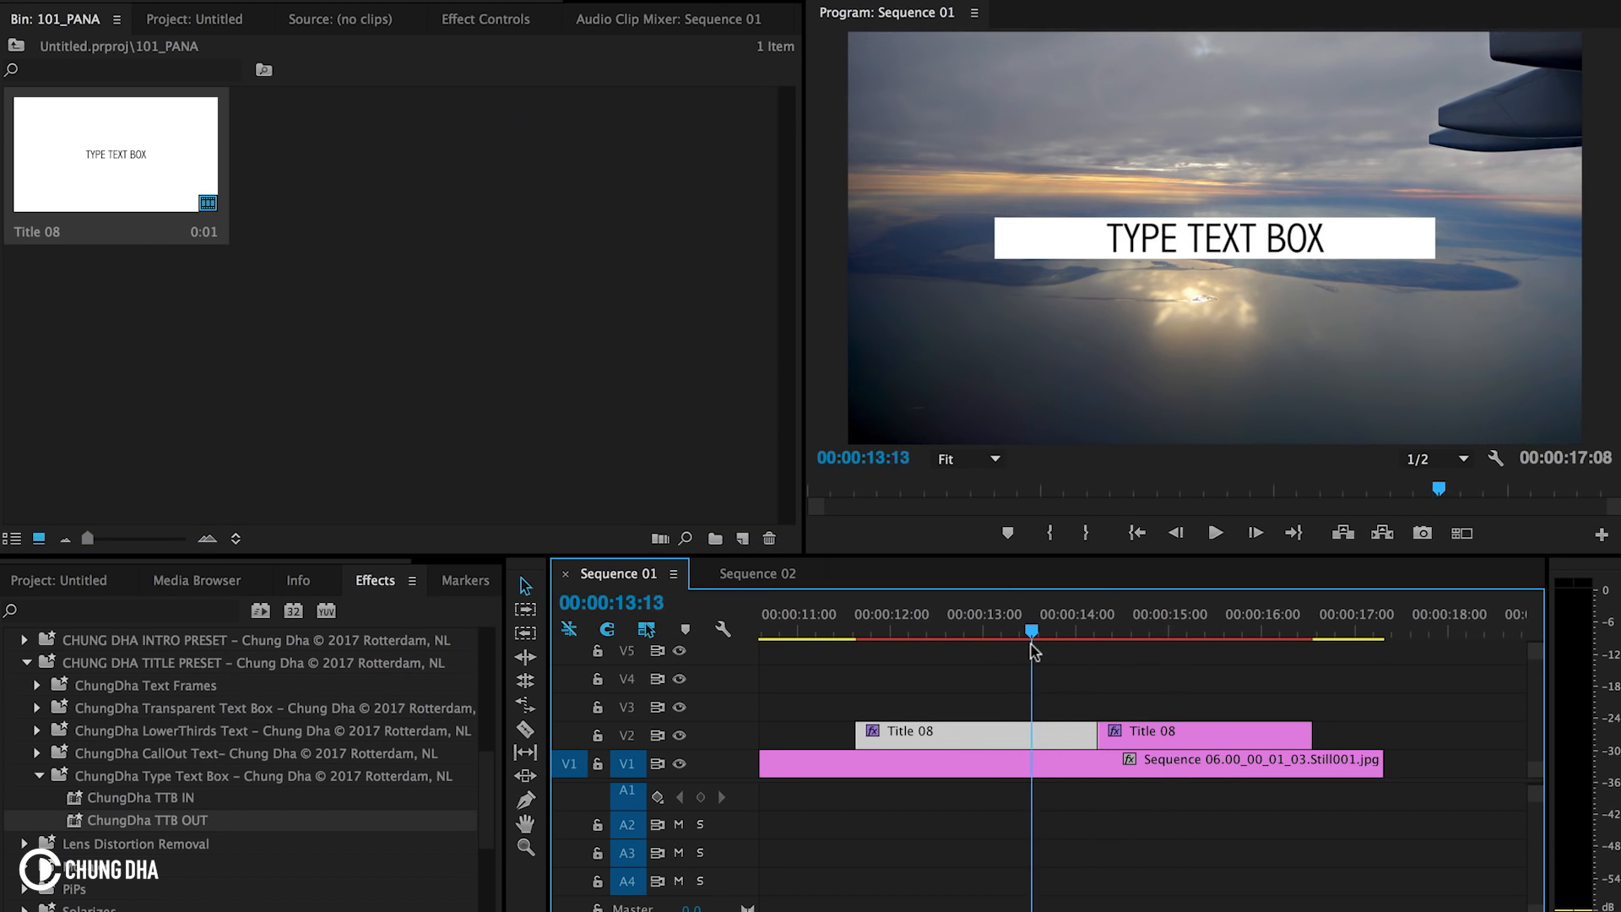
double_click(911, 731)
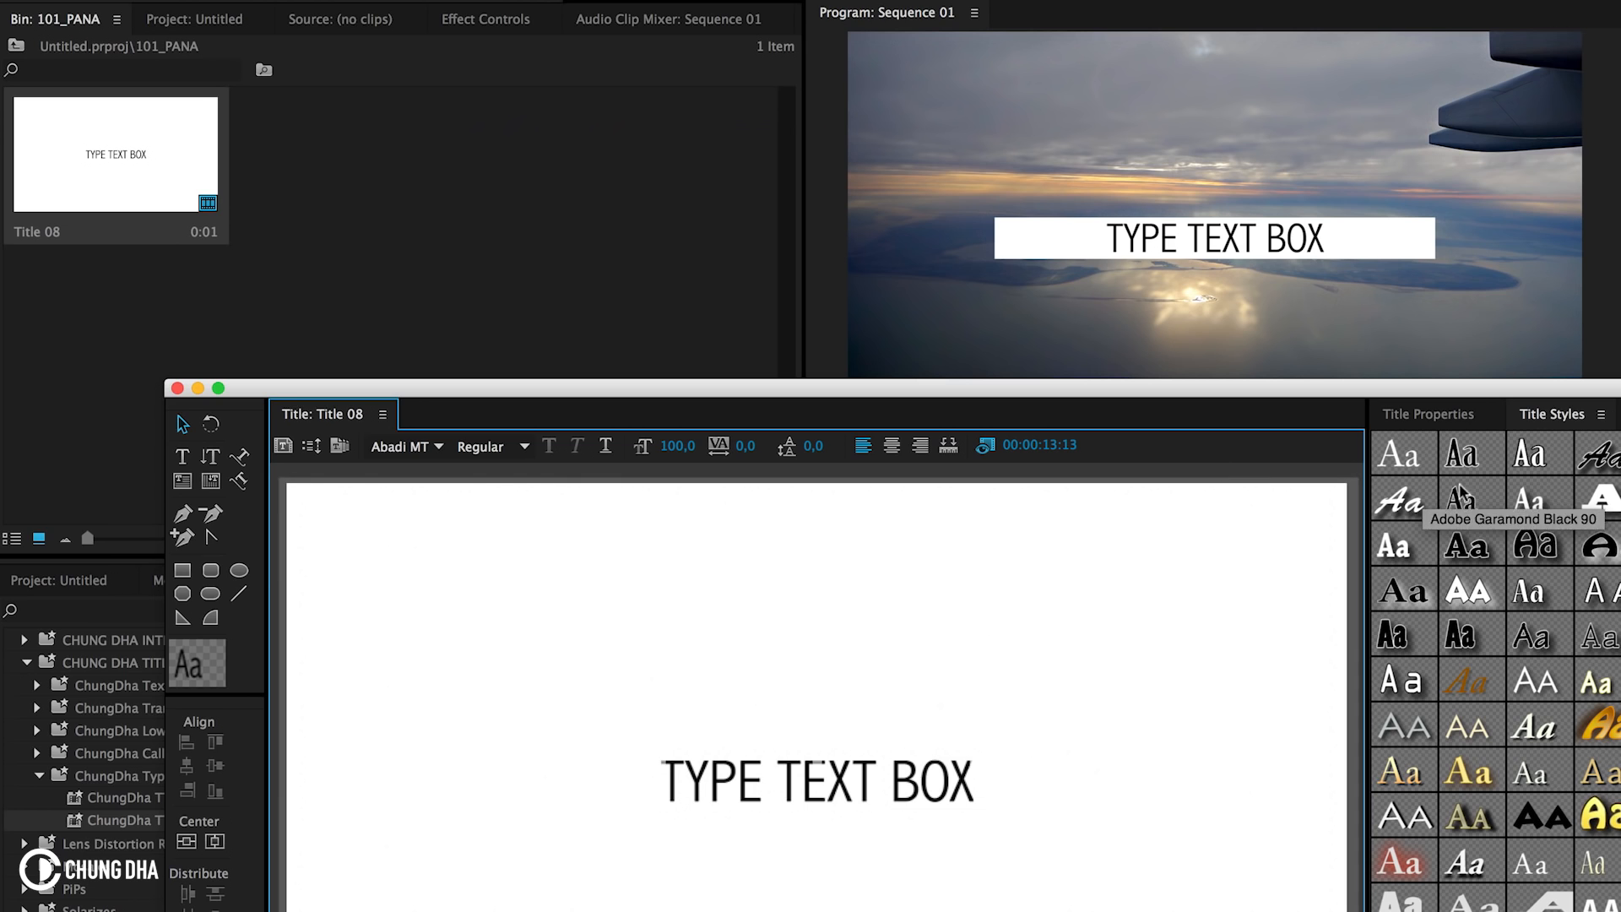
Set the title's Font Family to Arial Black and close the Titler
left_click(1427, 414)
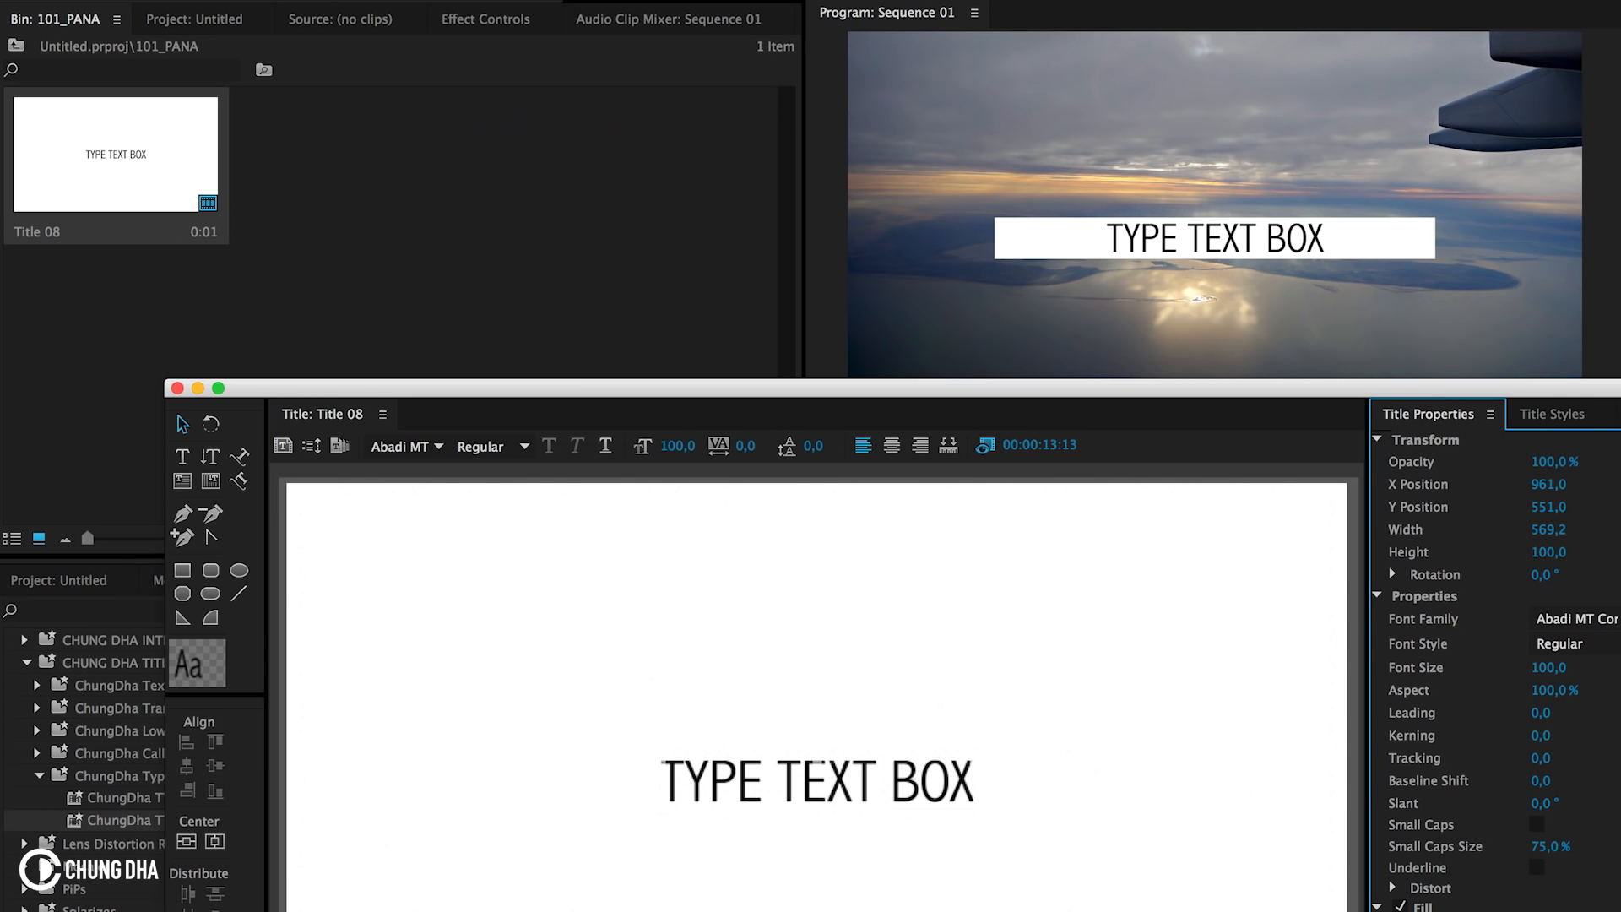
left_click(1559, 643)
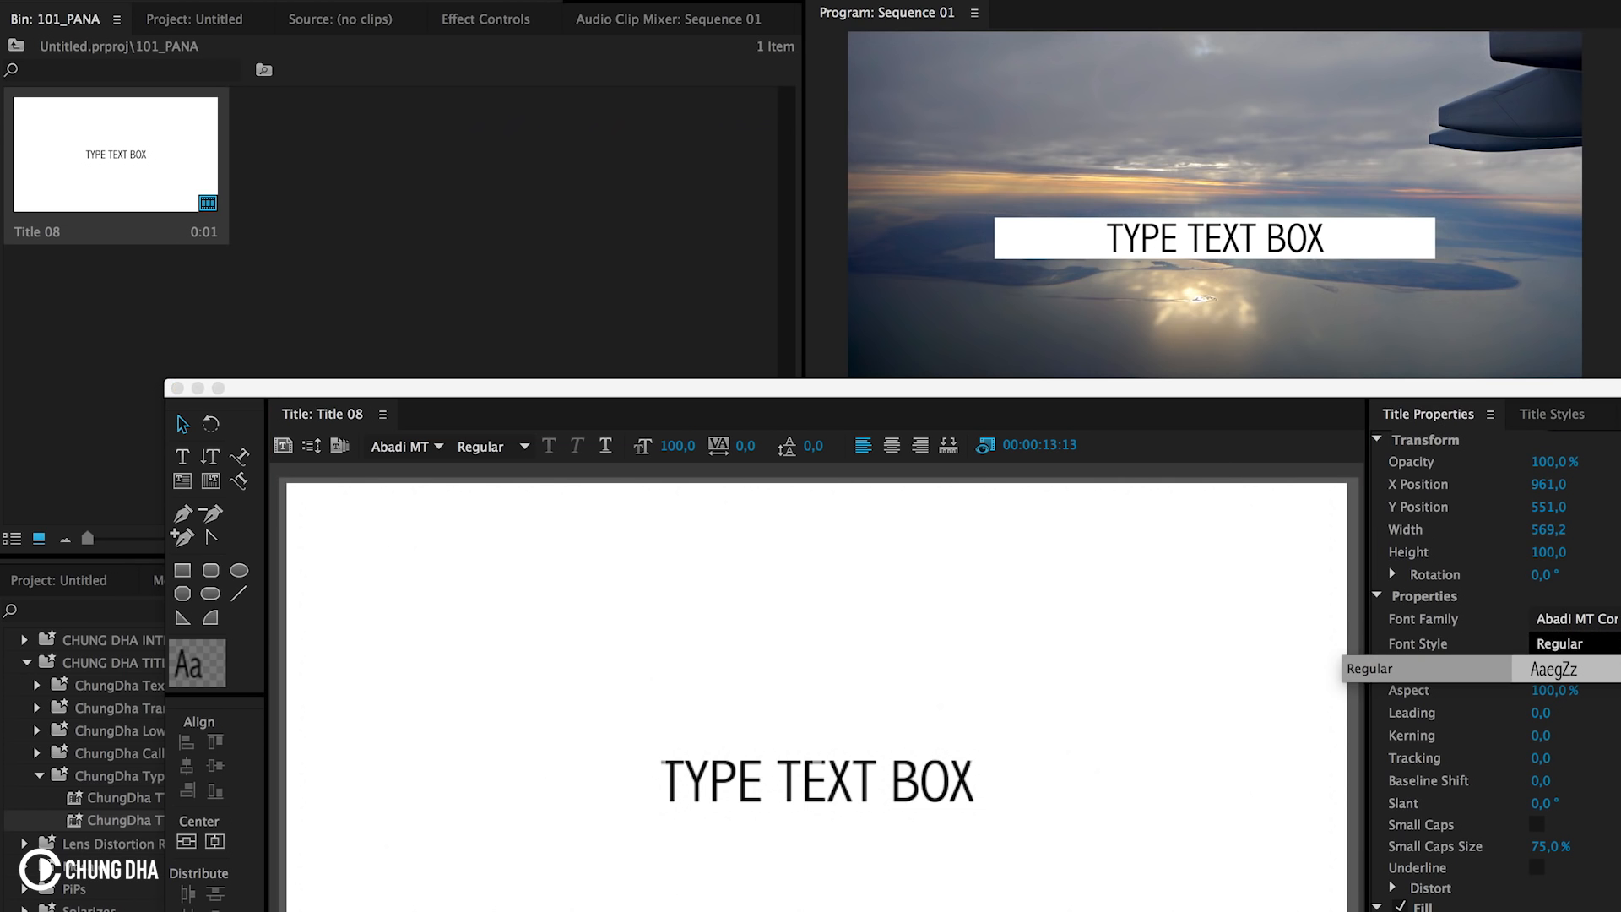
left_click(1576, 618)
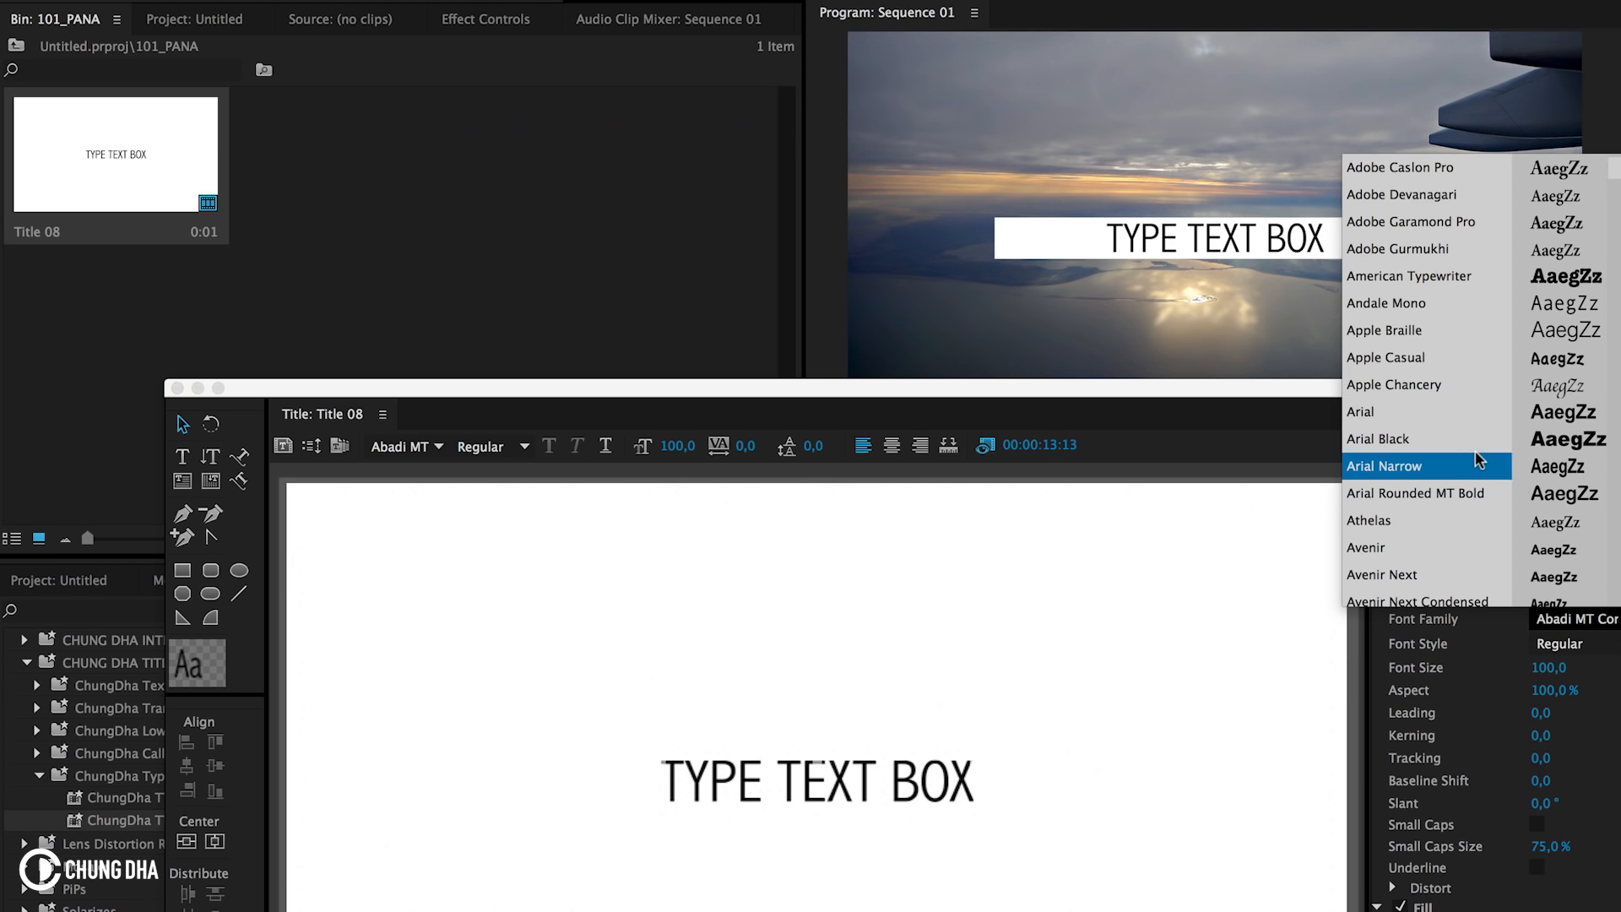
left_click(1380, 439)
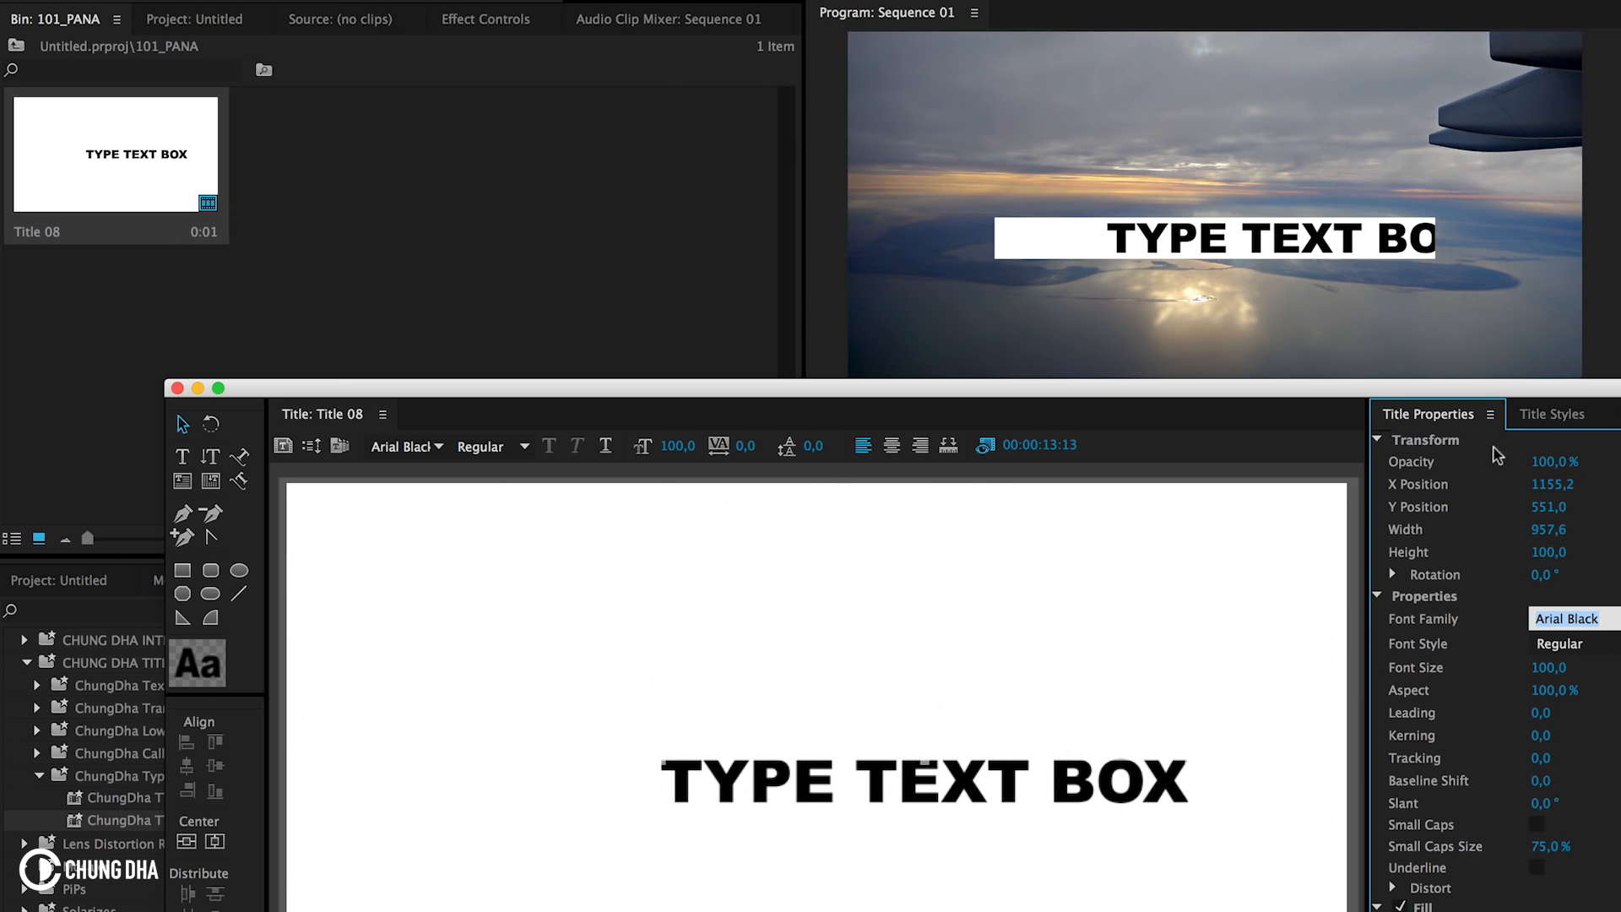
mouse_move(179, 861)
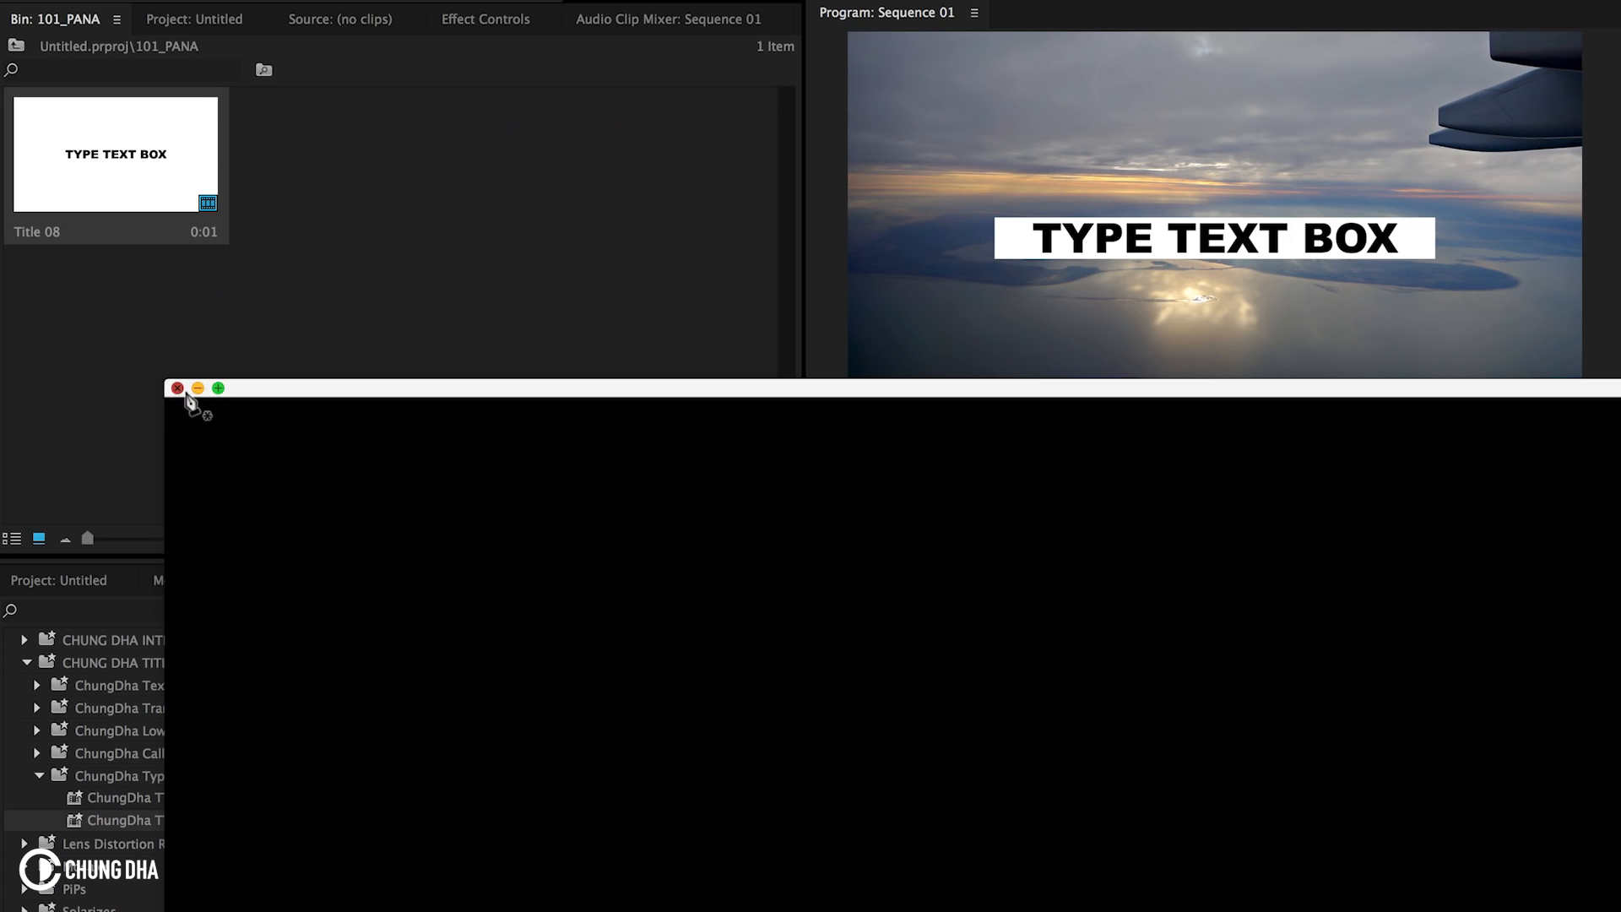
left_click(178, 388)
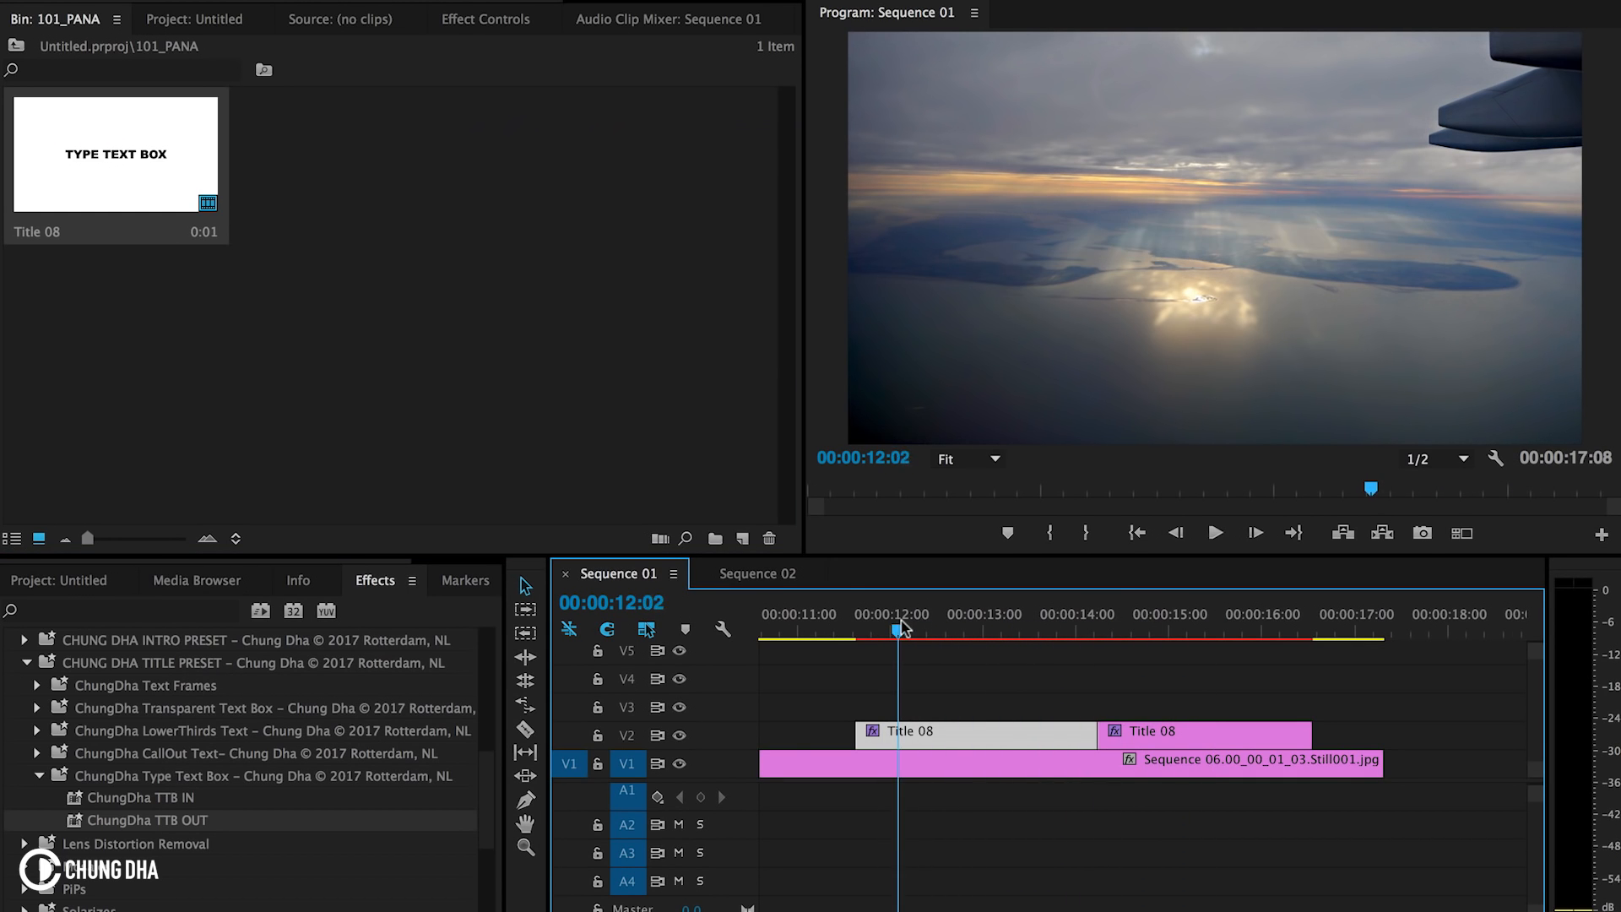
In the intro title's Effect Controls, set the Tint effect's Map White To colour to red
left_click(1047, 630)
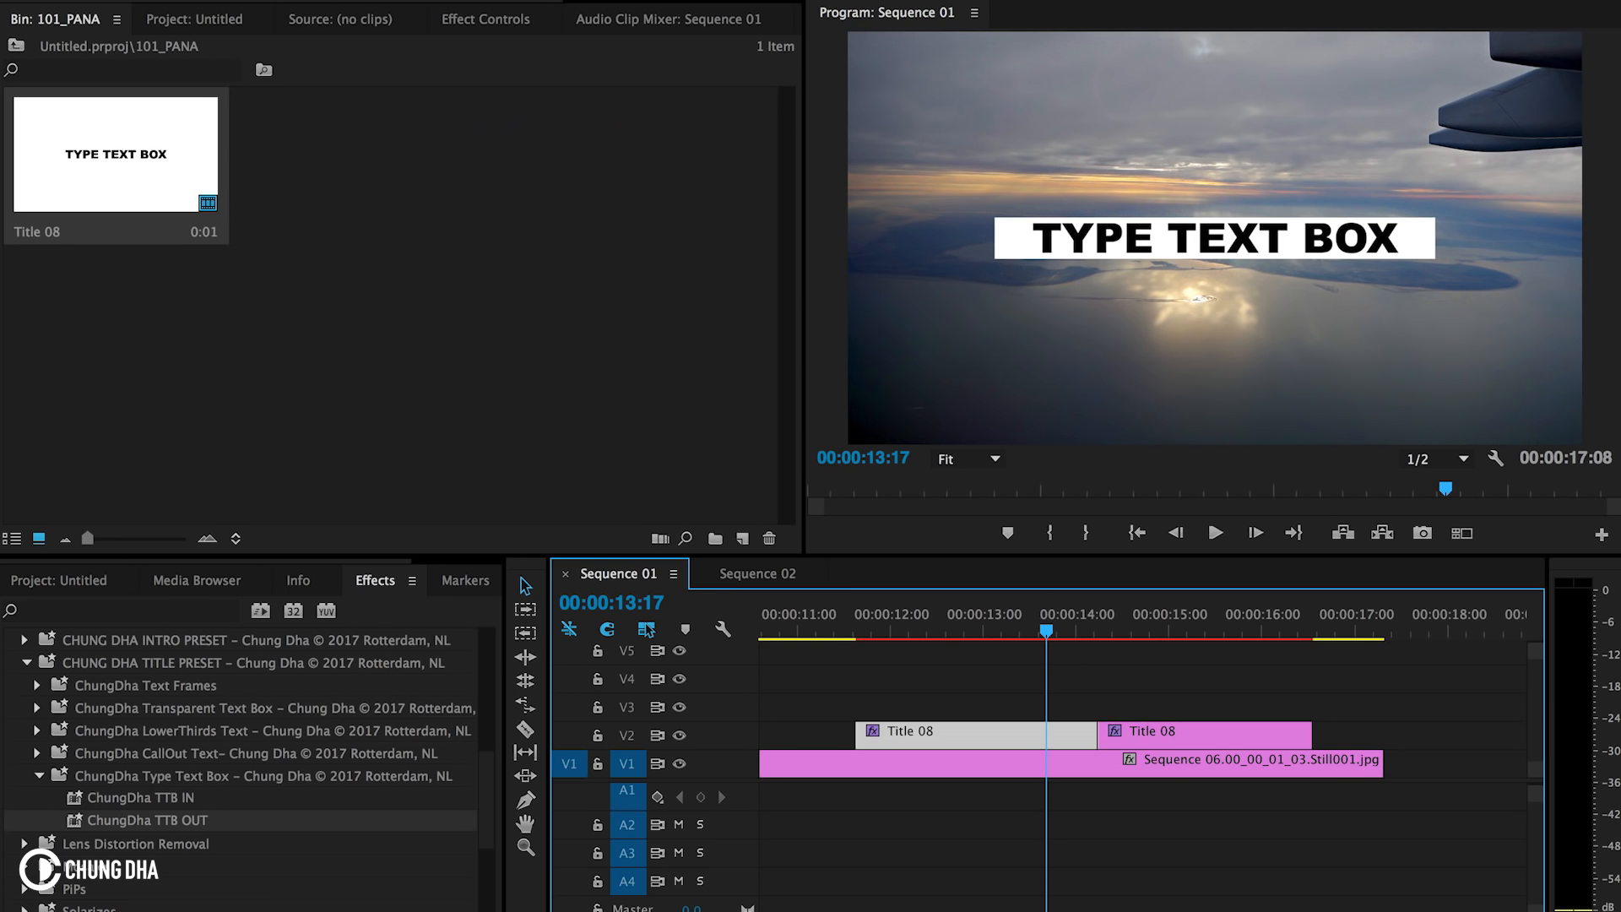
left_click(486, 18)
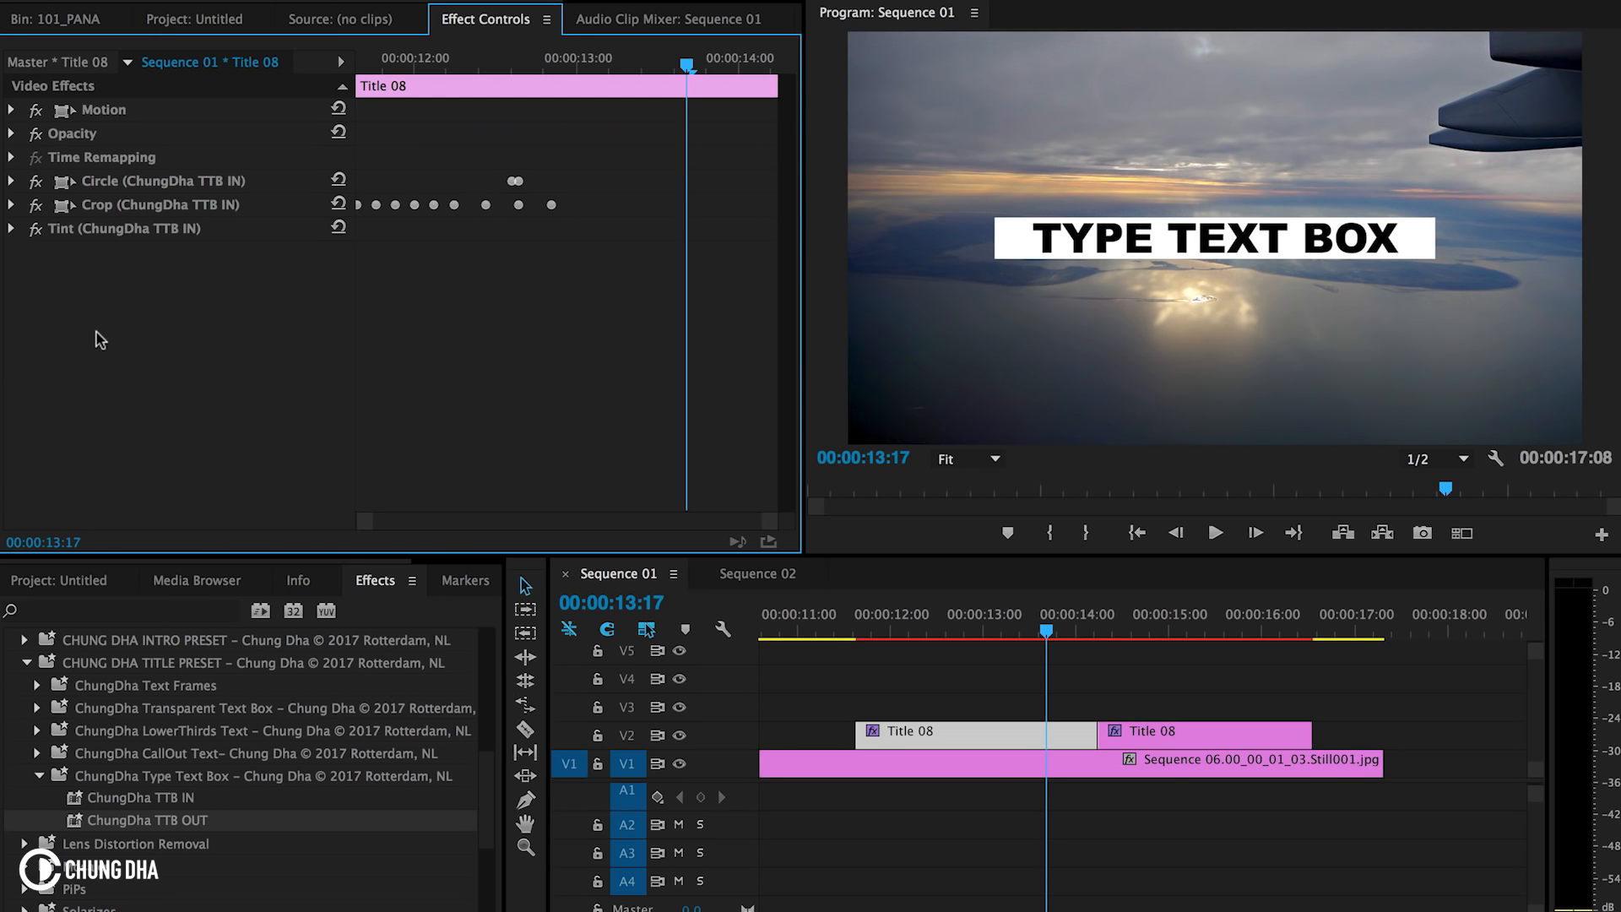
left_click(12, 228)
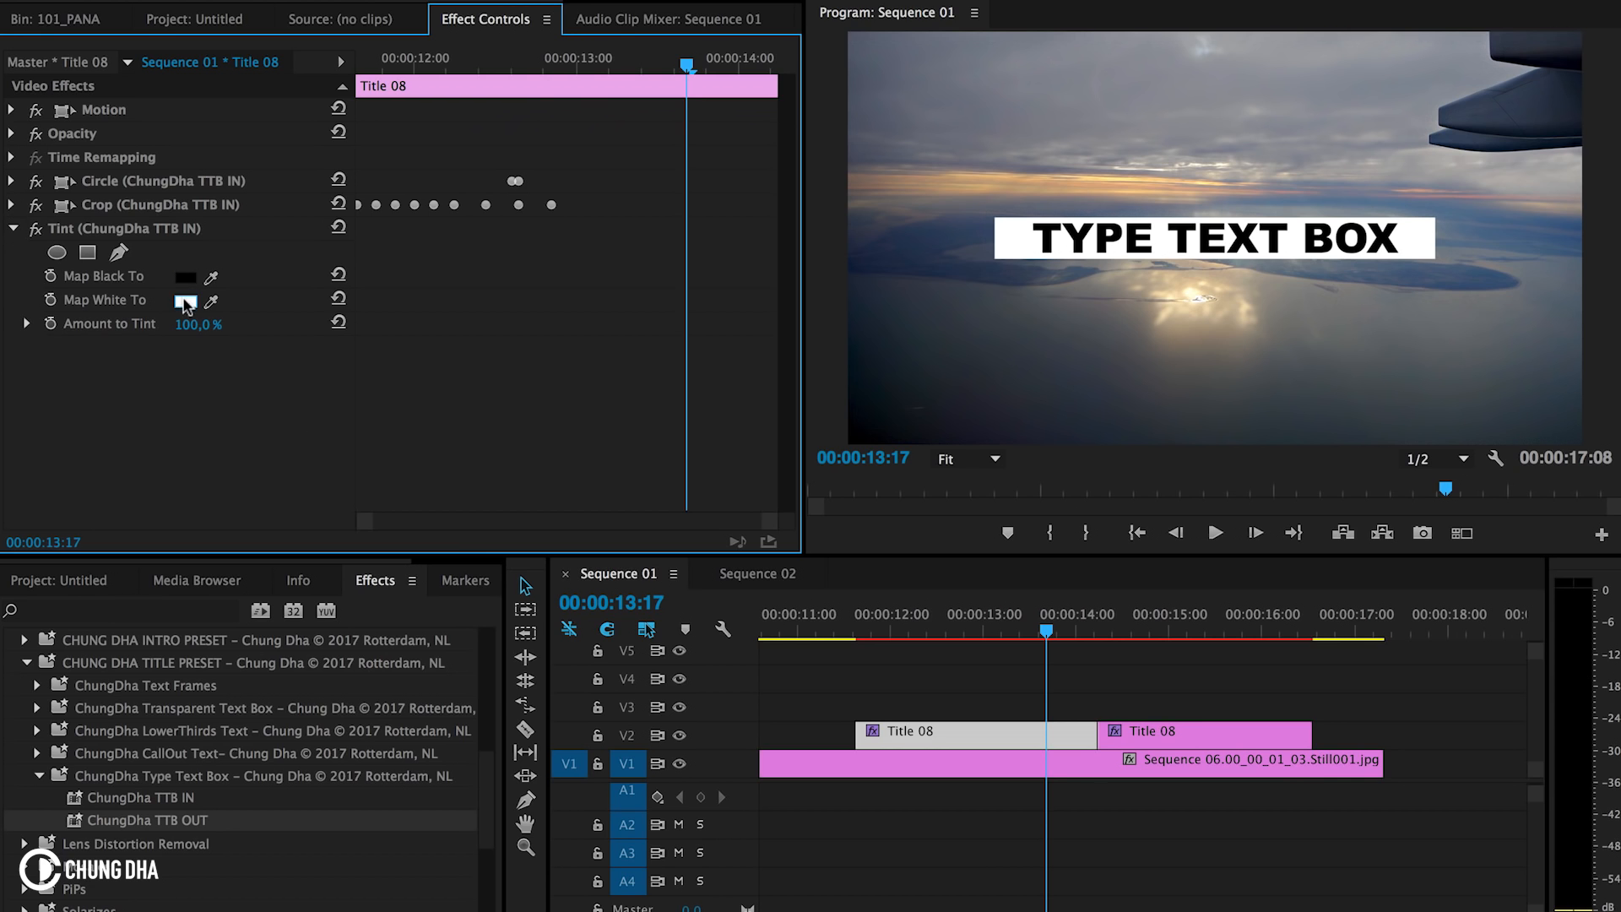
left_click(186, 300)
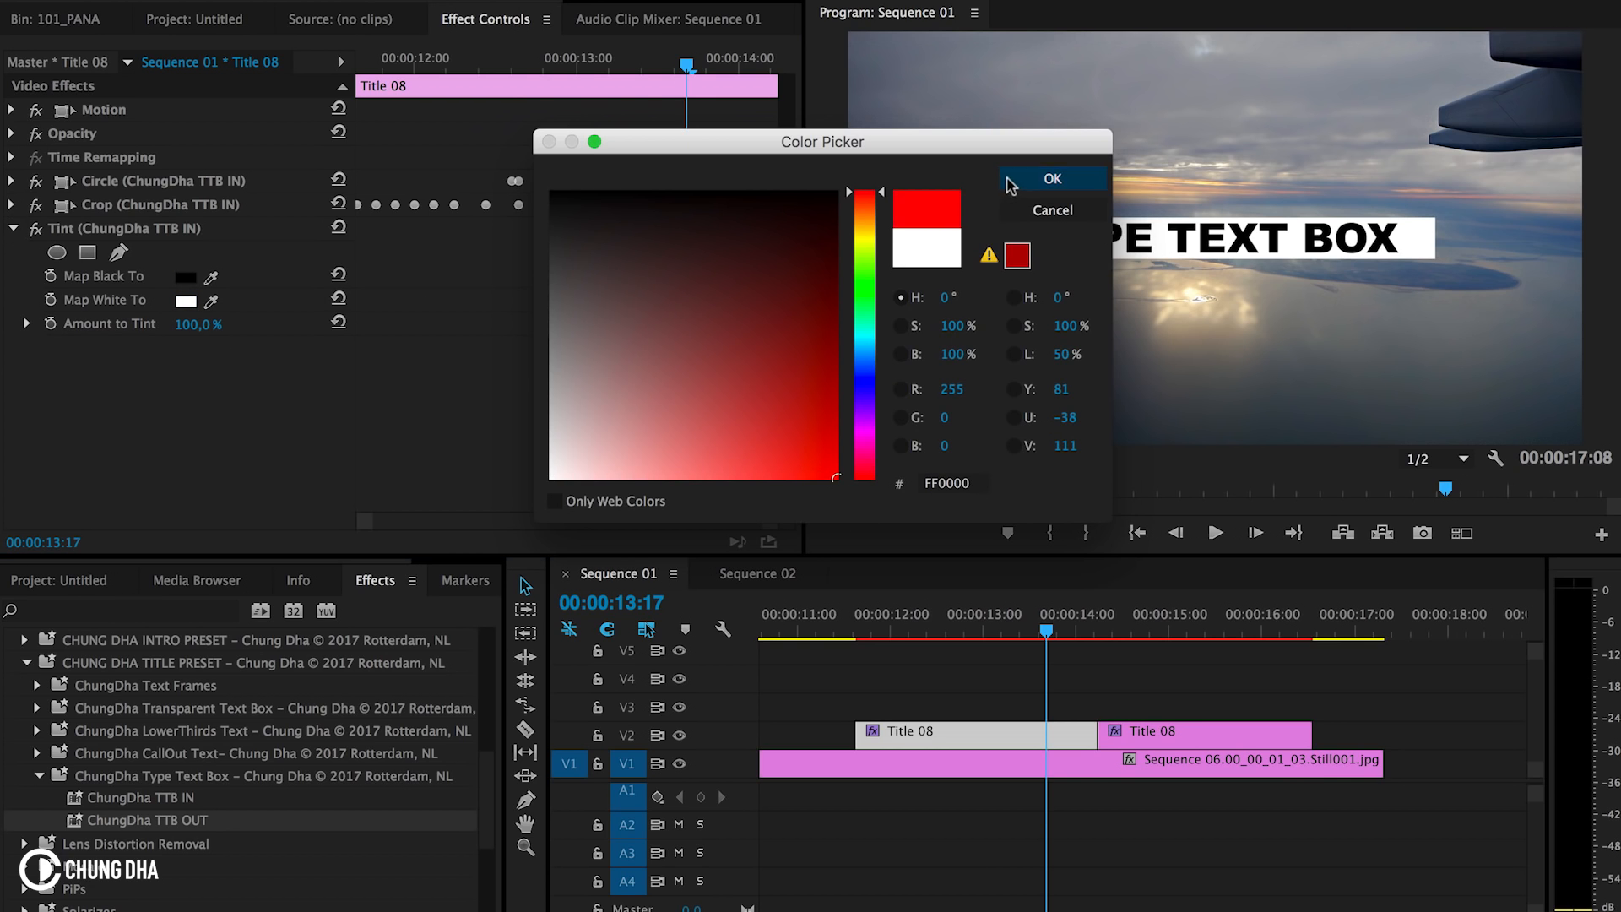
left_click(1051, 178)
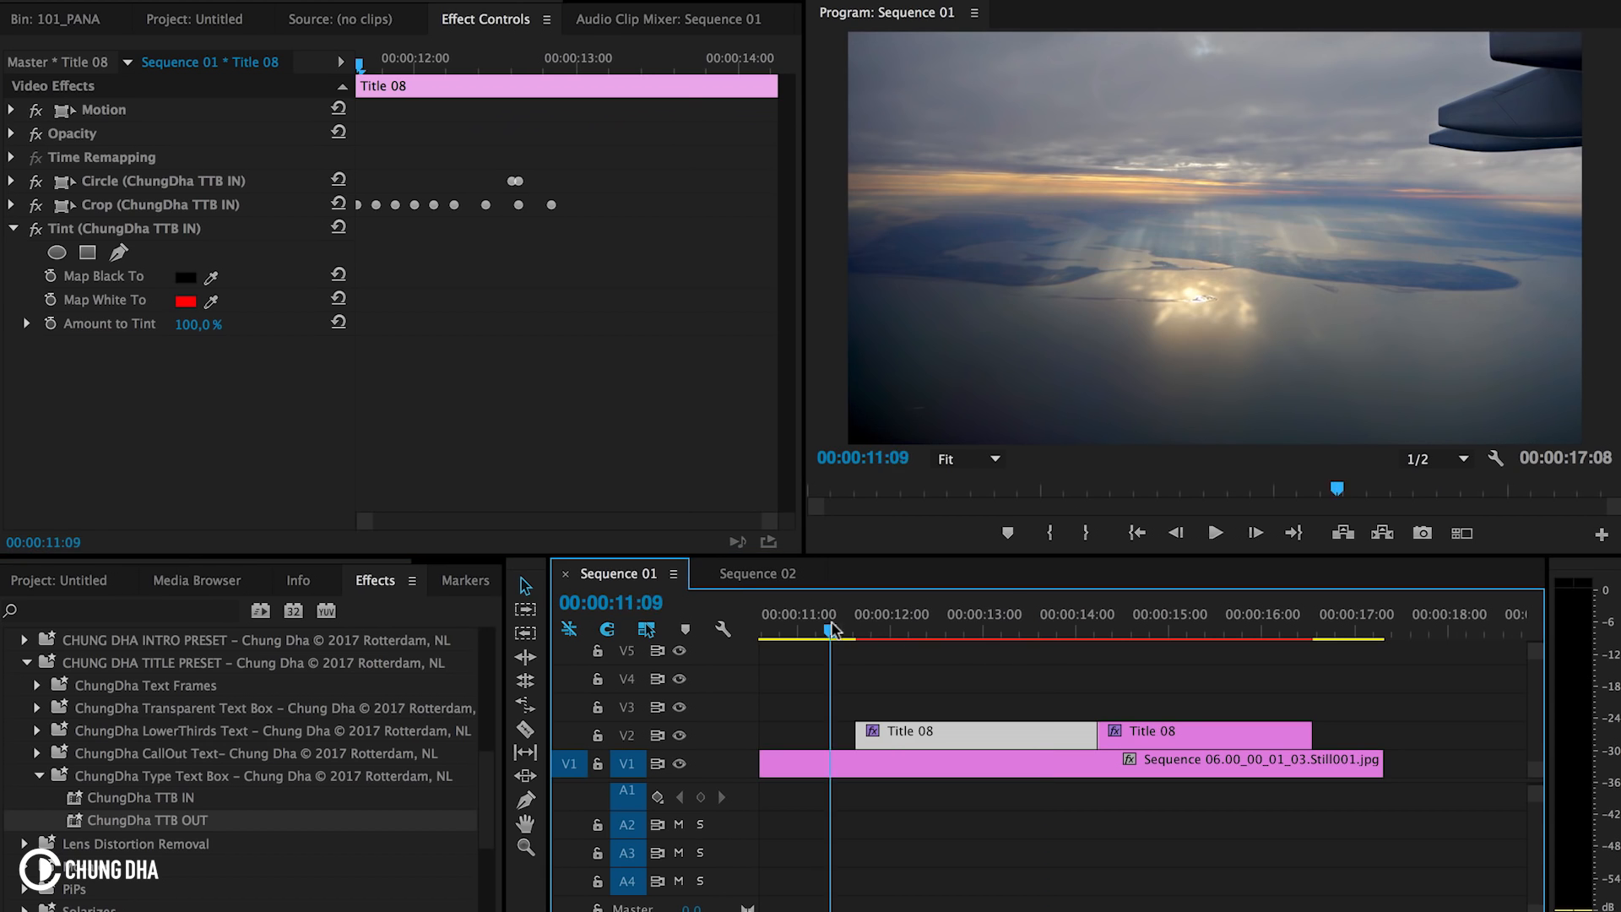
Preview the red box animation, then revert the Tint back to white
left_click(1001, 630)
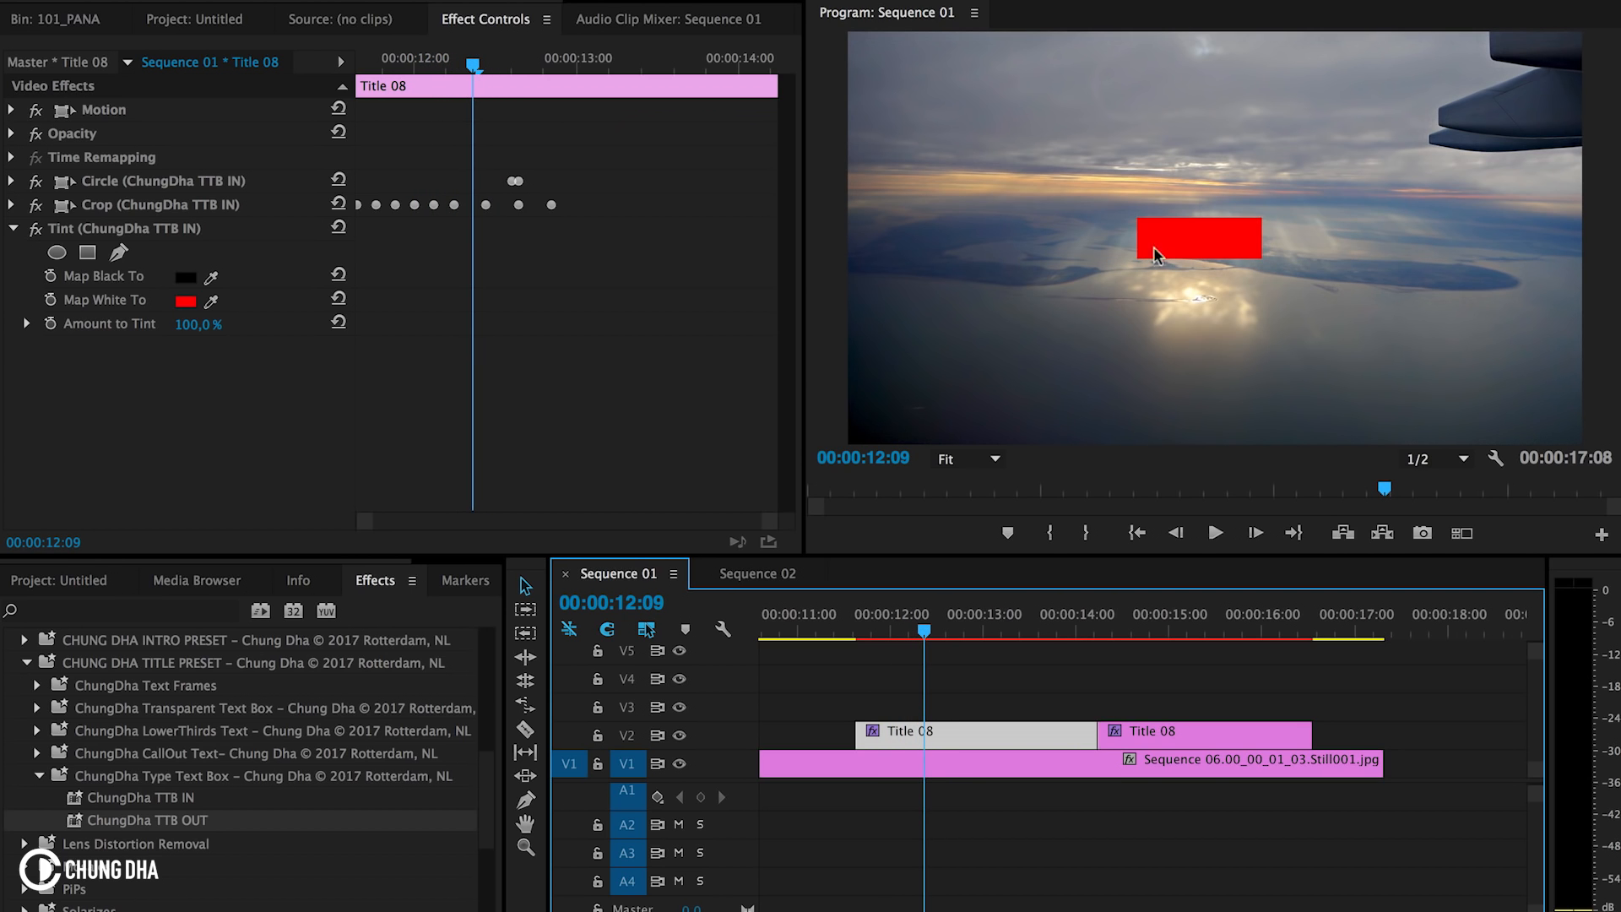
left_click(1008, 632)
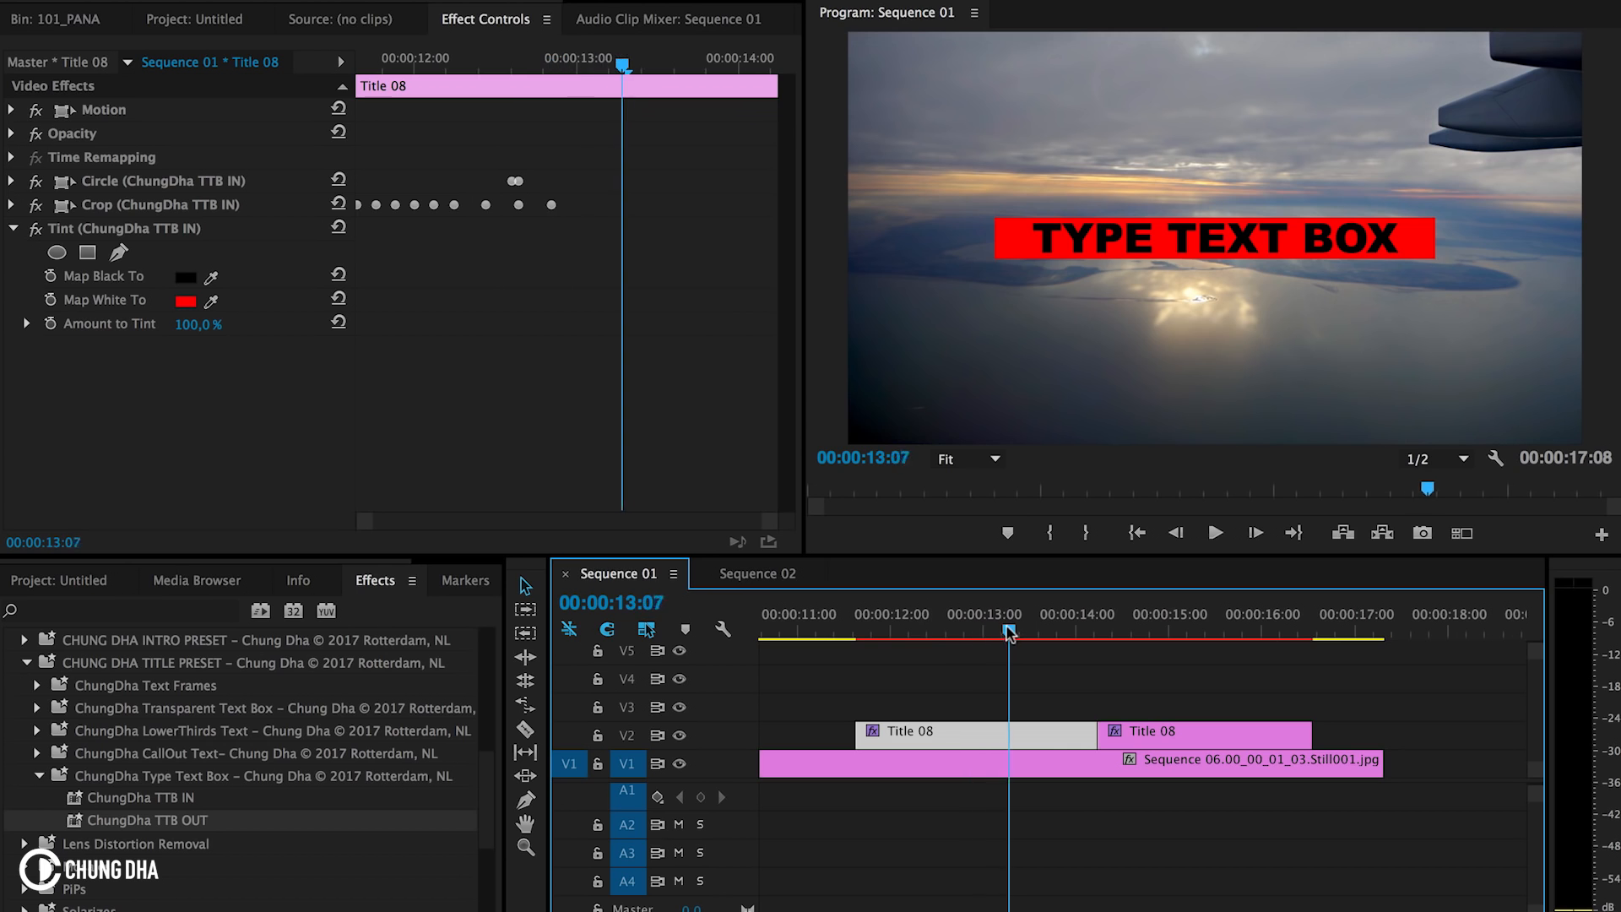
left_click(987, 631)
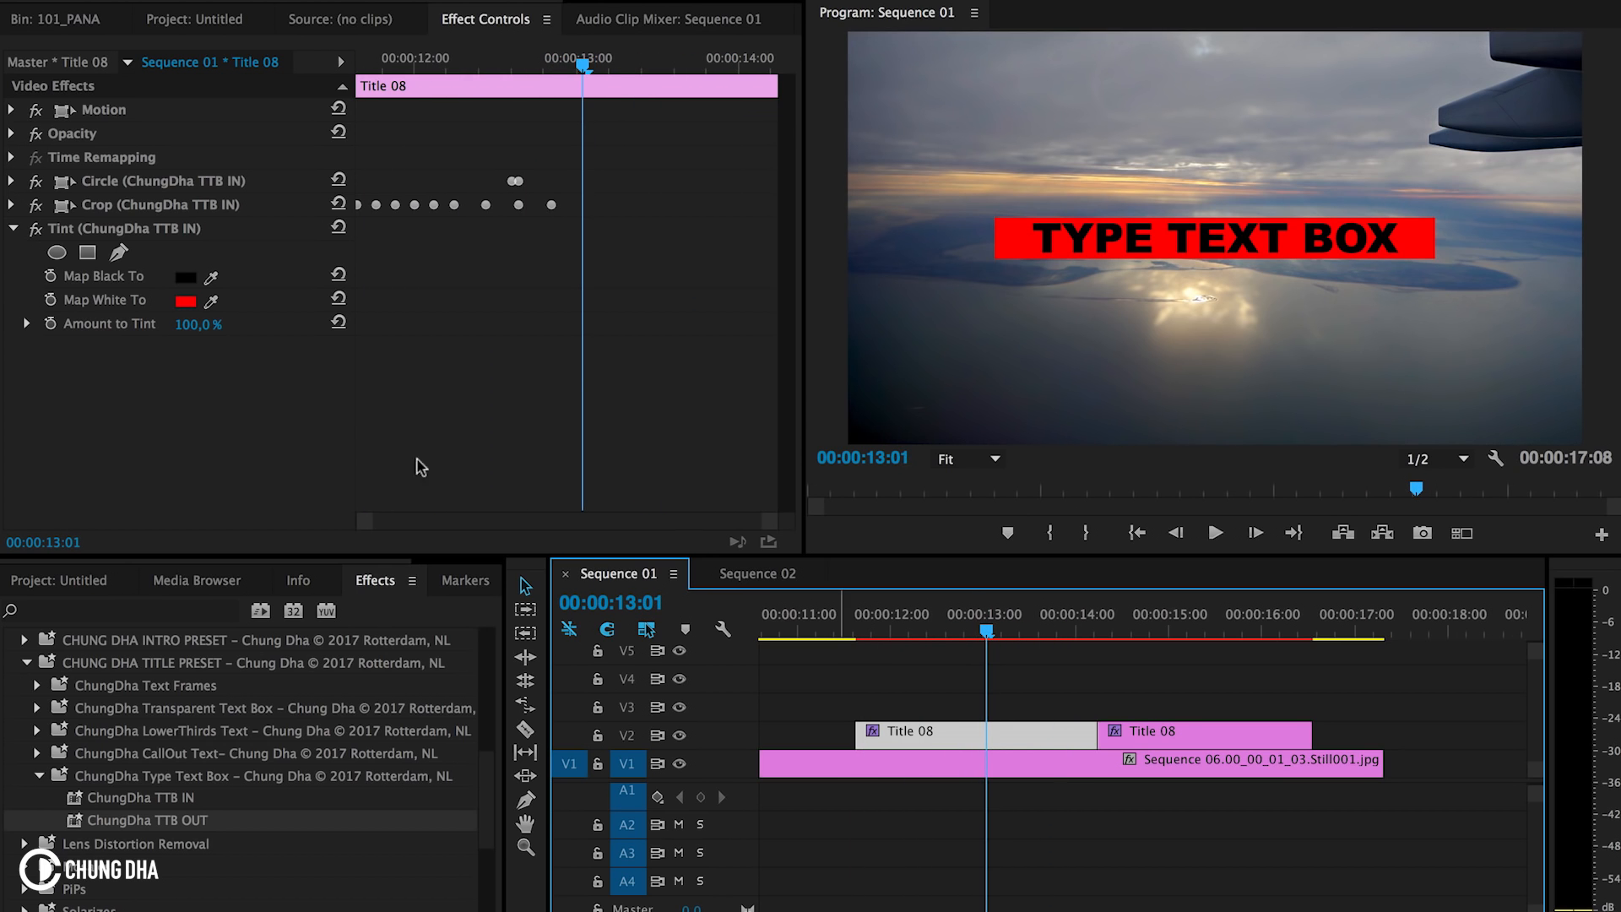
mouse_move(363, 449)
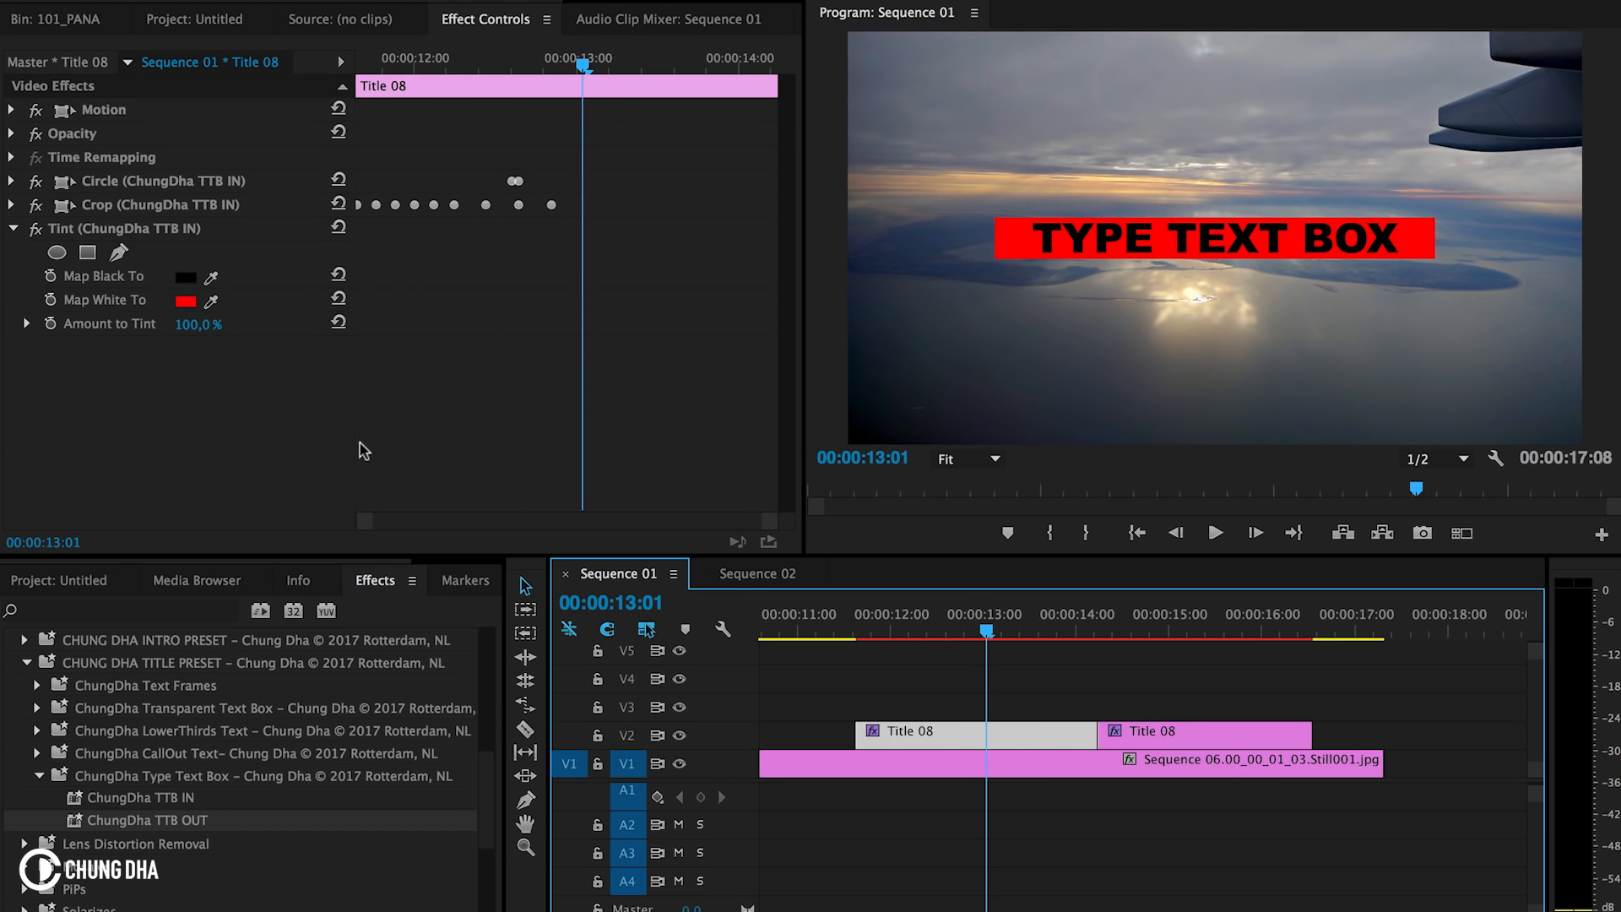
mouse_move(175, 348)
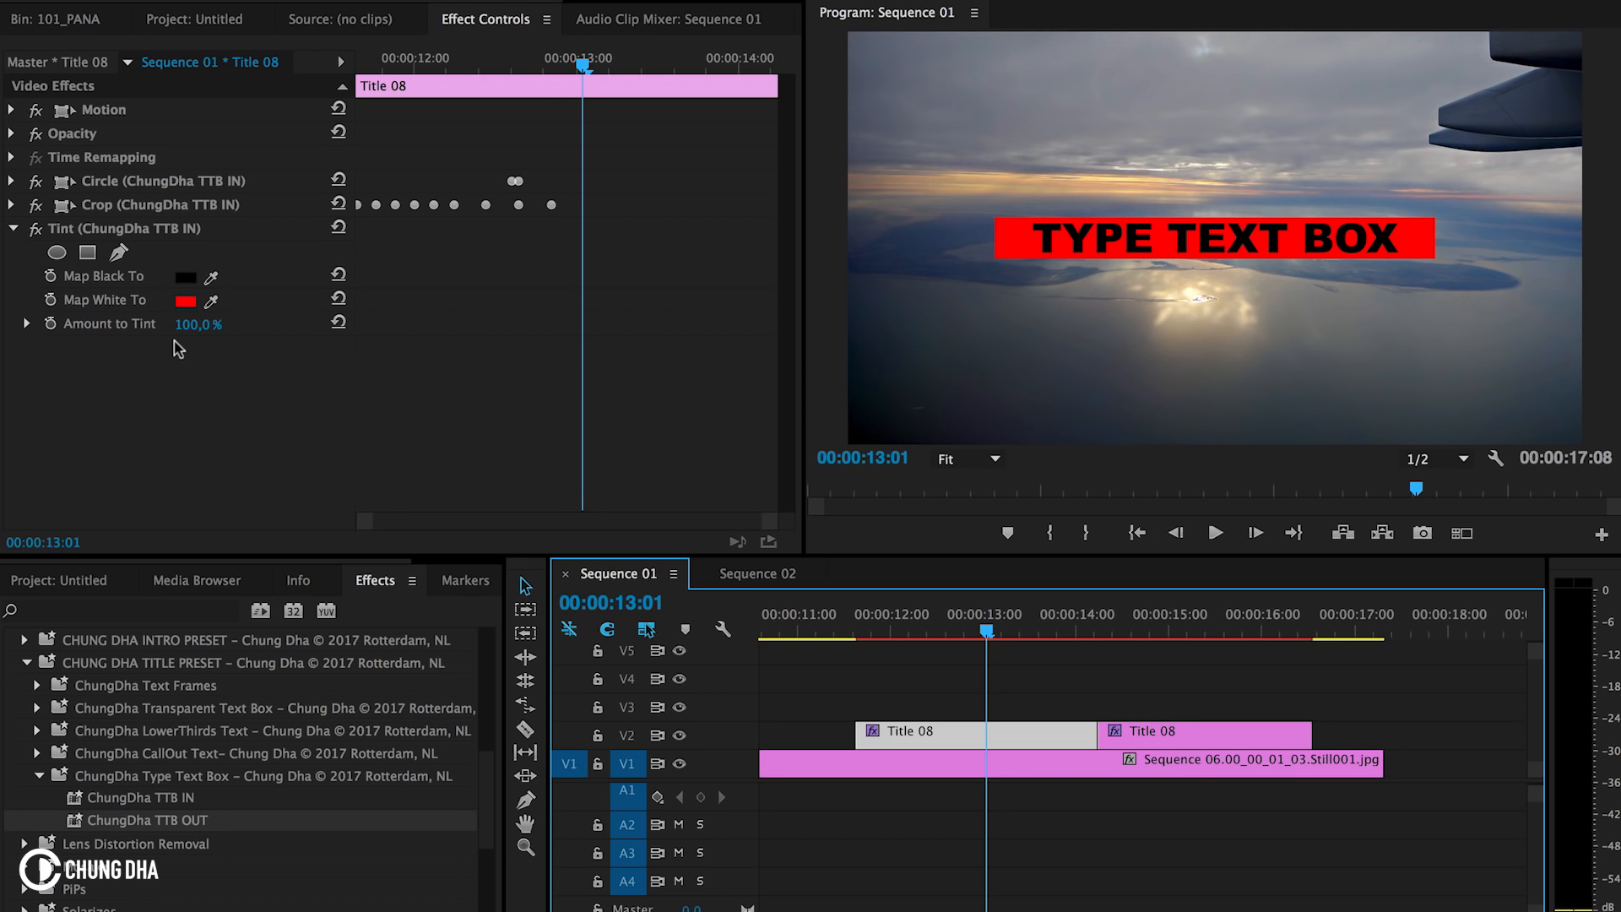
mouse_move(205, 272)
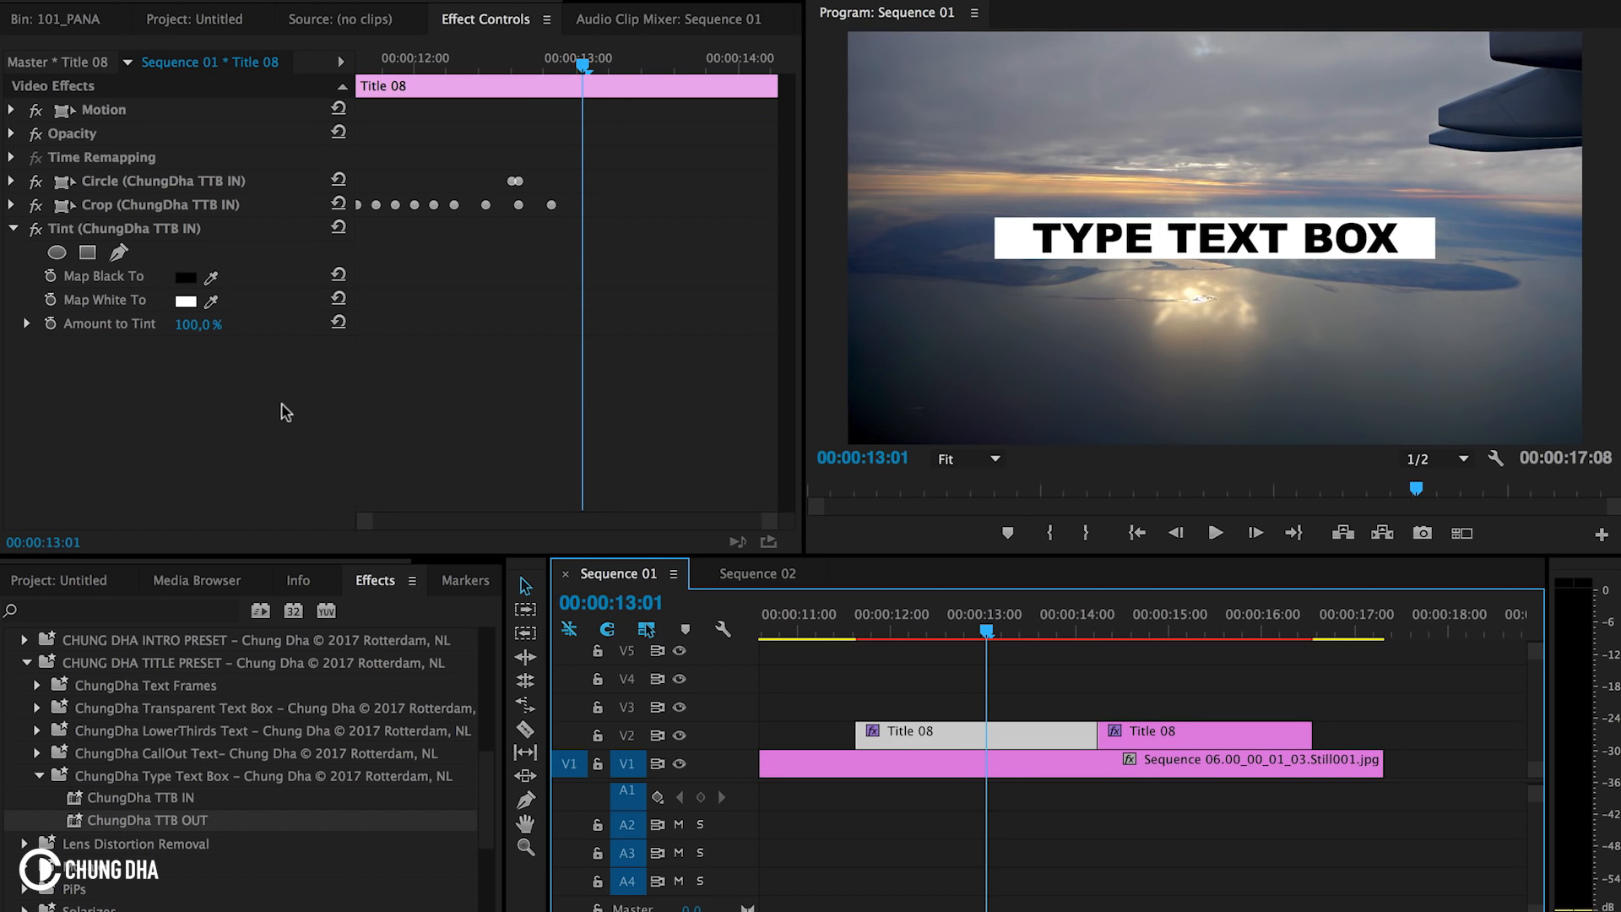
left_click(12, 228)
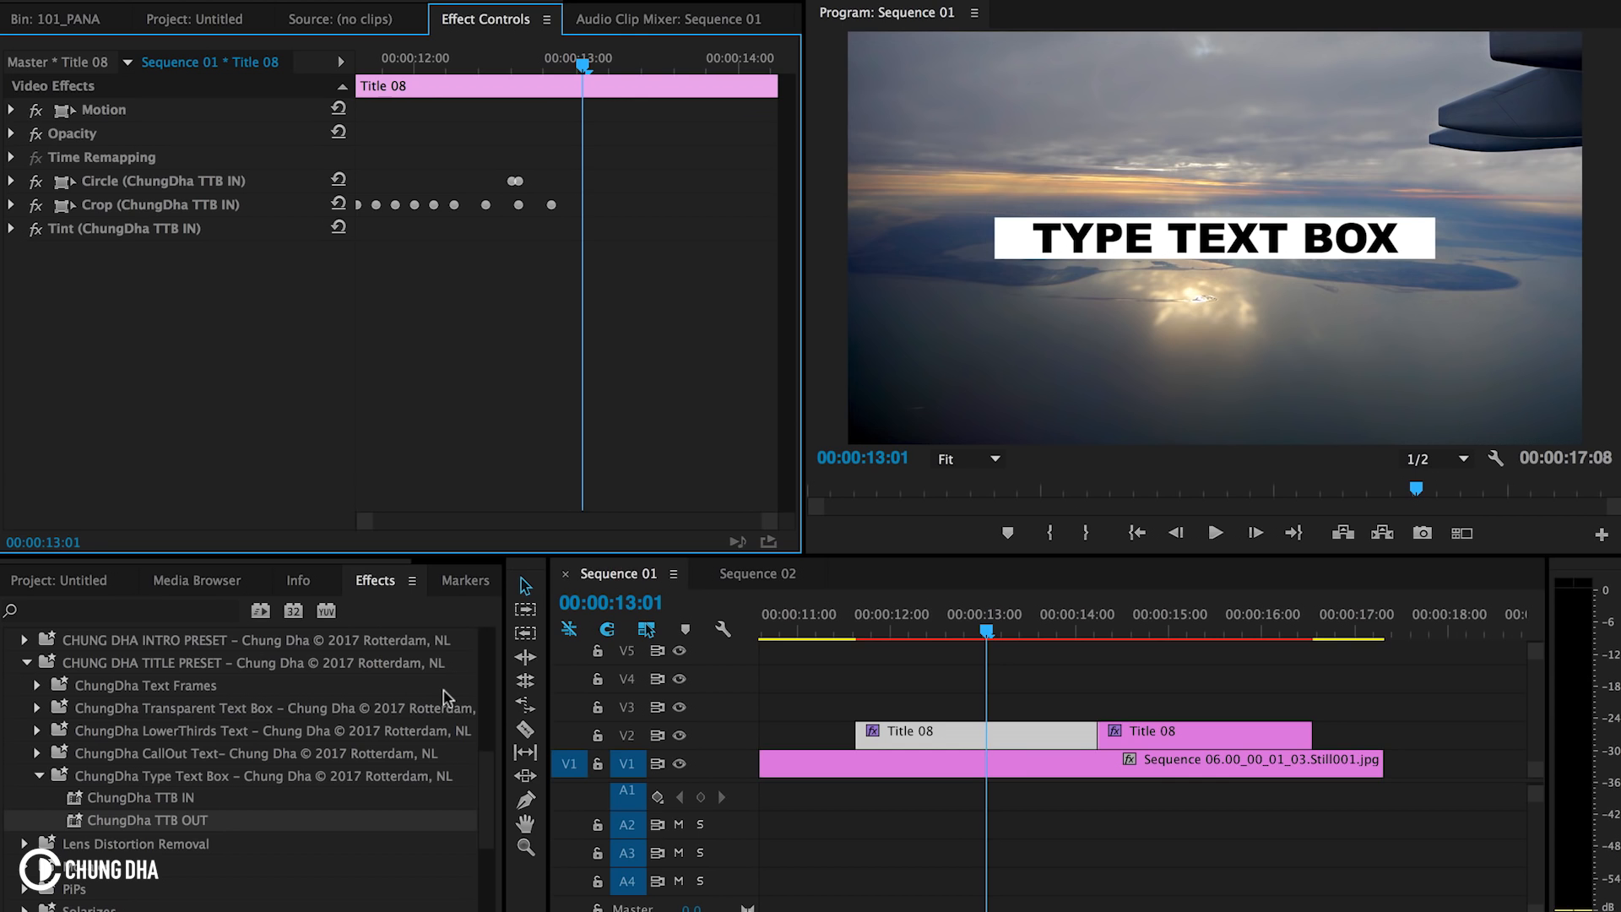
mouse_move(66, 693)
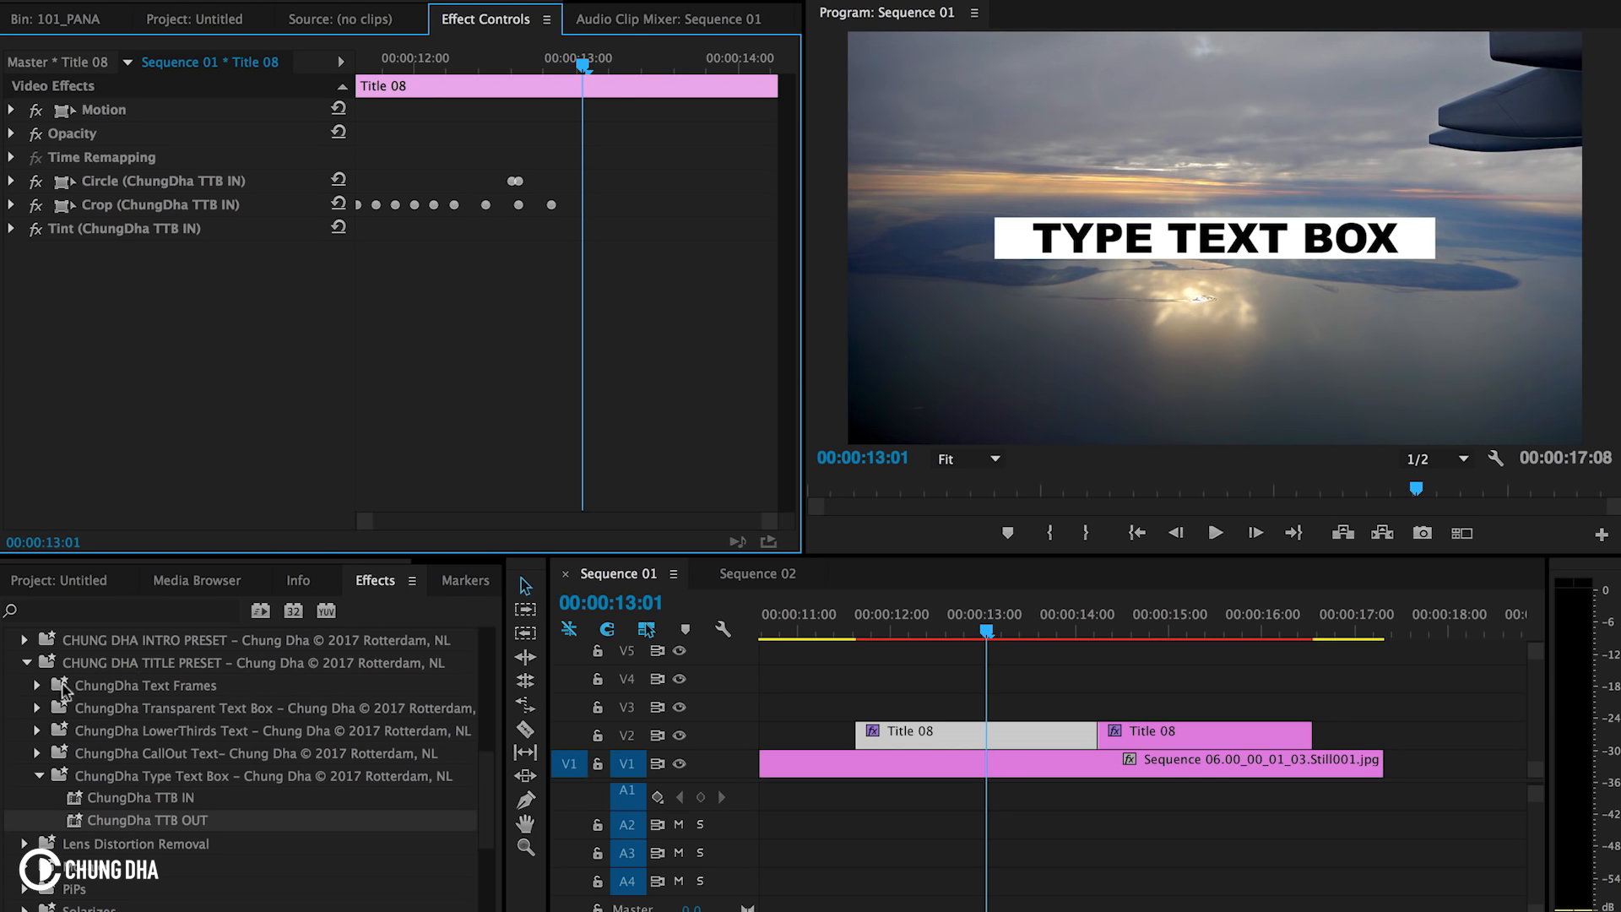
mouse_move(989, 311)
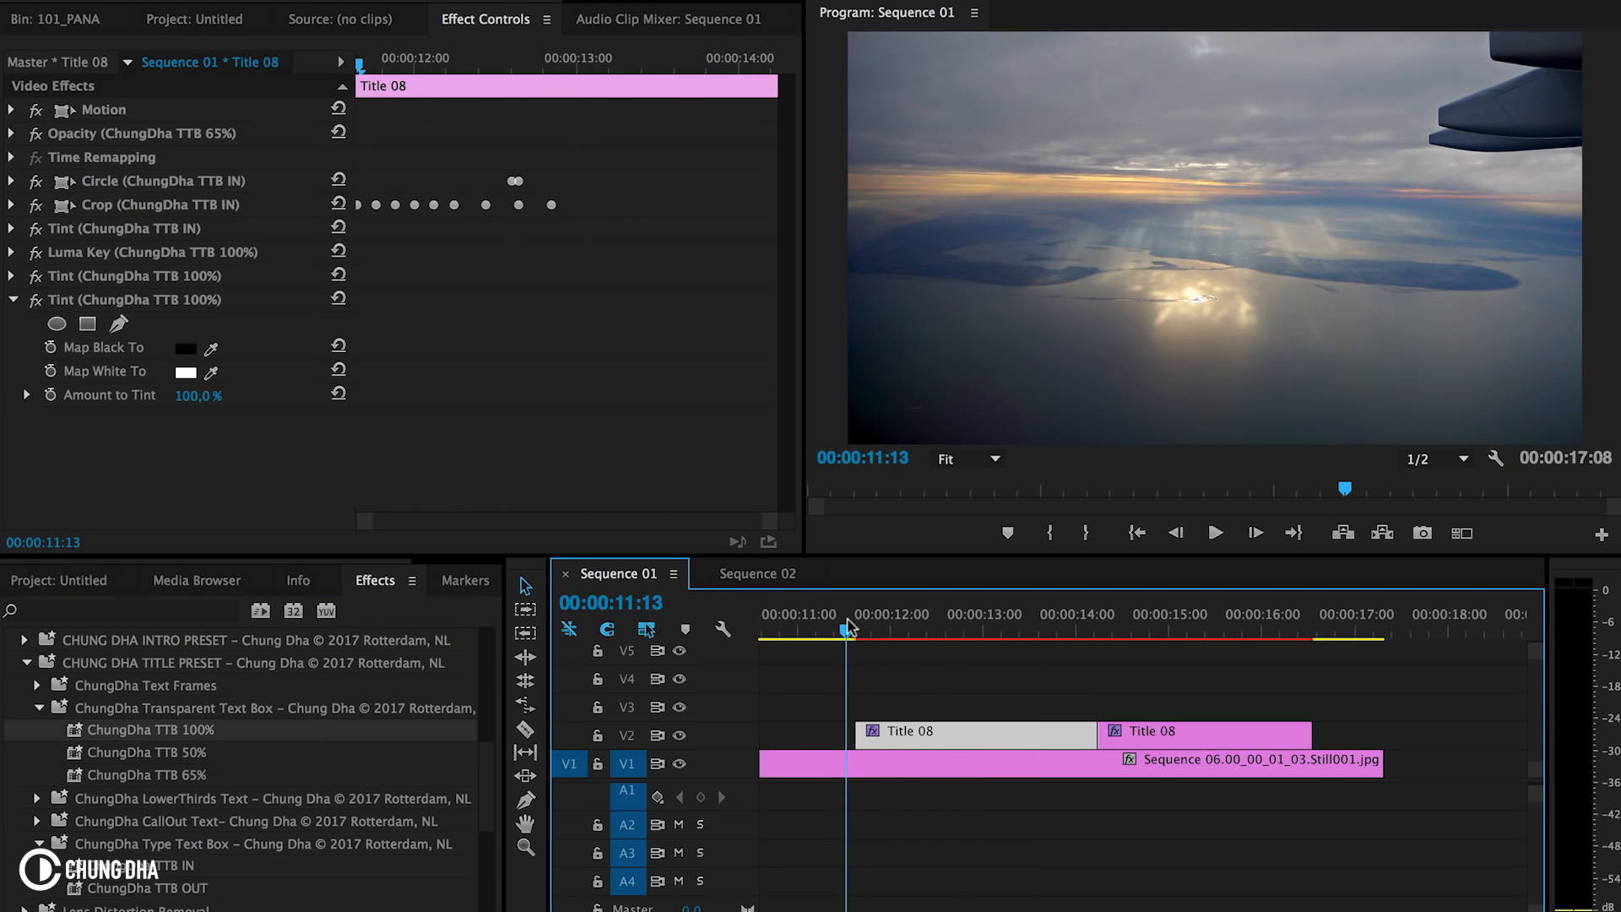
Preview the transparent lettering on both Title 08 clips and select both clips together
left_click(966, 632)
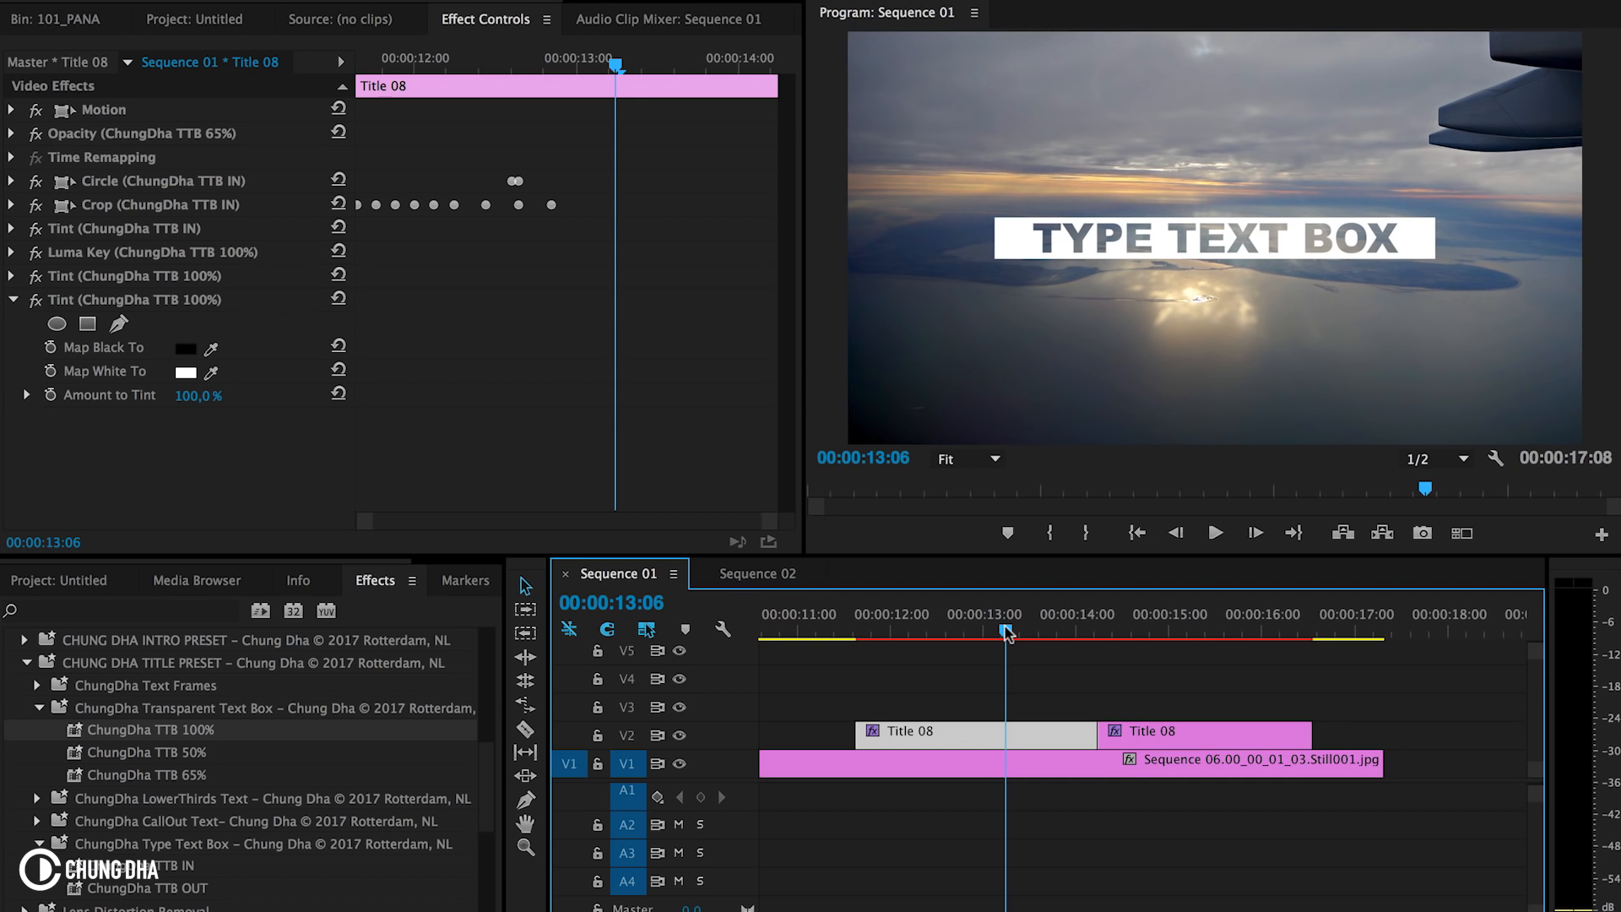
left_click(882, 613)
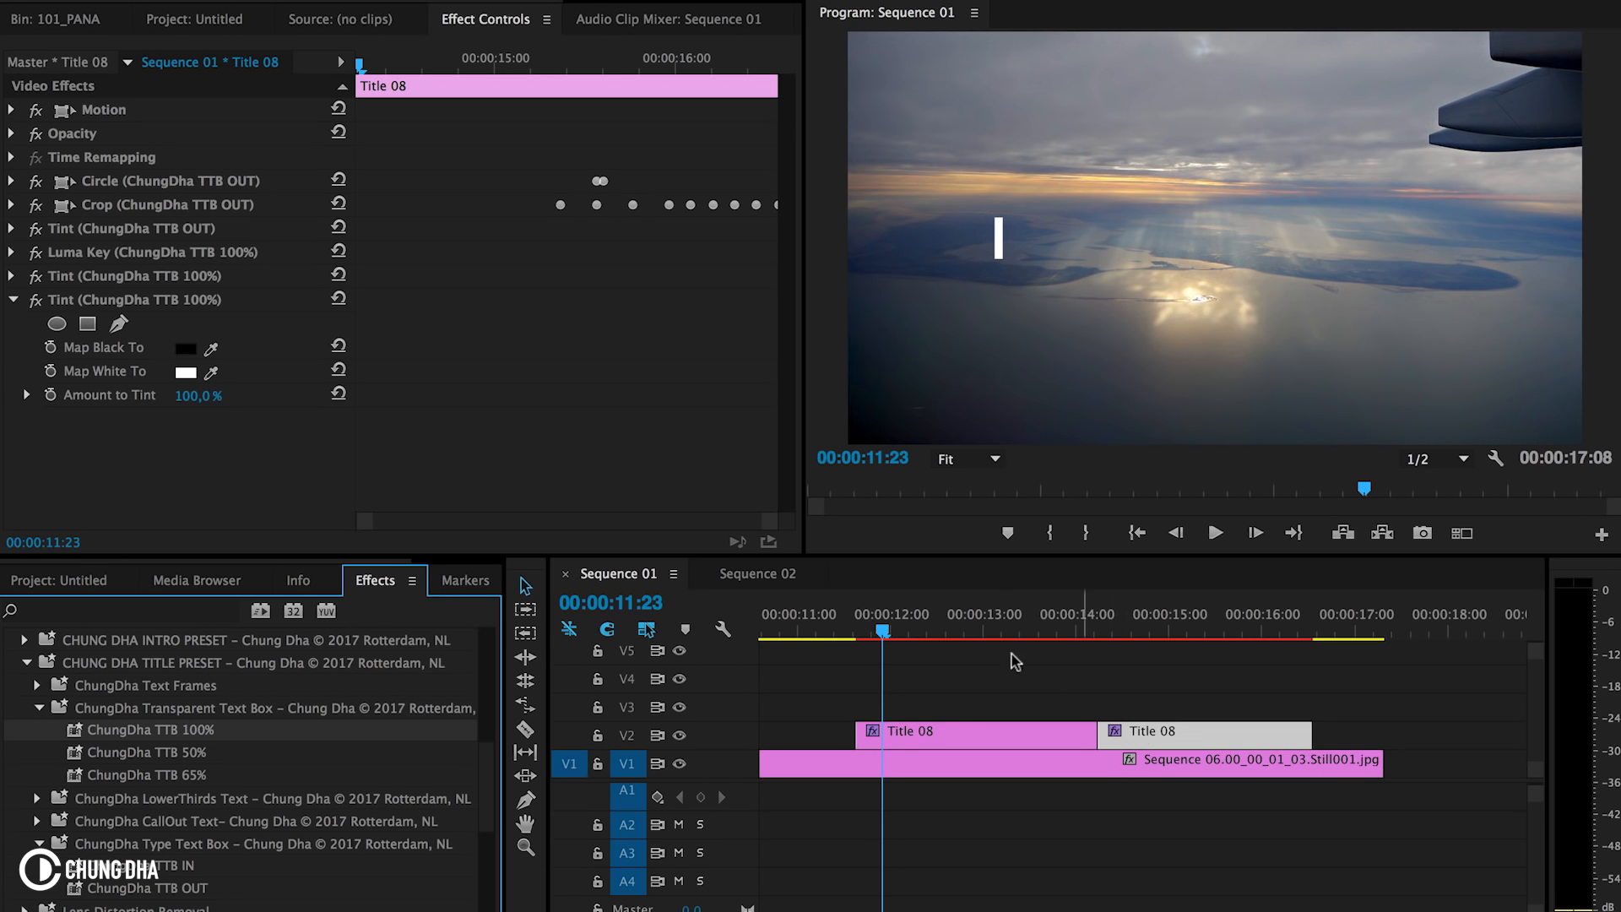
left_click(1207, 613)
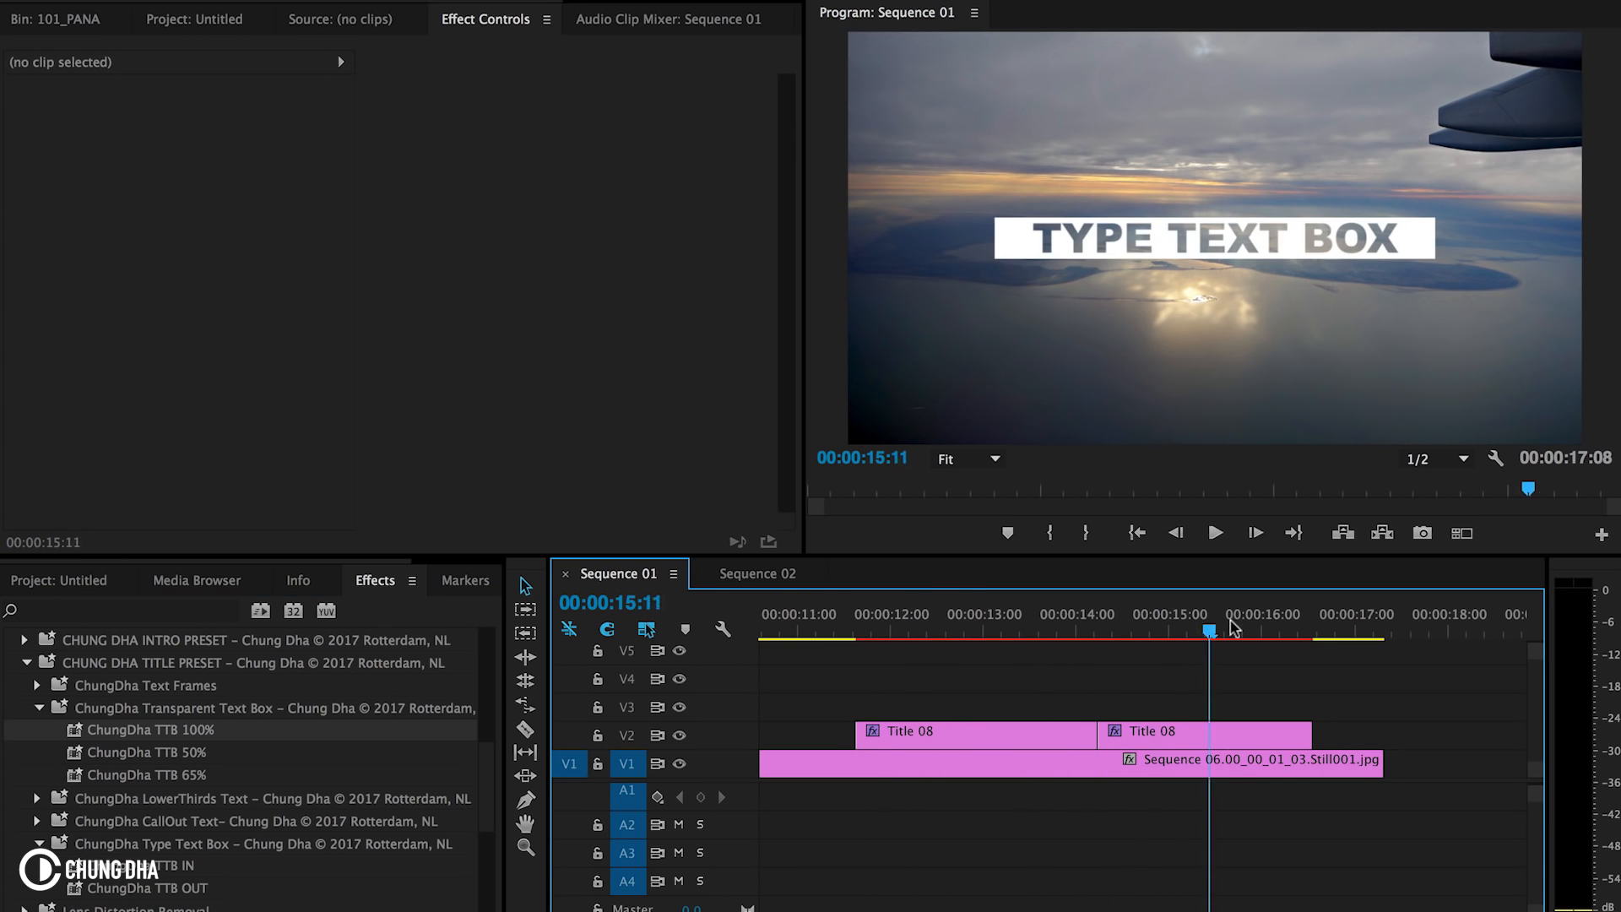
left_click(907, 615)
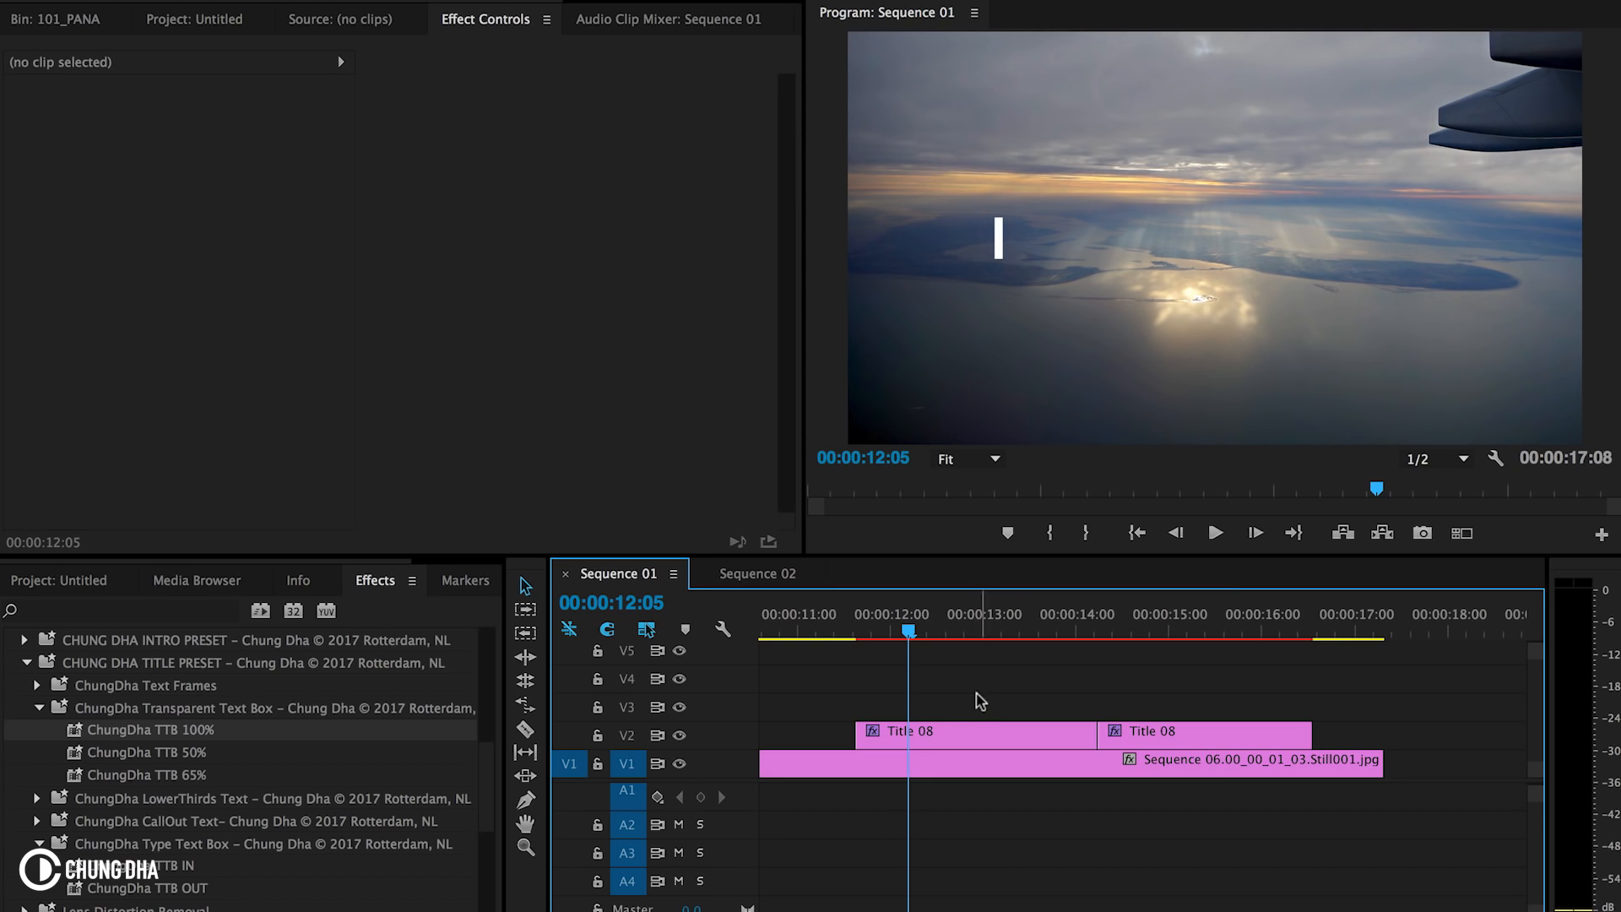
left_click(1204, 735)
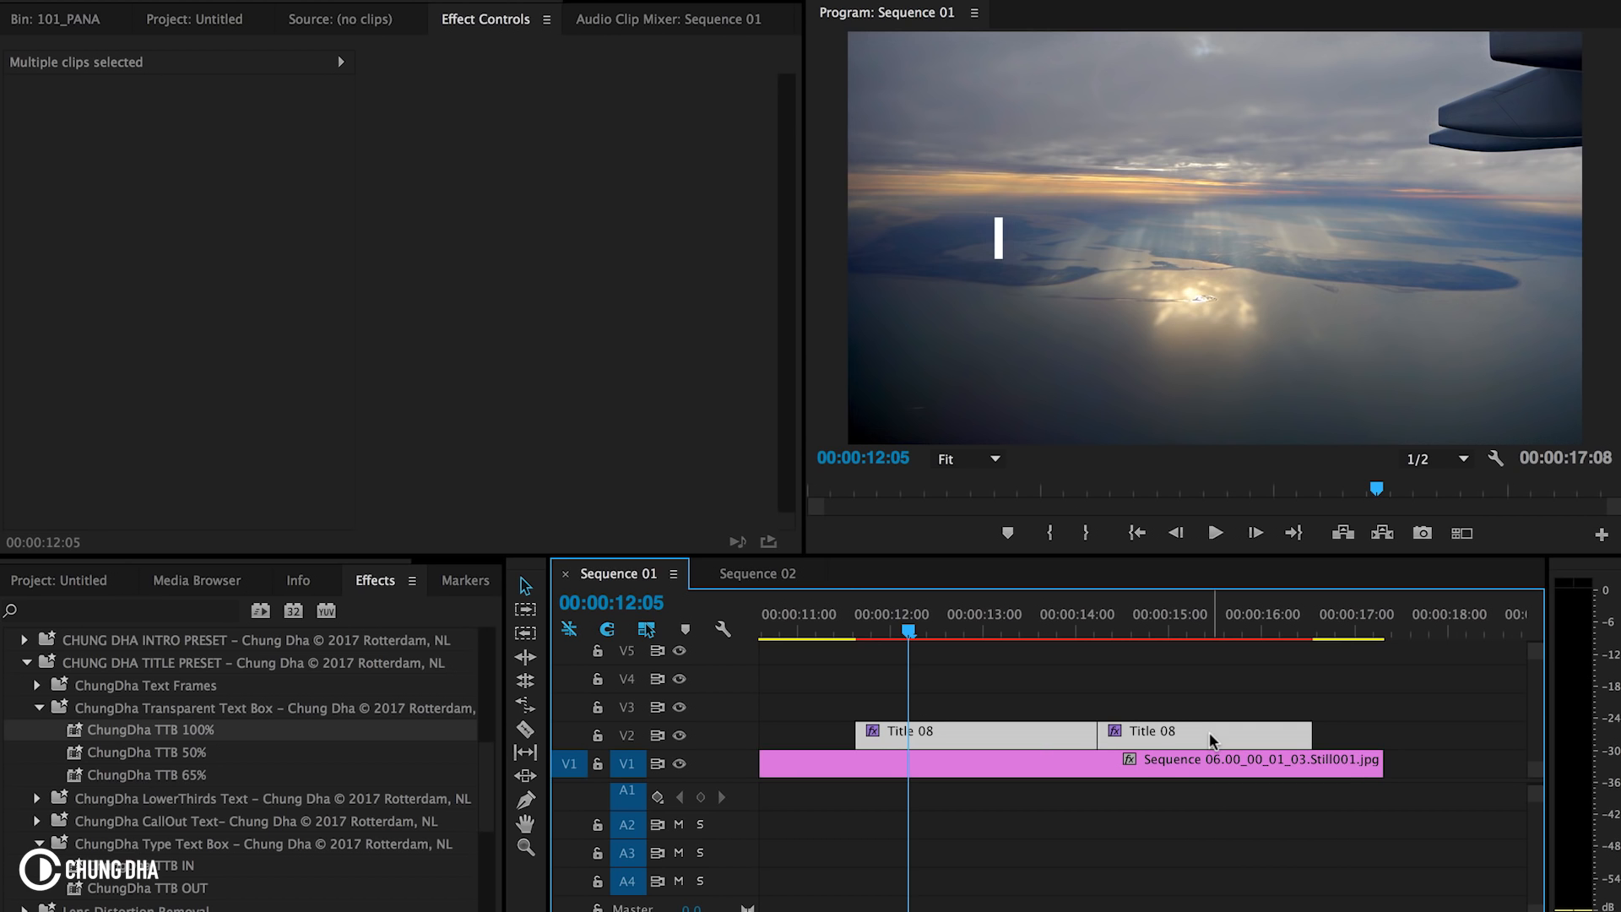
Nest the two title clips as Nested Sequence 01 with the default name
left_click(1295, 630)
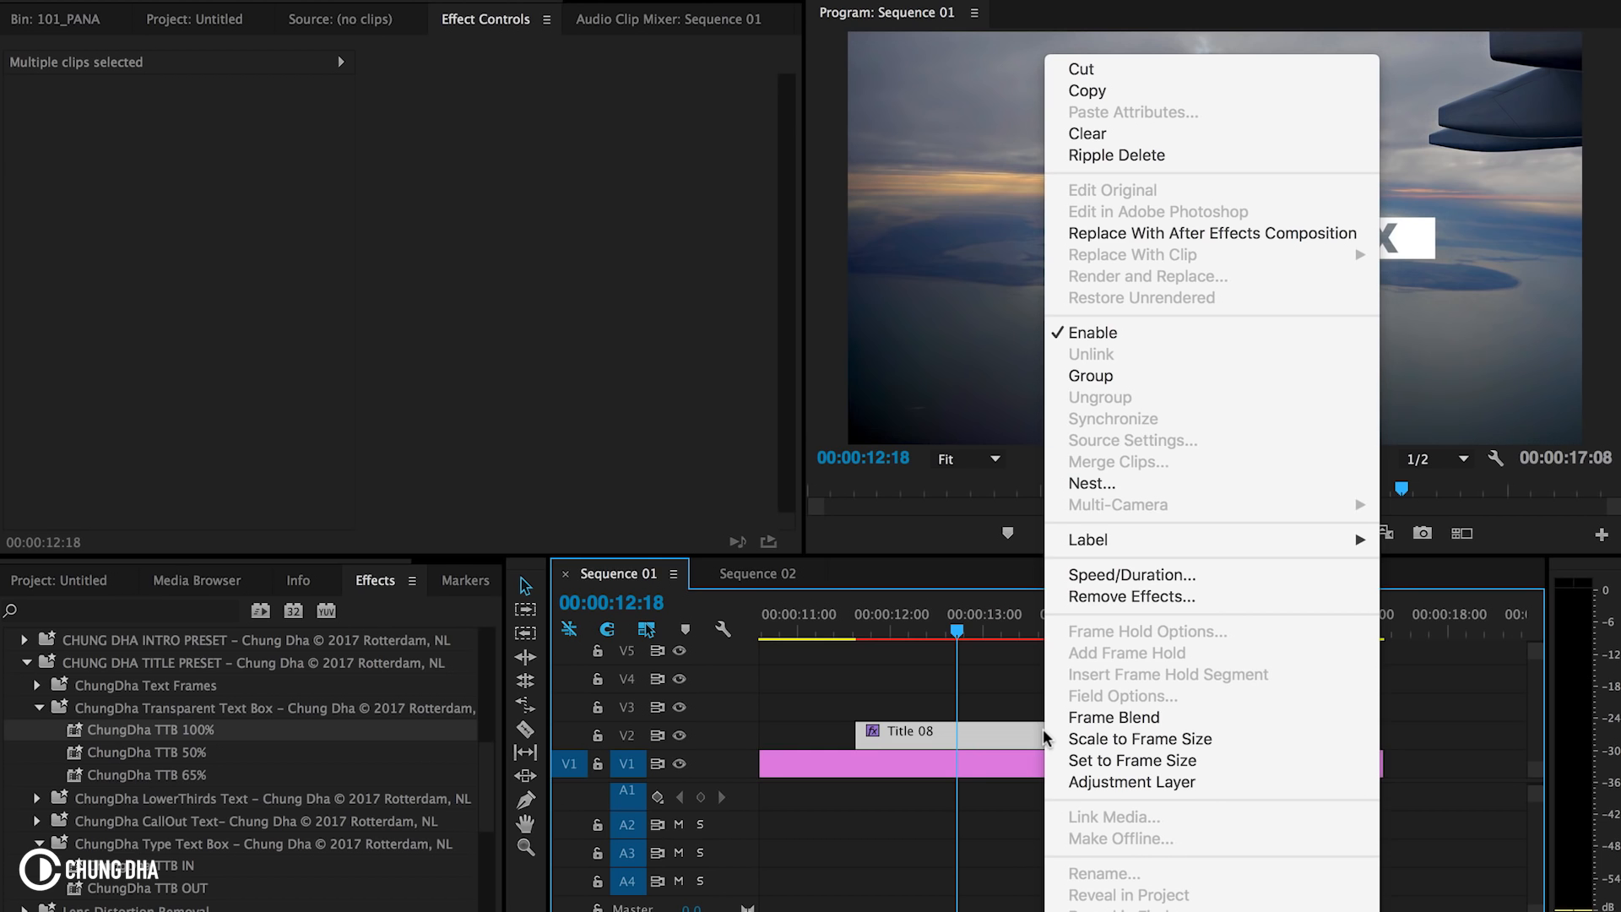
left_click(1092, 483)
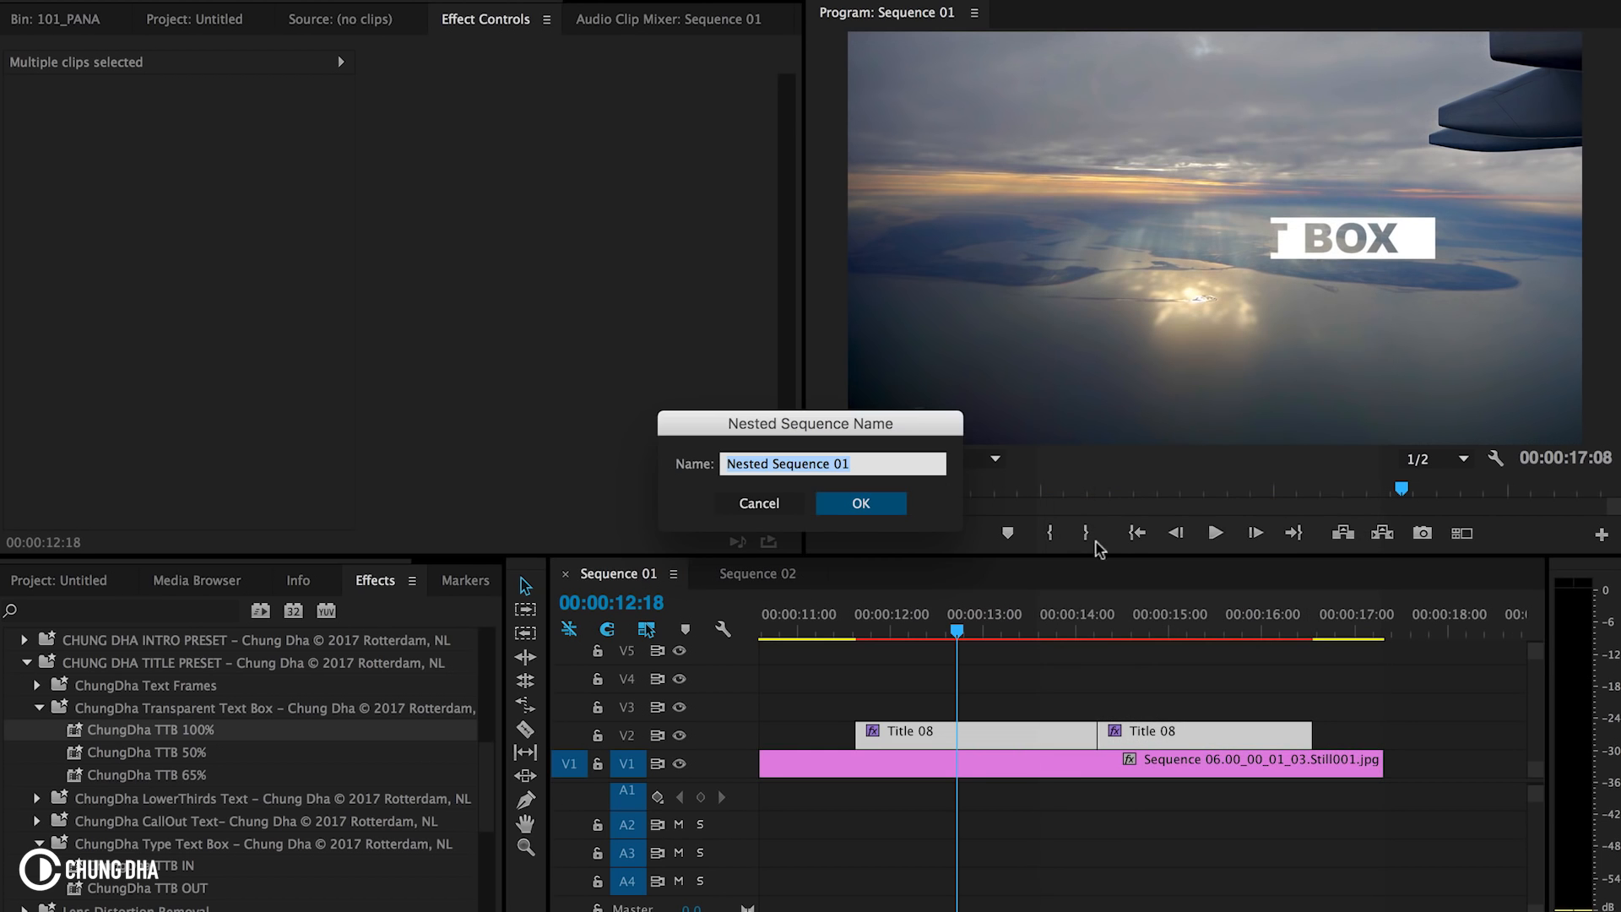
left_click(859, 504)
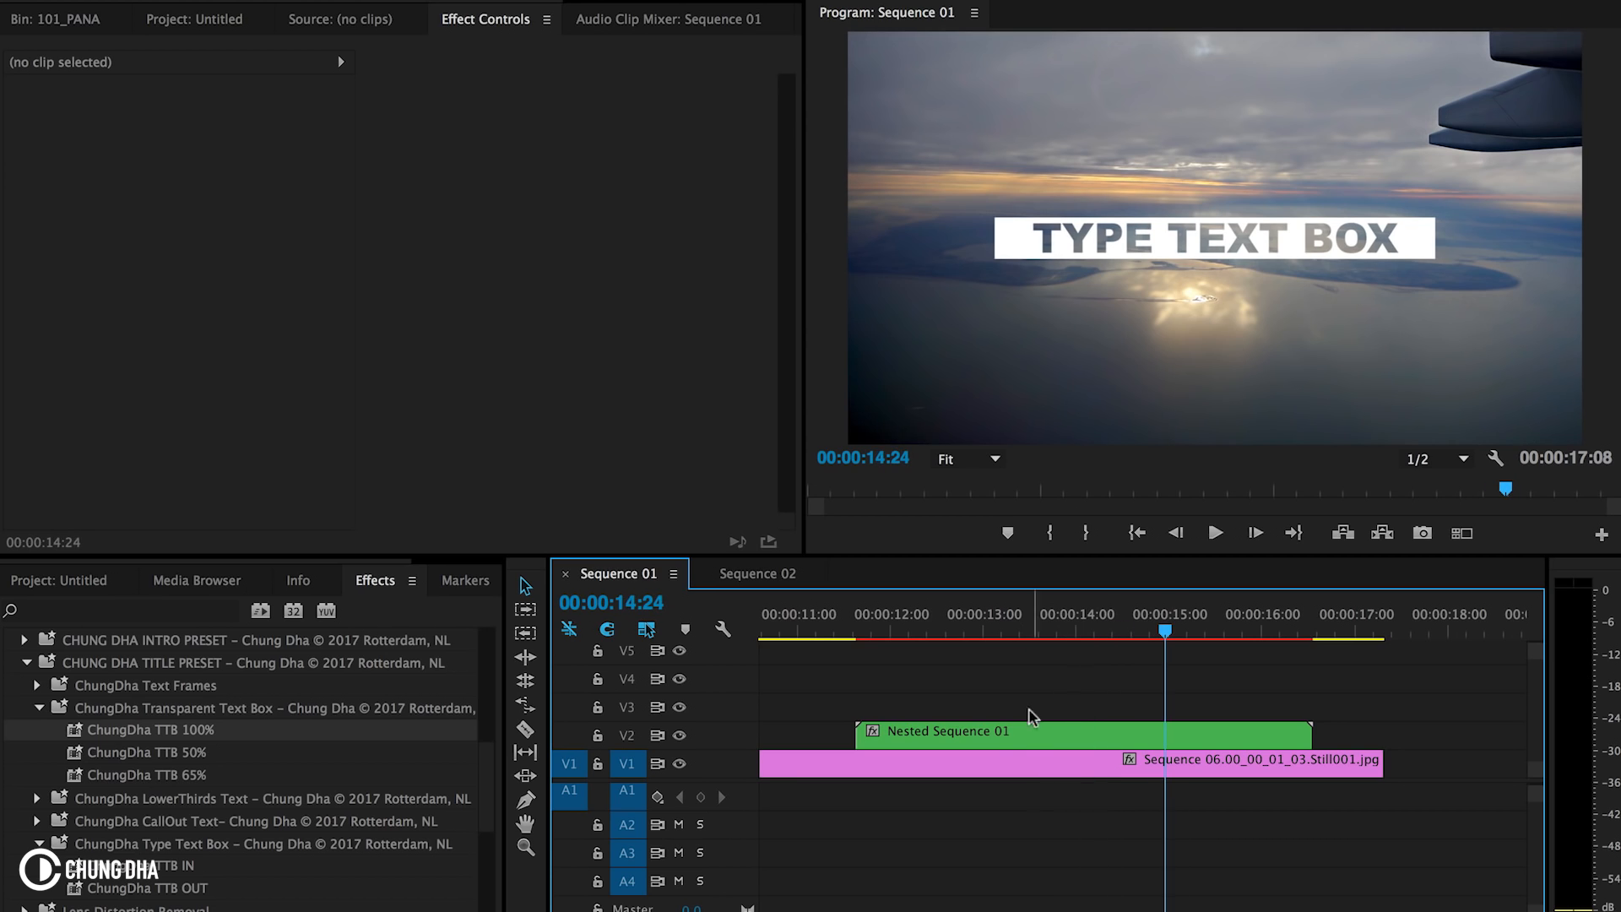
Scale Nested Sequence 01 from 100% to 48% under Motion in Effect Controls
left_click(1034, 732)
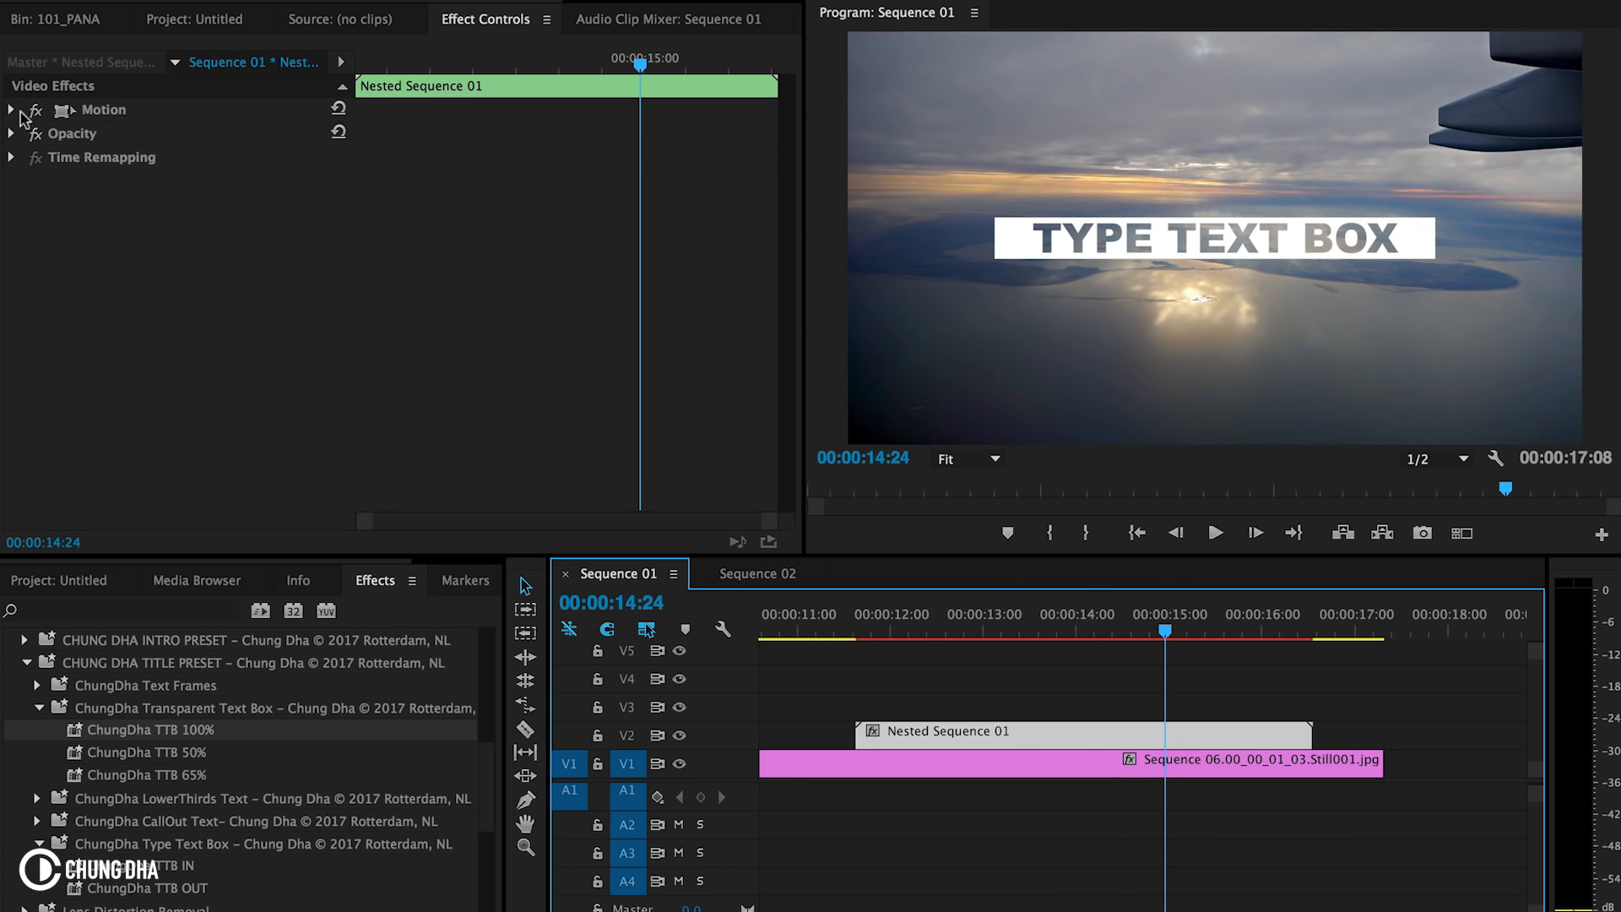
left_click(12, 112)
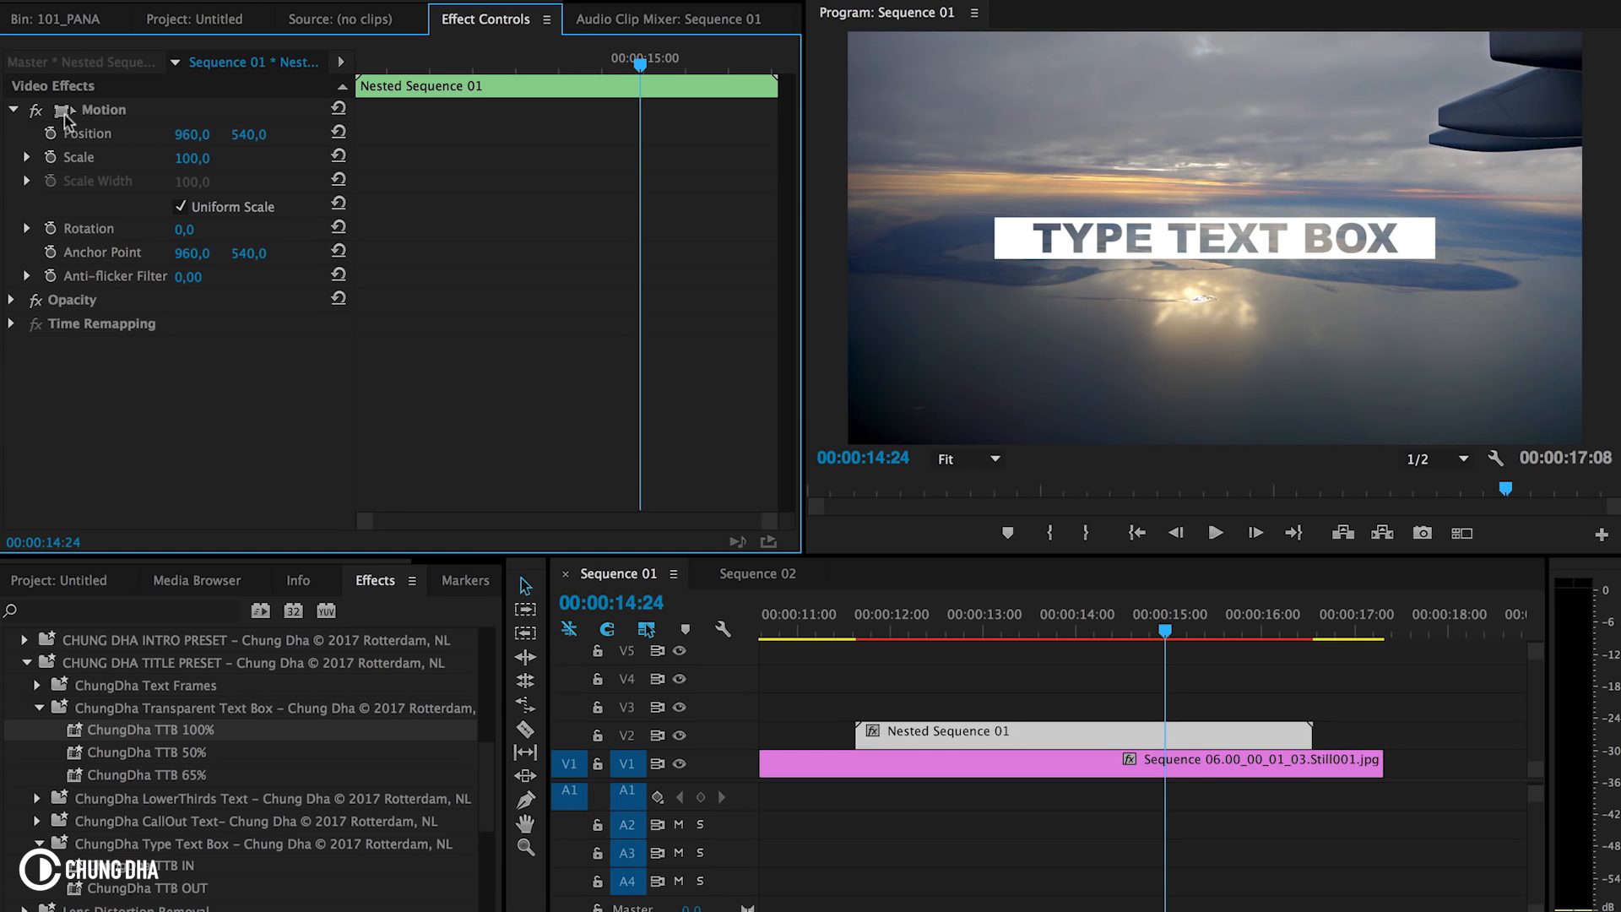
mouse_move(1110, 249)
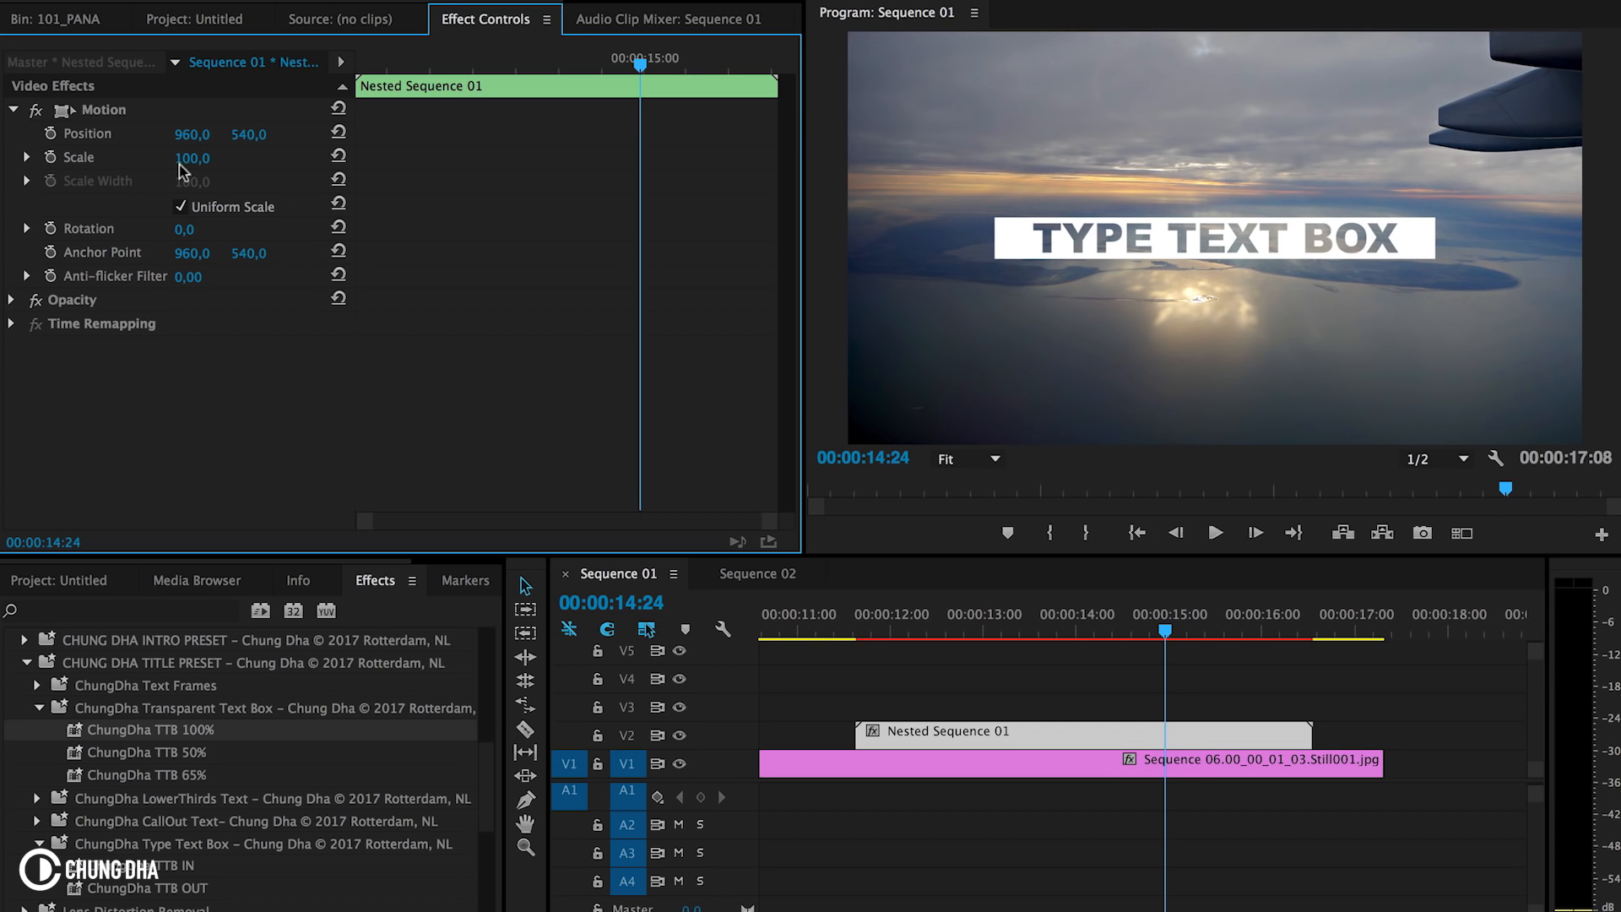
left_click_drag(192, 157, 155, 157)
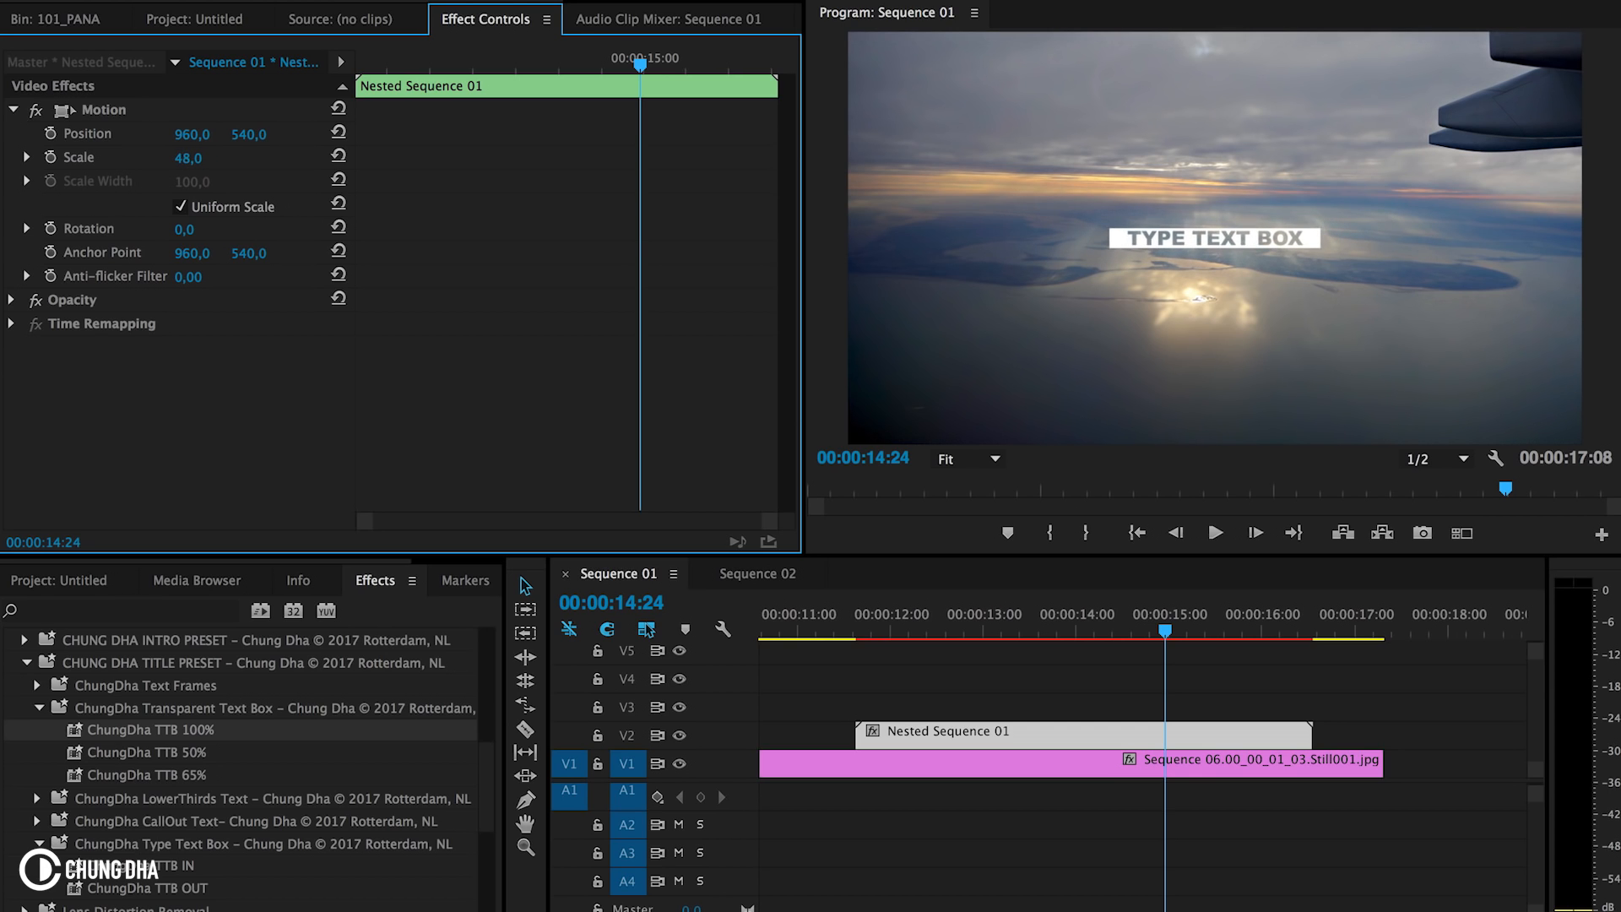